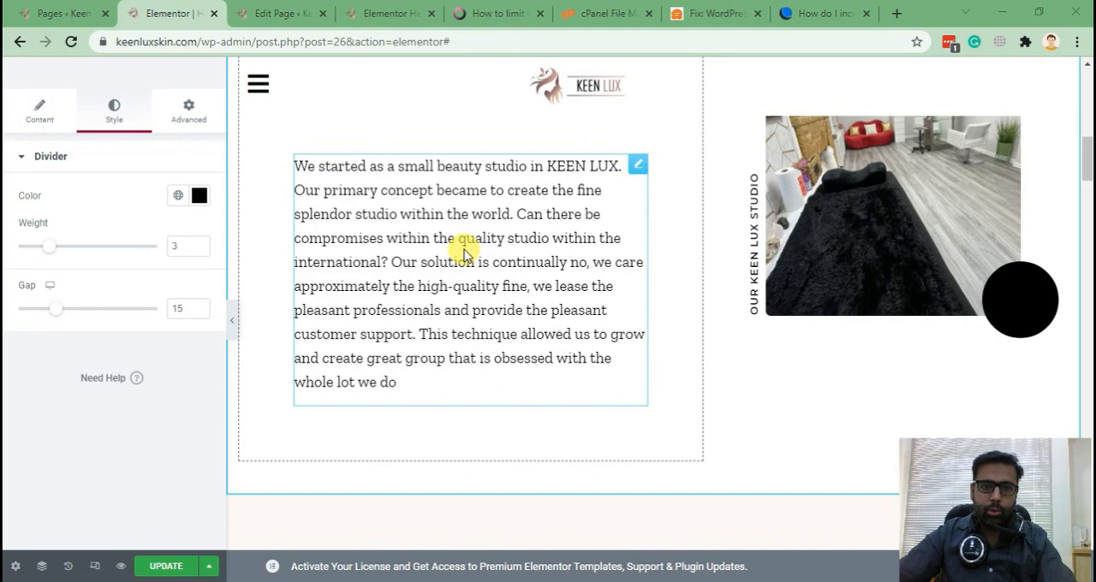
{"action": "mouse_move", "coordinate": [625, 227]}
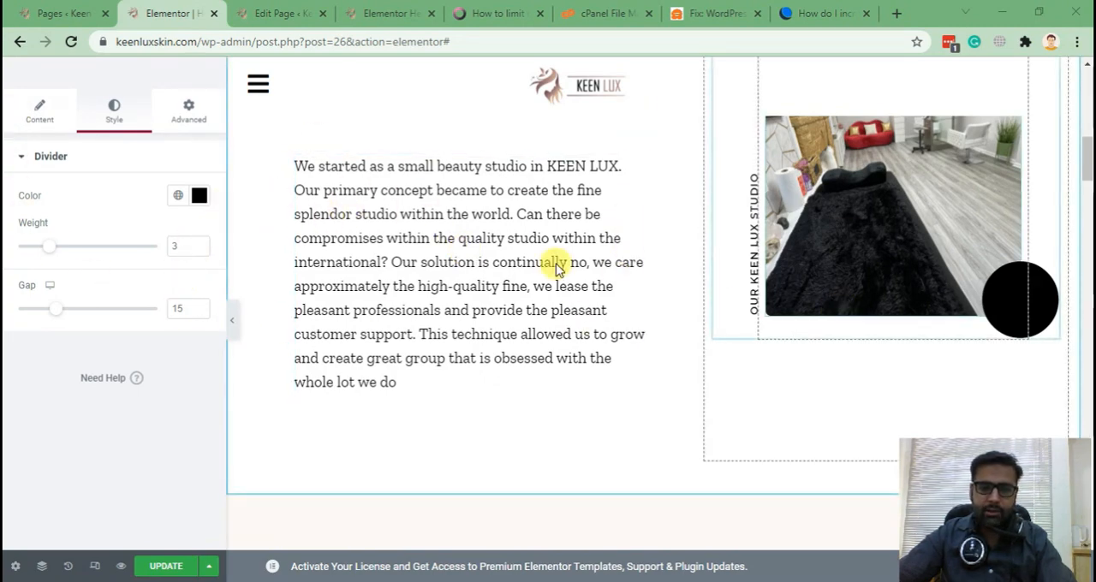
Save the Our Studio page with UPDATE and open its studio description paragraph for editing.
{"action": "scroll", "scroll_direction": "down", "scroll_amount": 3}
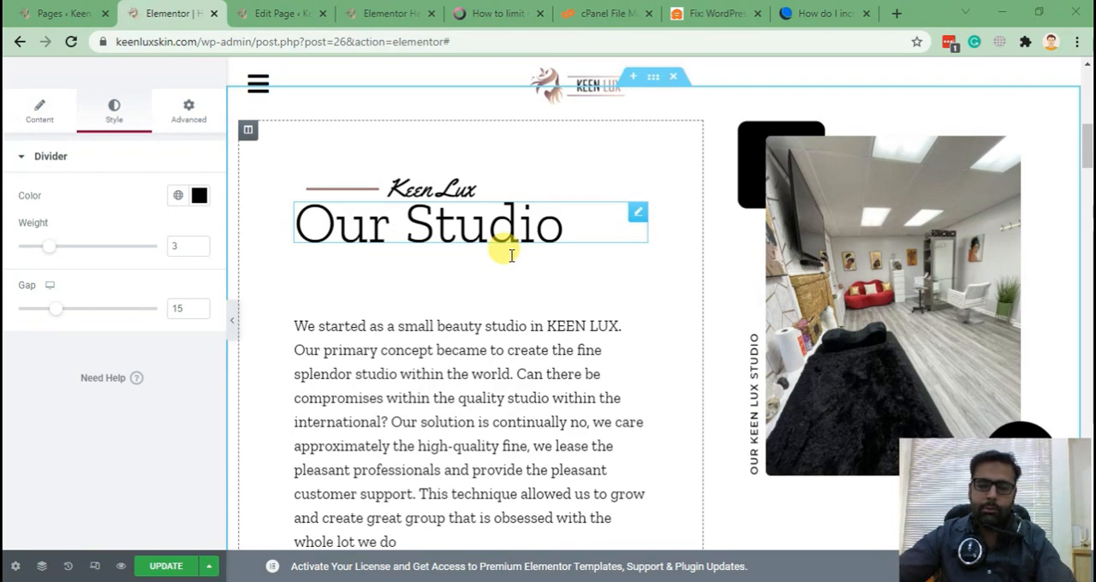
{"action": "left_click", "coordinate": [195, 456]}
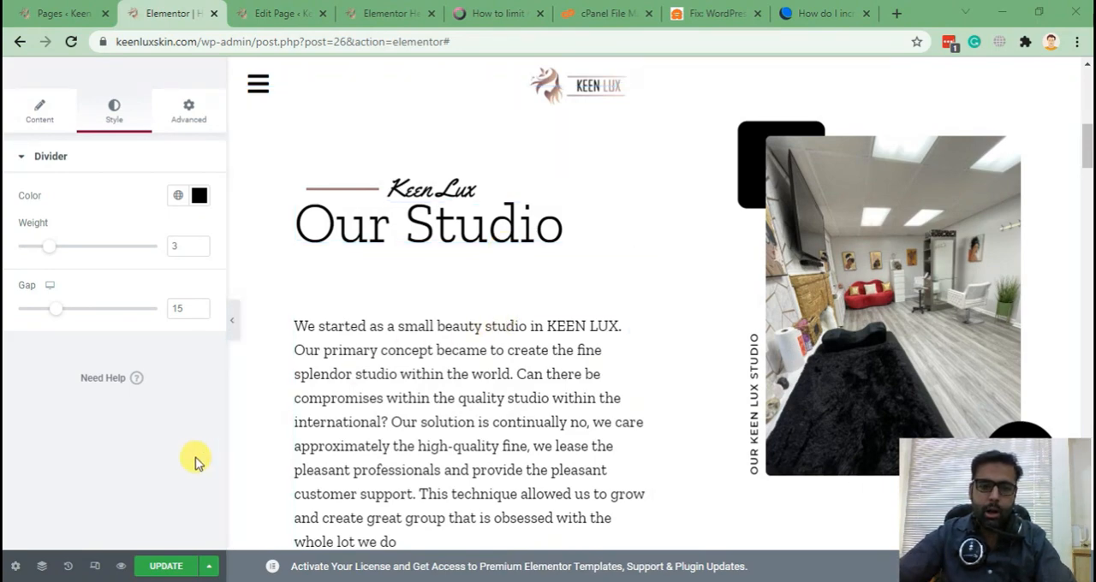
{"action": "mouse_move", "coordinate": [180, 469]}
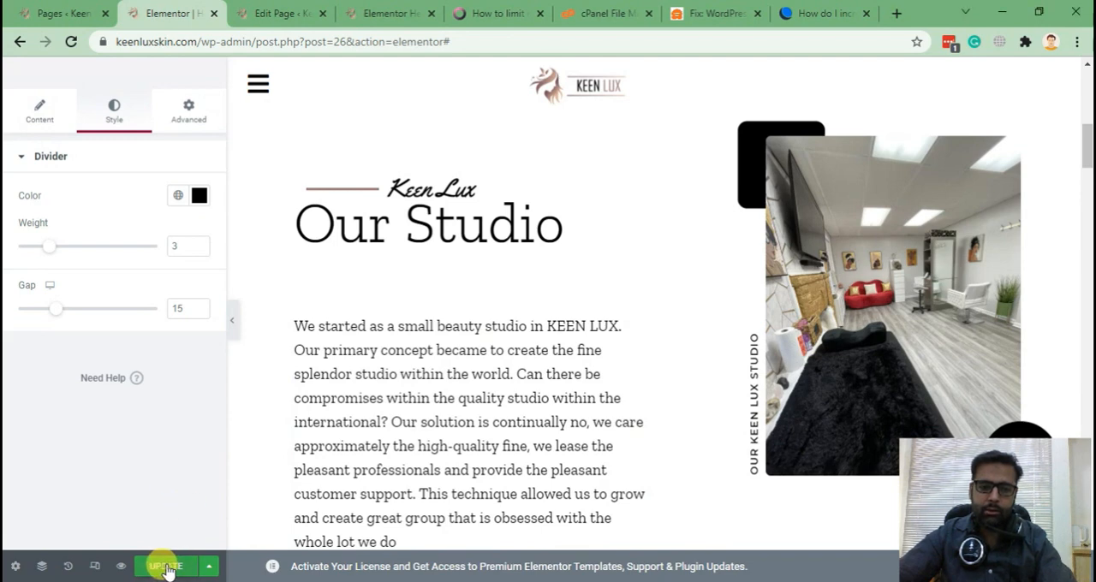
{"action": "left_click", "coordinate": [163, 566]}
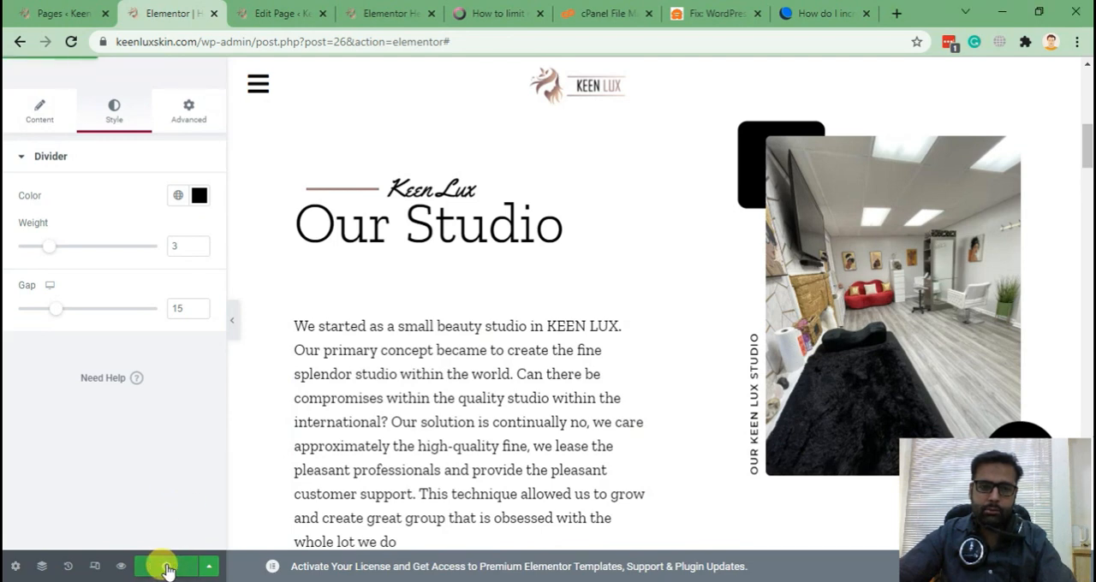
{"action": "left_click", "coordinate": [165, 566]}
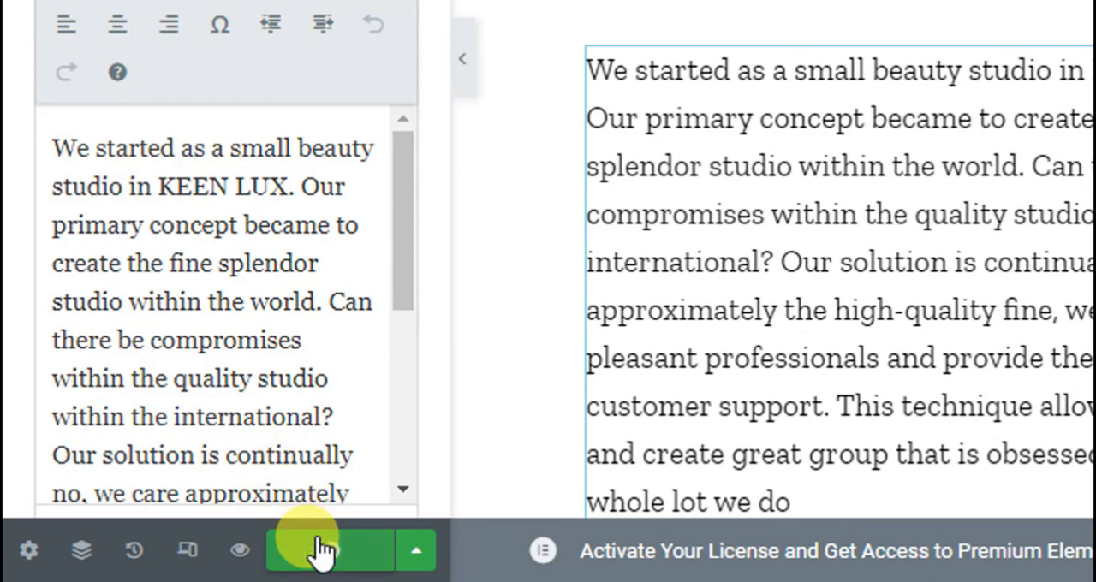
{"action": "left_click", "coordinate": [329, 551]}
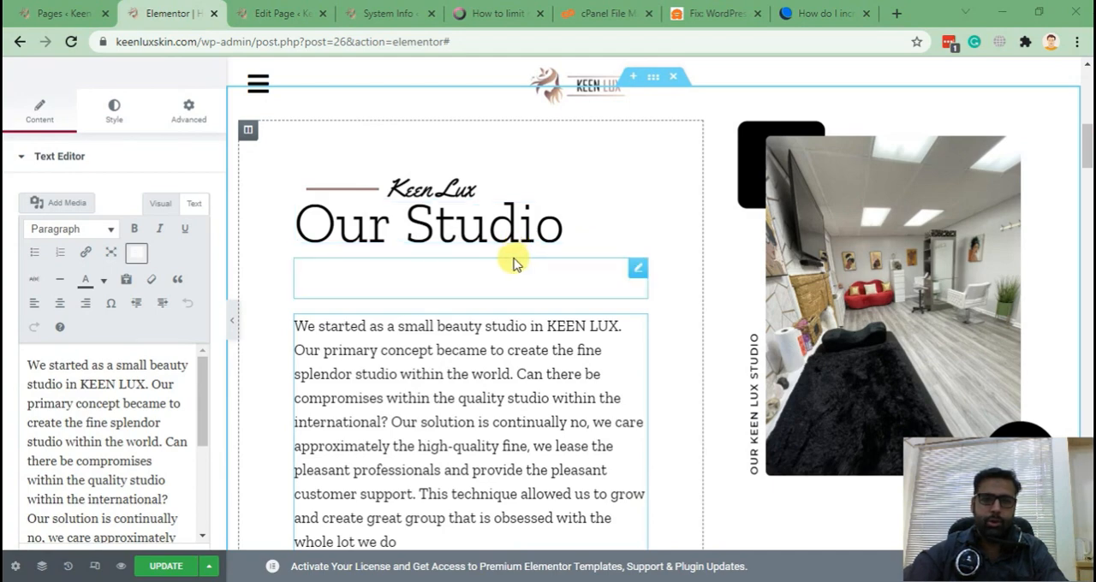
On Elementor System Info, inspect the Server Environment's PHP version and max input vars.
{"action": "left_click", "coordinate": [389, 12]}
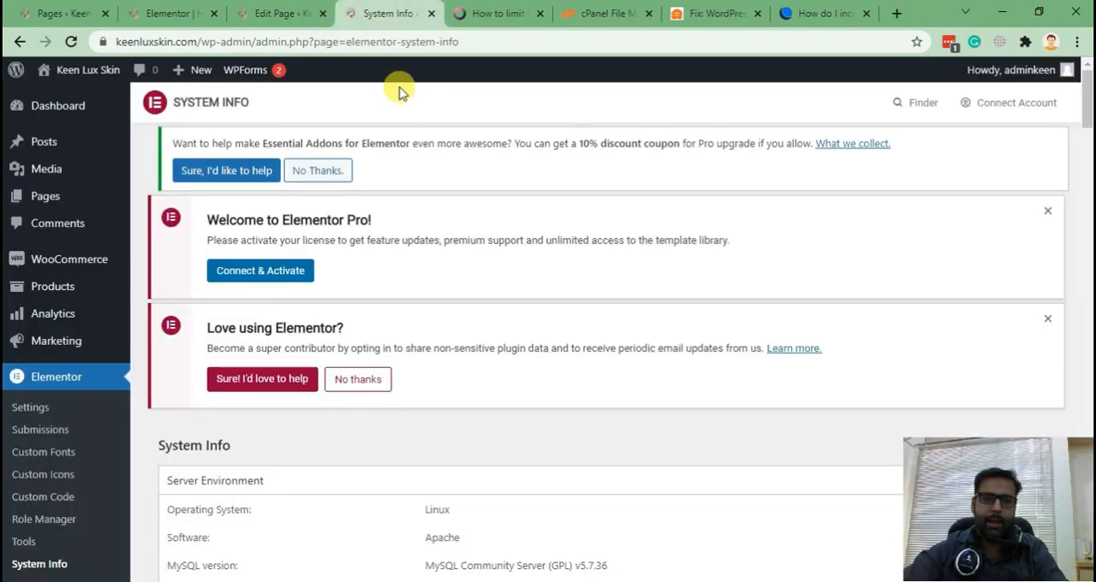
{"action": "scroll", "scroll_direction": "down", "scroll_amount": 3}
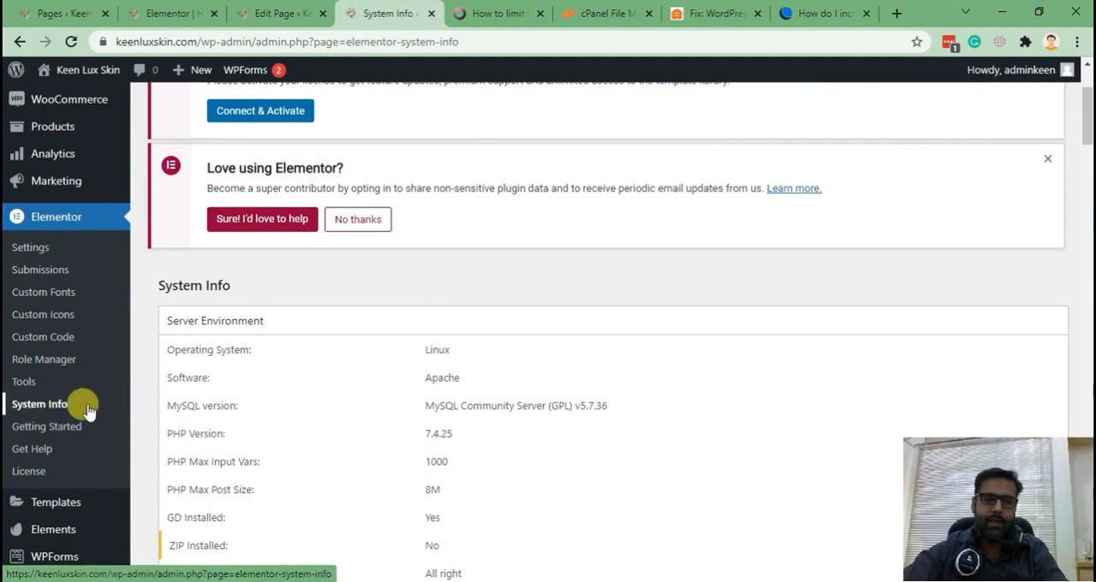
{"action": "scroll", "scroll_direction": "down", "scroll_amount": 3}
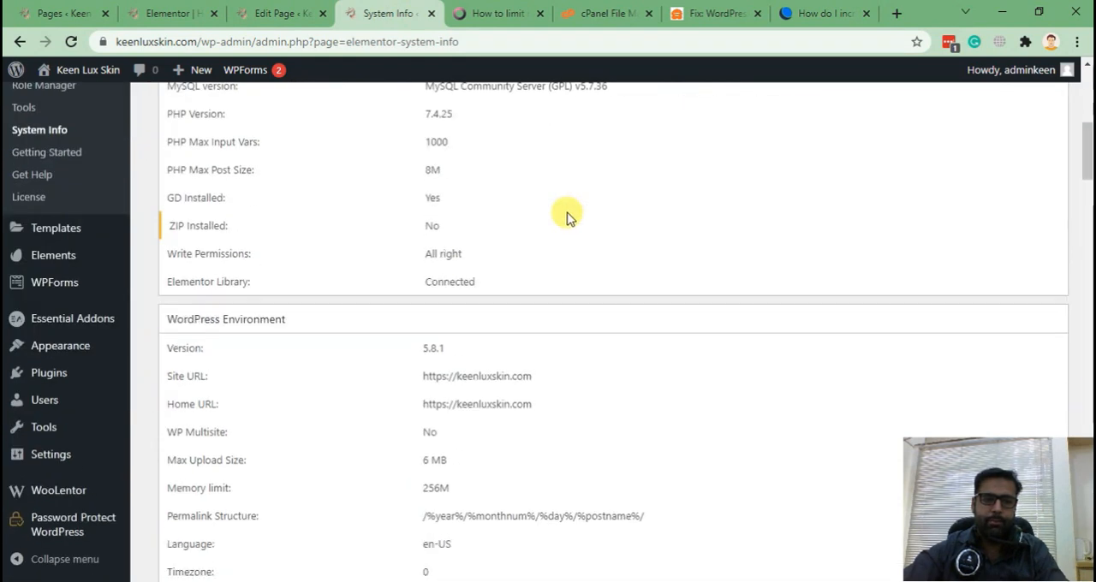
{"action": "scroll", "scroll_direction": "up", "scroll_amount": 3}
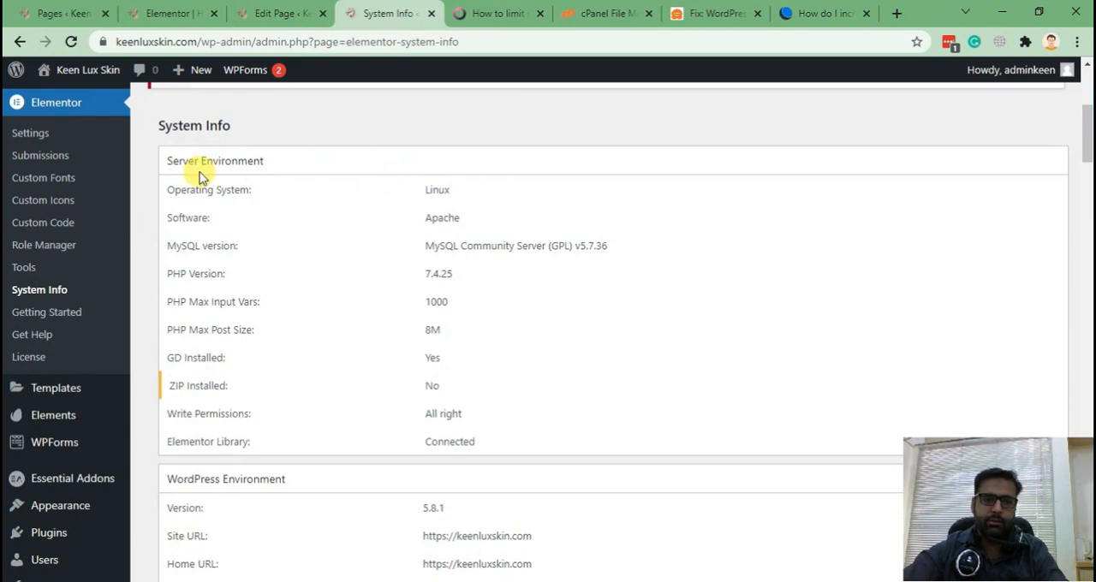
{"action": "double_click", "coordinate": [215, 160]}
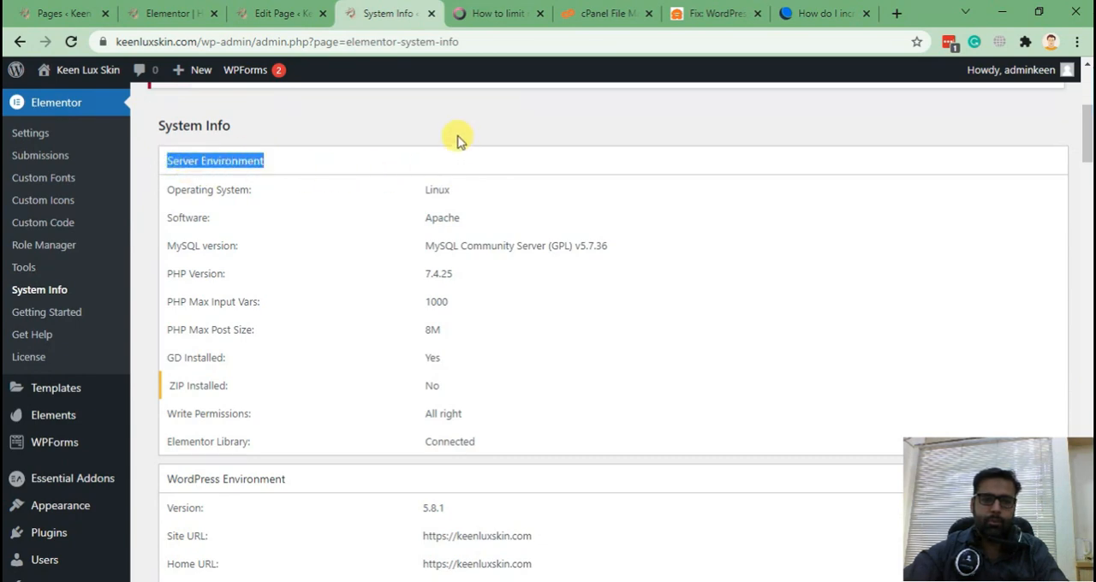
{"action": "mouse_move", "coordinate": [530, 240]}
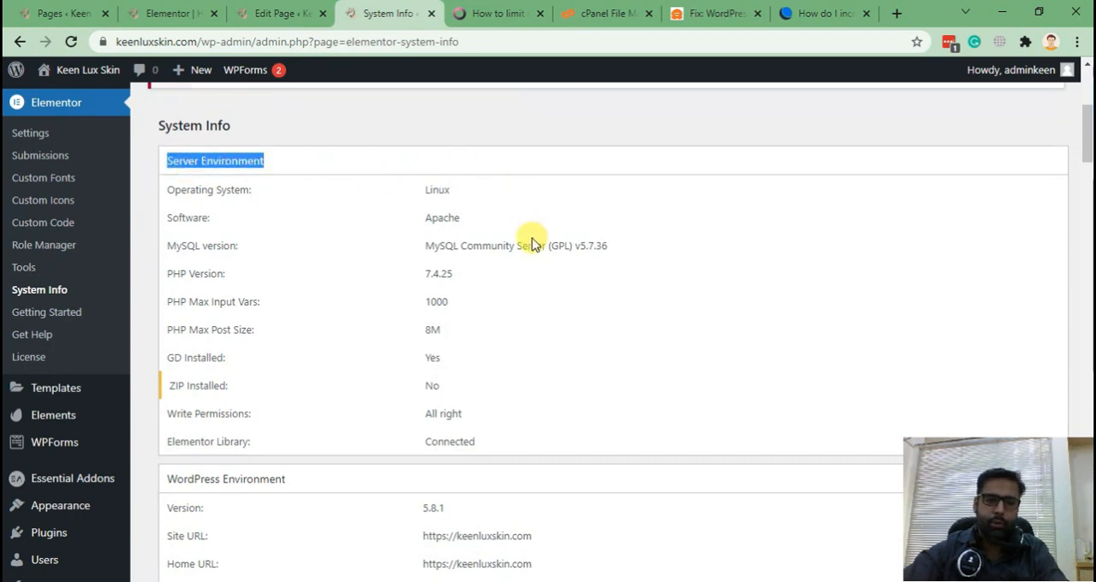
{"action": "mouse_move", "coordinate": [417, 310]}
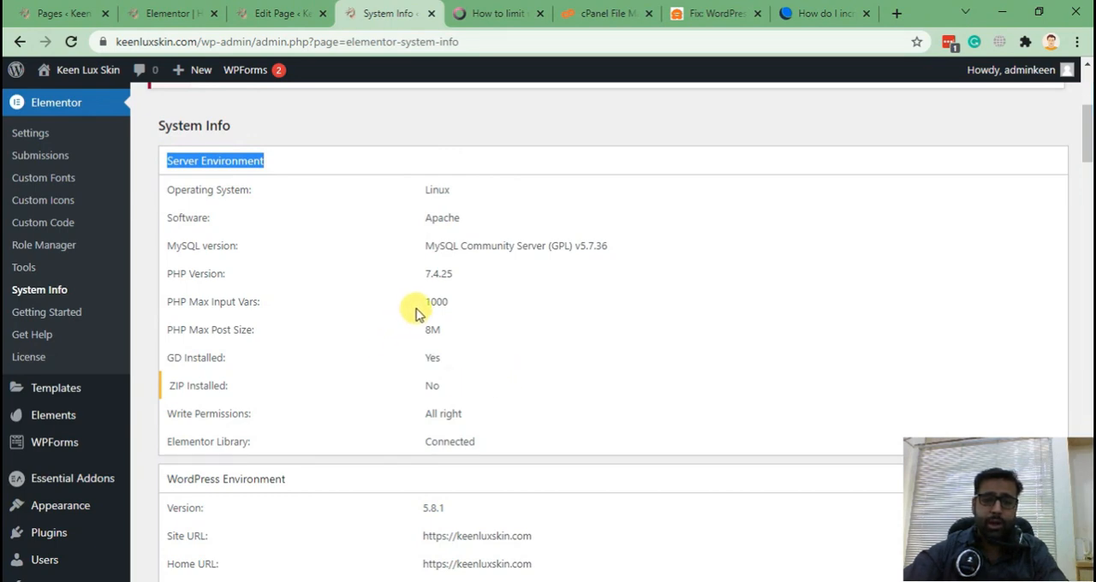
{"action": "double_click", "coordinate": [212, 301]}
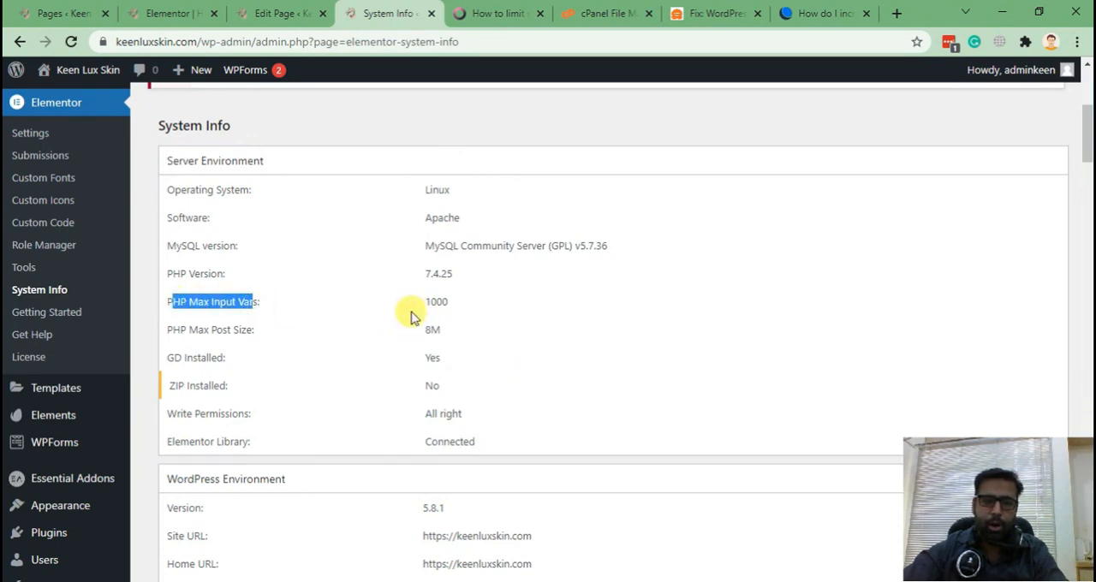
{"action": "left_click", "coordinate": [436, 302]}
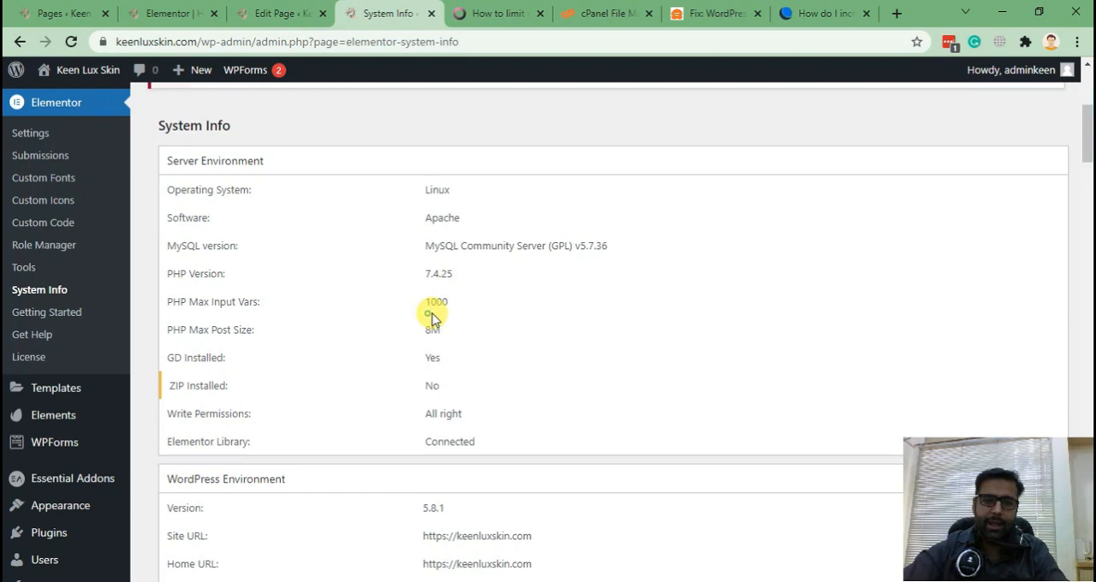
{"action": "double_click", "coordinate": [438, 273]}
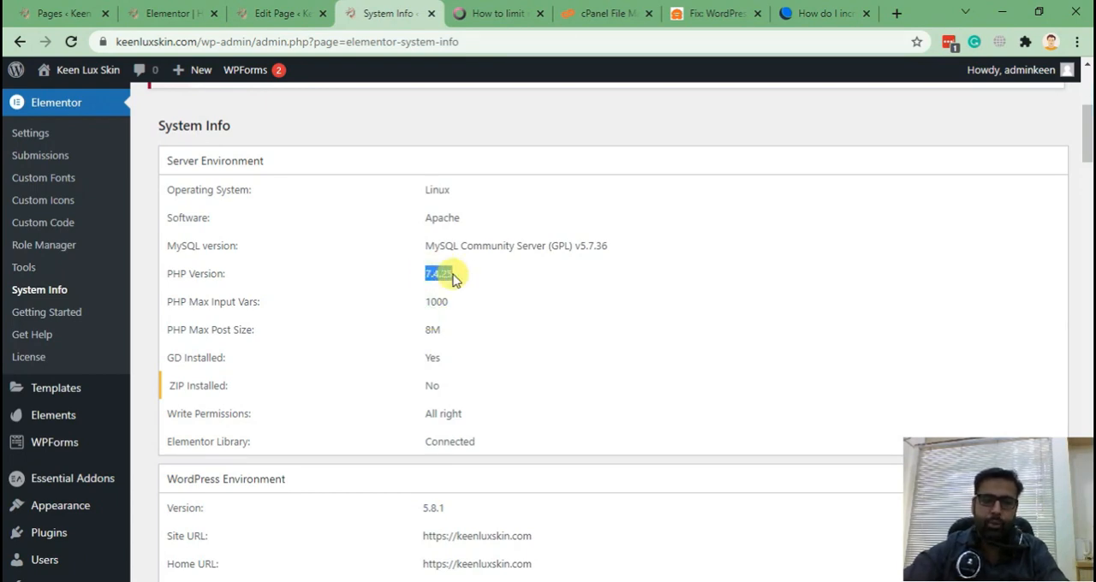
{"action": "mouse_move", "coordinate": [465, 221]}
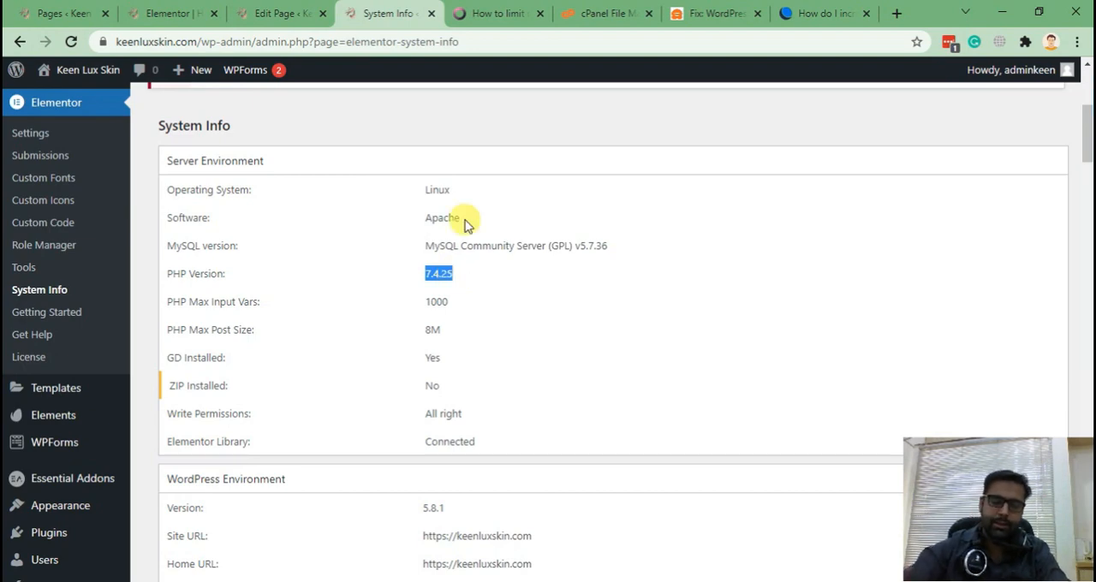
{"action": "mouse_move", "coordinate": [486, 378]}
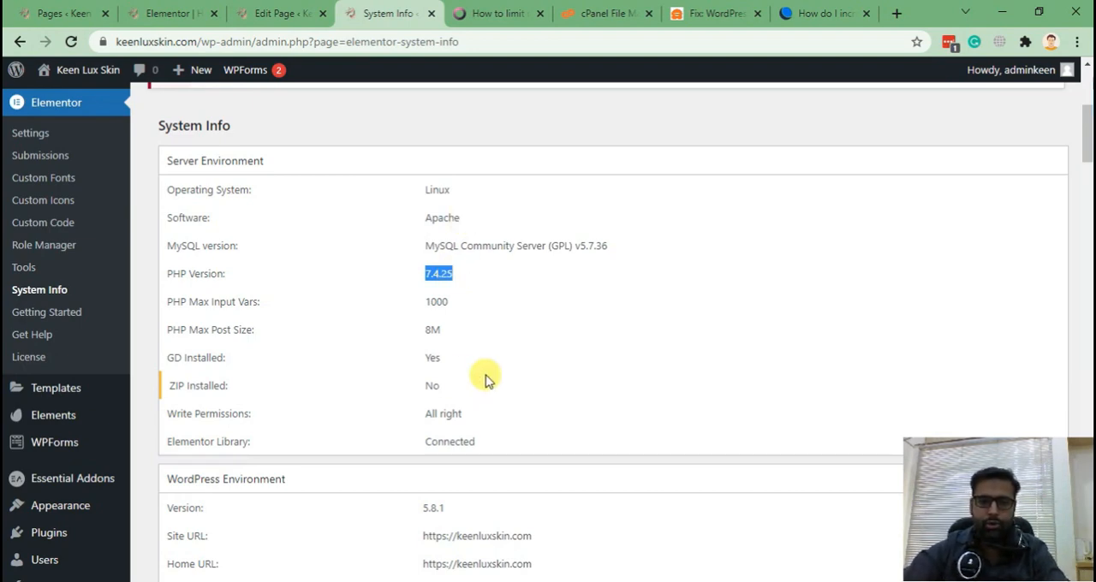
Scroll past the element usage lists down to the PHP Log section.
{"action": "scroll", "scroll_direction": "up", "scroll_amount": 3}
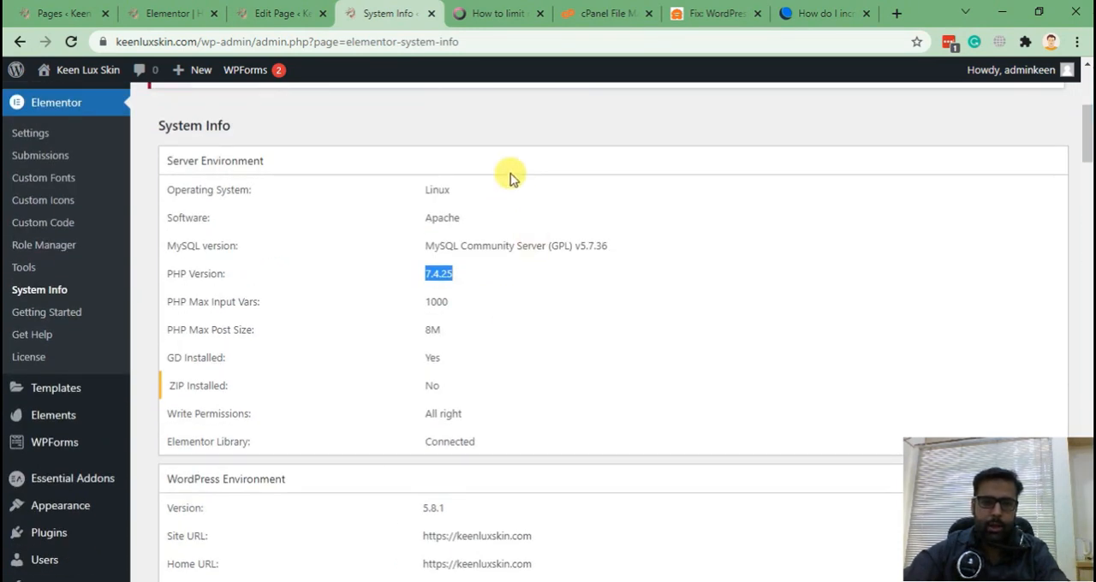
{"action": "mouse_move", "coordinate": [293, 263]}
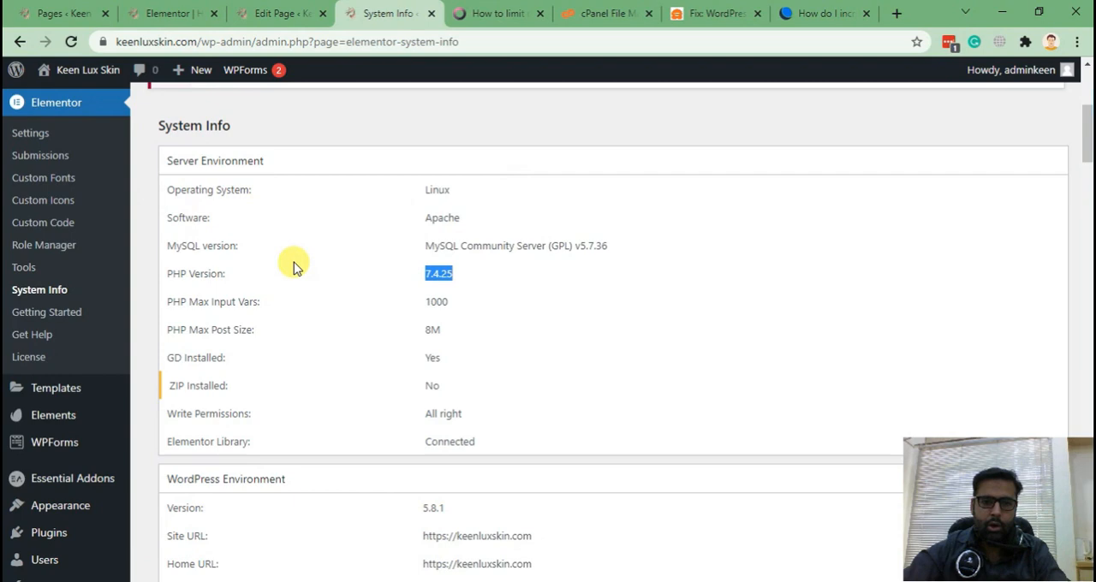
{"action": "scroll", "scroll_direction": "down", "scroll_amount": 3}
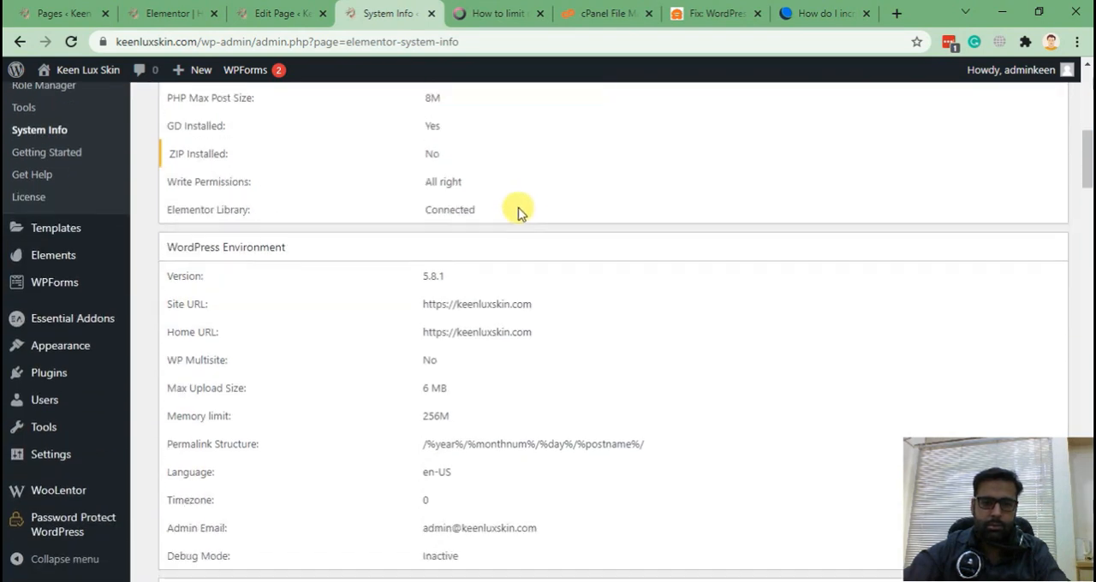
{"action": "scroll", "scroll_direction": "down", "scroll_amount": 3}
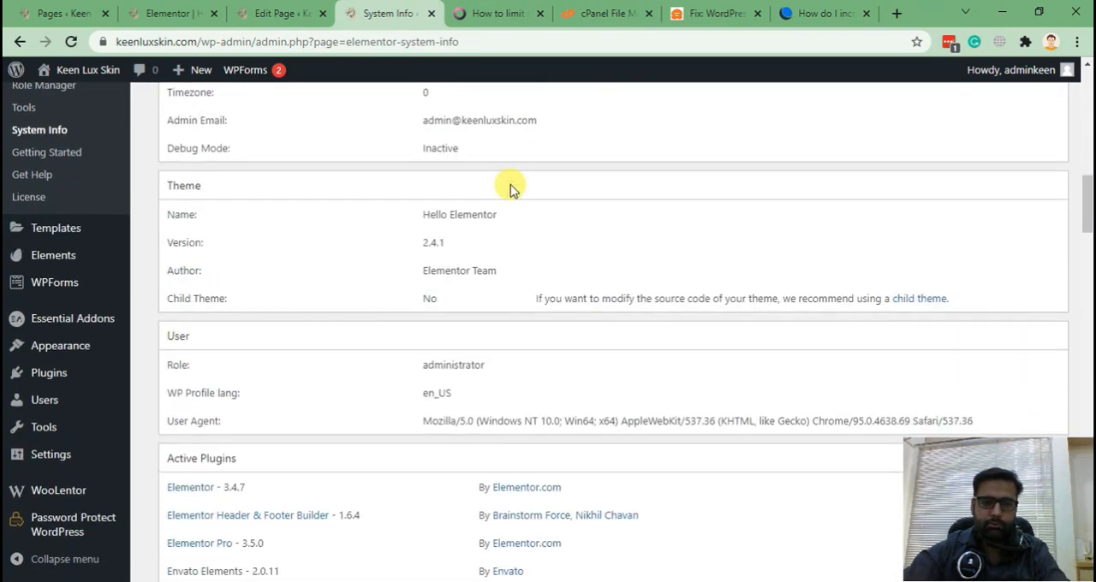
{"action": "mouse_move", "coordinate": [508, 143]}
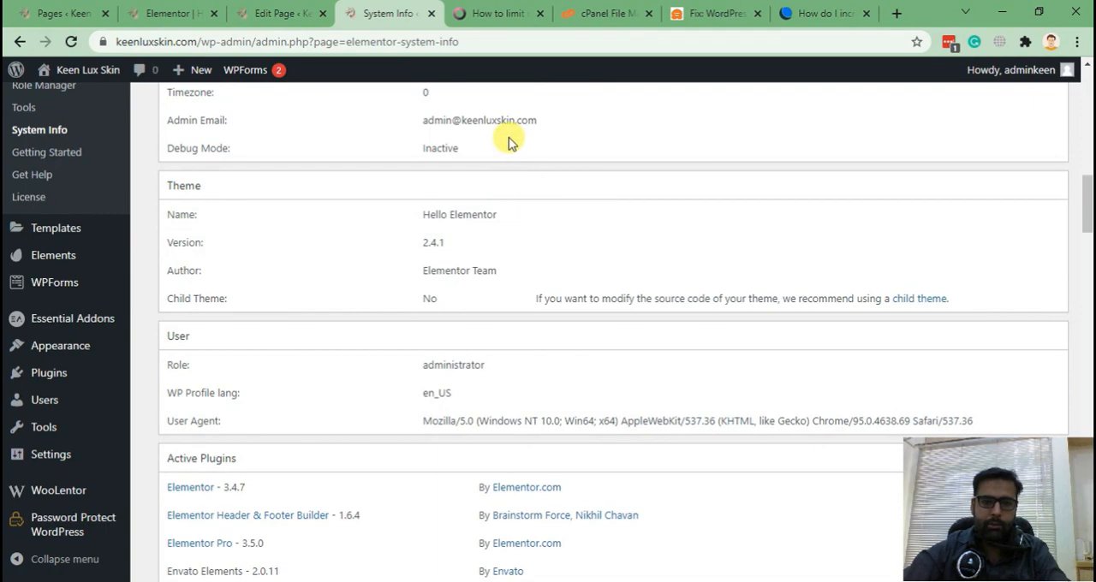
{"action": "scroll", "scroll_direction": "down", "scroll_amount": 3}
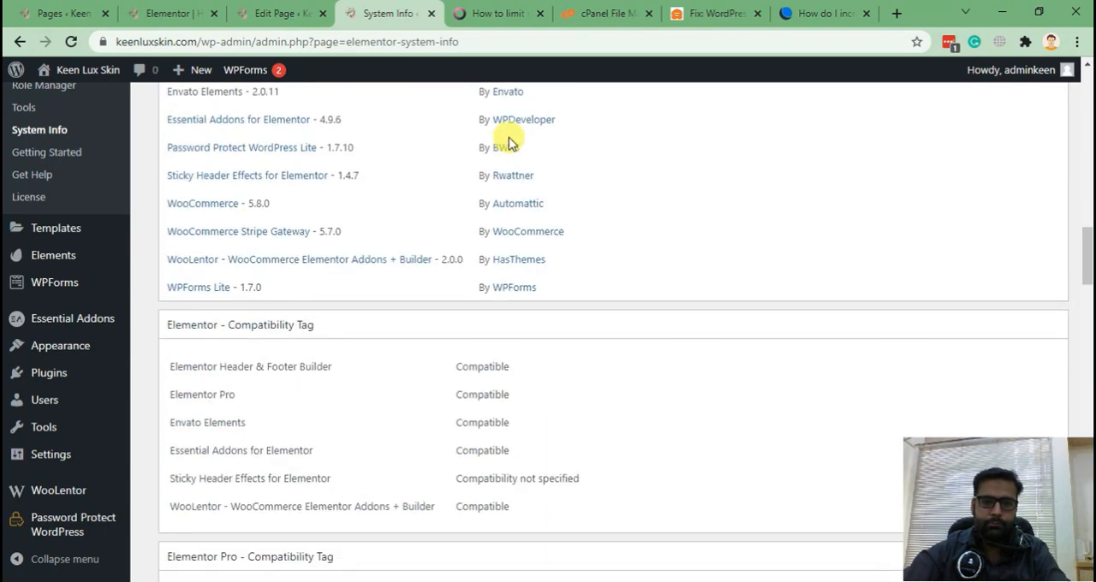
{"action": "scroll", "scroll_direction": "down", "scroll_amount": 3}
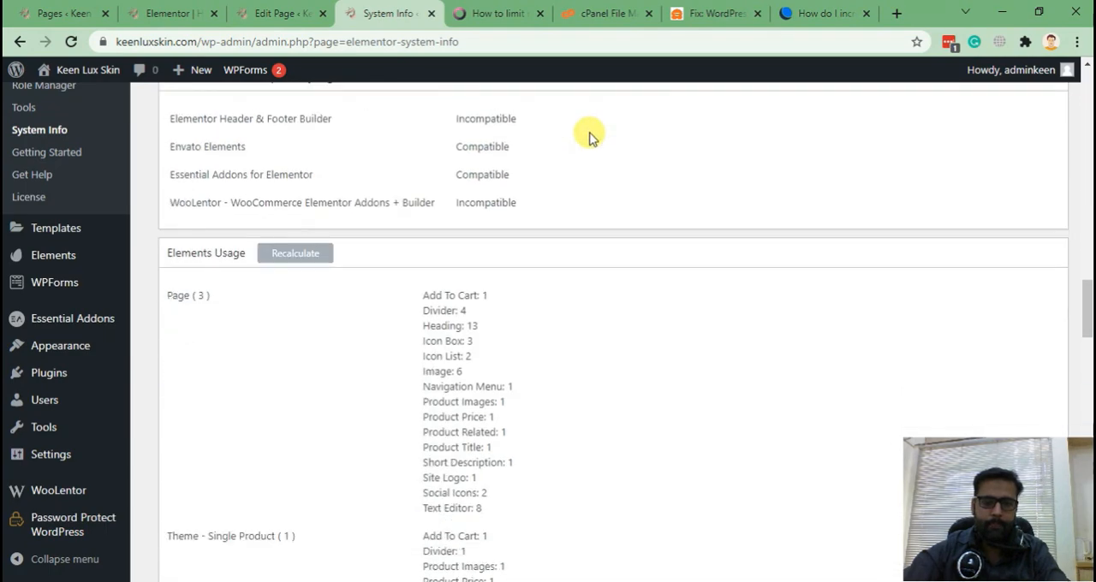
{"action": "scroll", "scroll_direction": "down", "scroll_amount": 3}
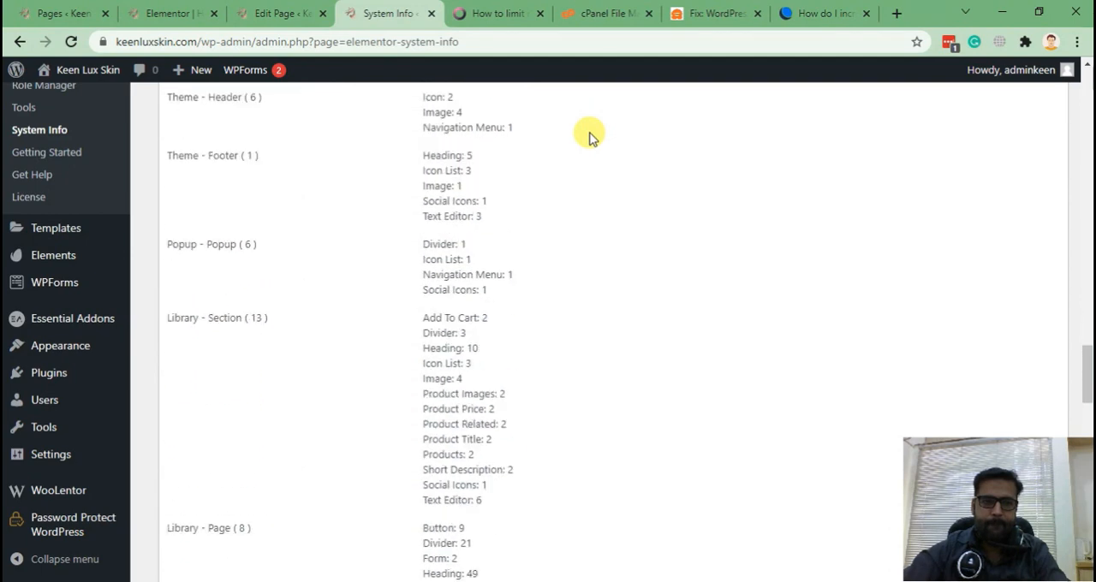
{"action": "scroll", "scroll_direction": "down", "scroll_amount": 3}
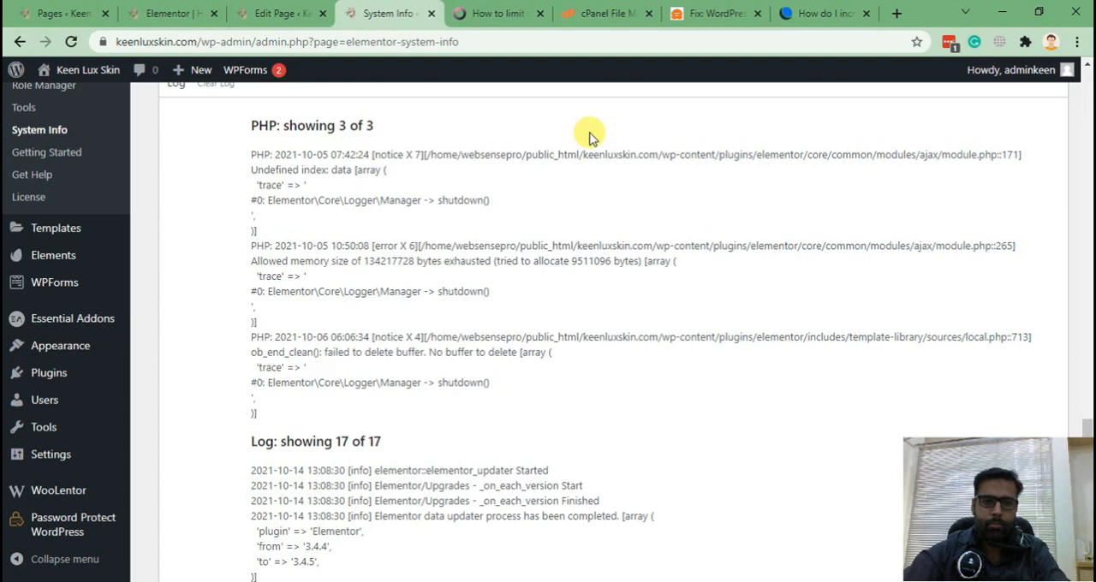
Scroll up slightly to bring the memory-exhausted PHP log entry into view.
{"action": "scroll", "scroll_direction": "up", "scroll_amount": 3}
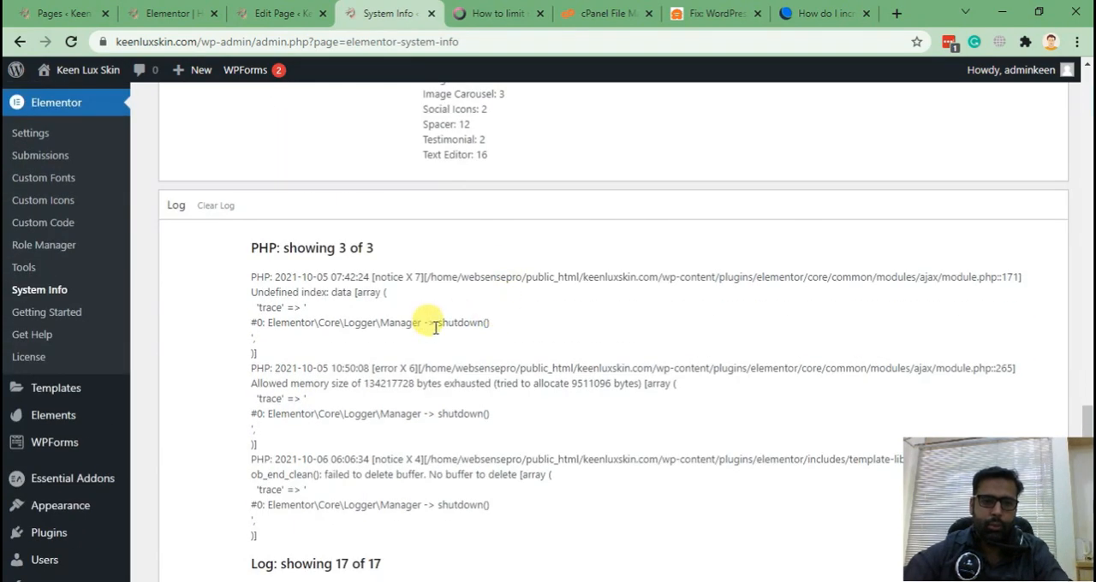
{"action": "mouse_move", "coordinate": [259, 282]}
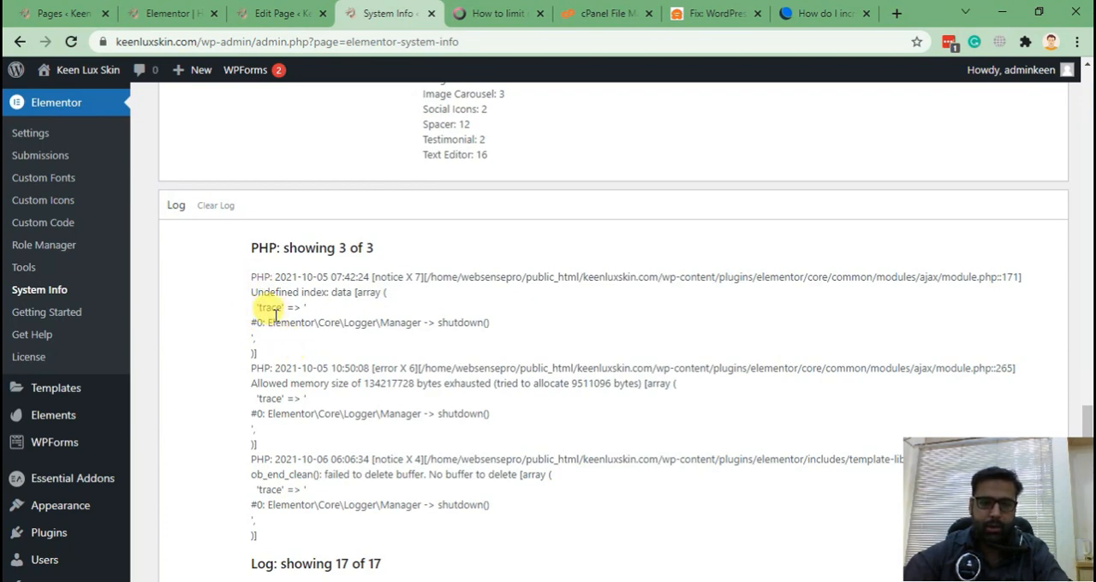
{"action": "mouse_move", "coordinate": [671, 293]}
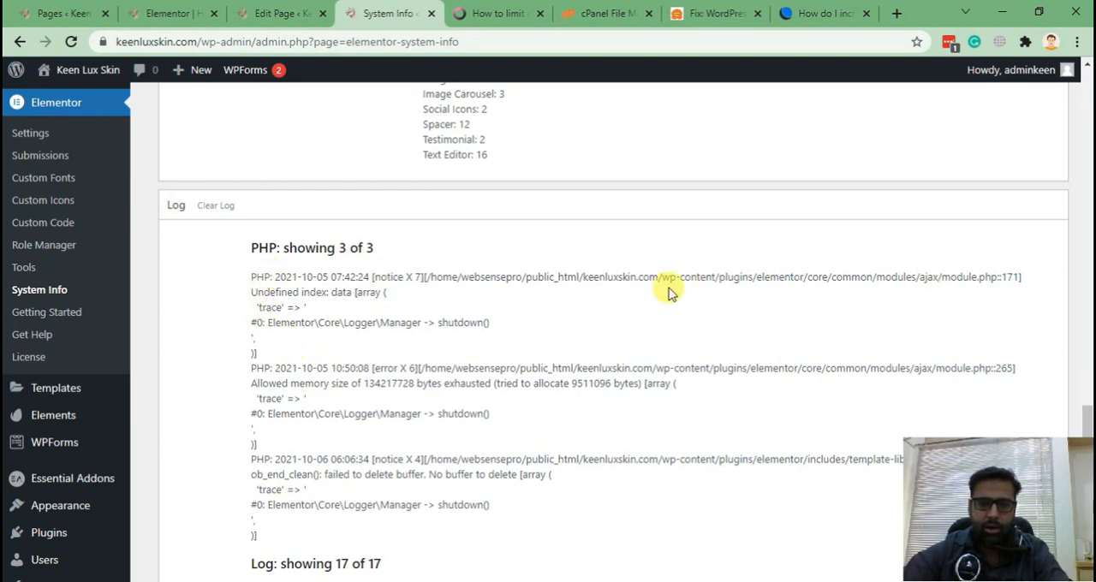
{"action": "mouse_move", "coordinate": [289, 375]}
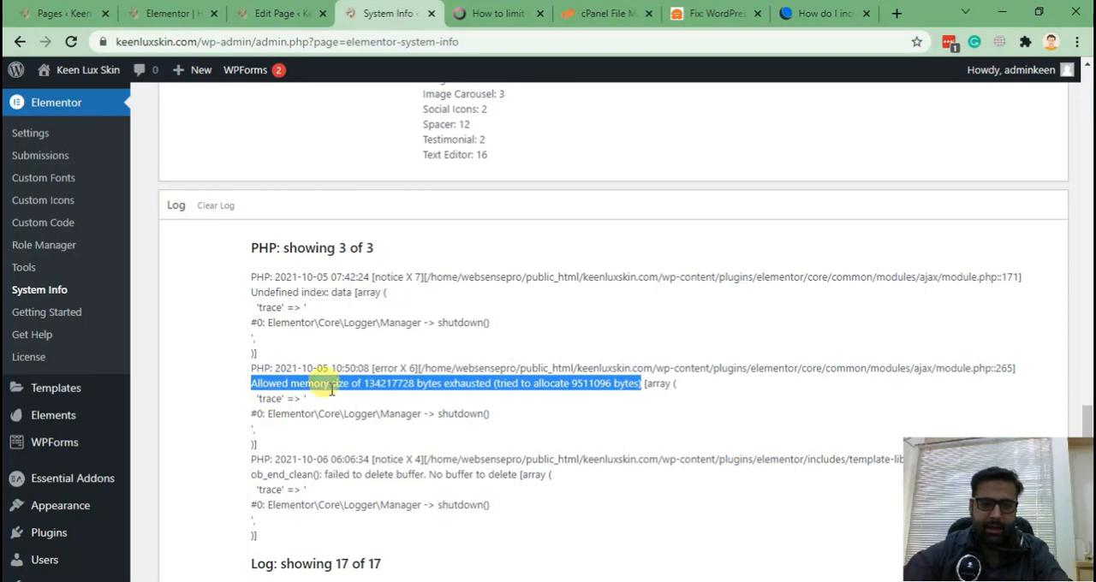
{"action": "mouse_move", "coordinate": [419, 398]}
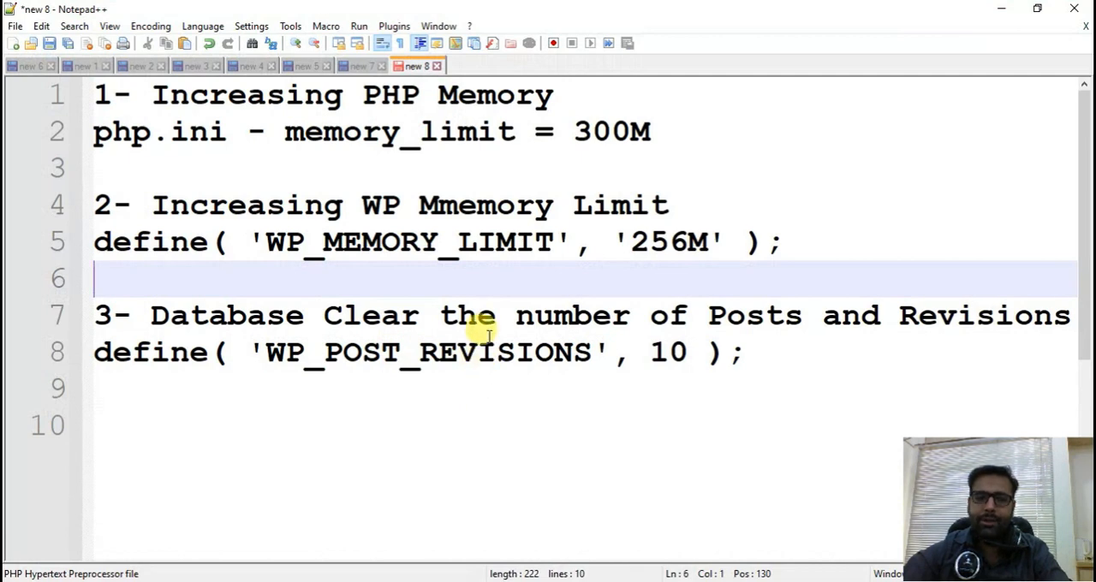
{"action": "mouse_move", "coordinate": [197, 94]}
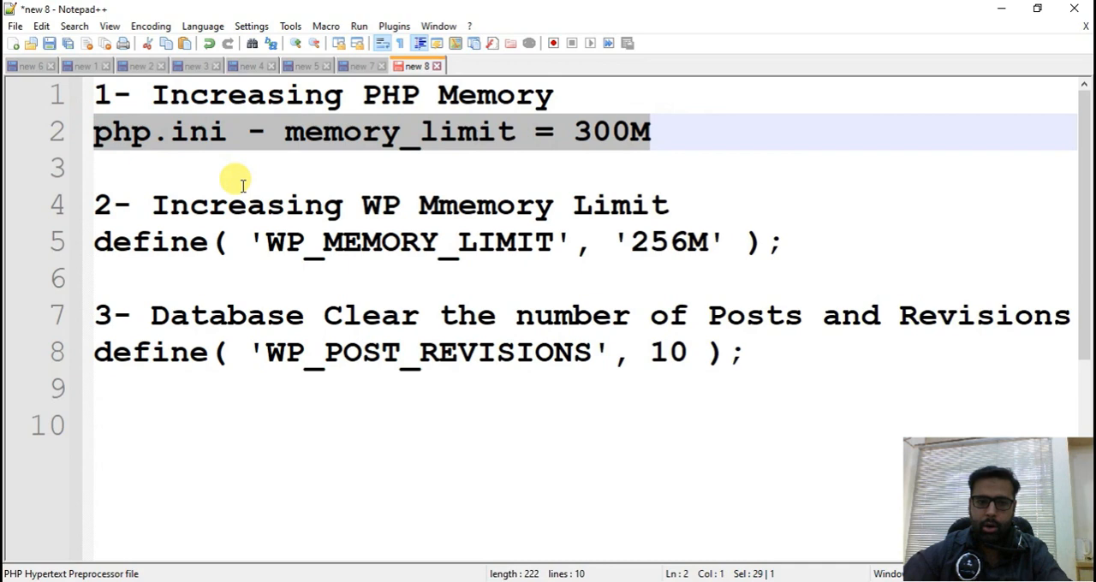
{"action": "left_click", "coordinate": [232, 242]}
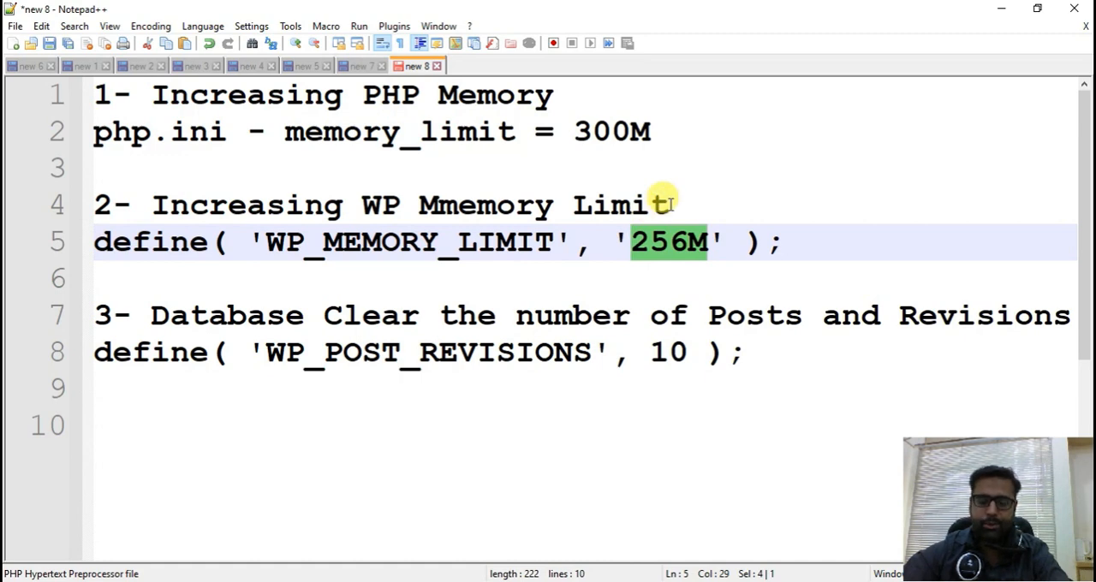
{"action": "left_click", "coordinate": [668, 204]}
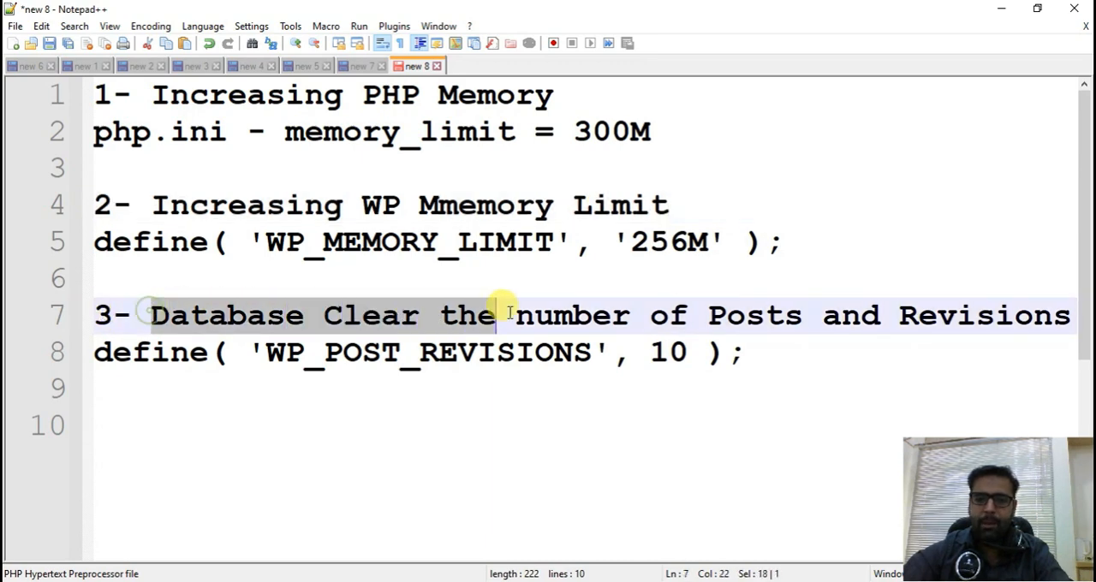
{"action": "left_click_drag", "start_coordinate": [505, 316], "coordinate": [1068, 315]}
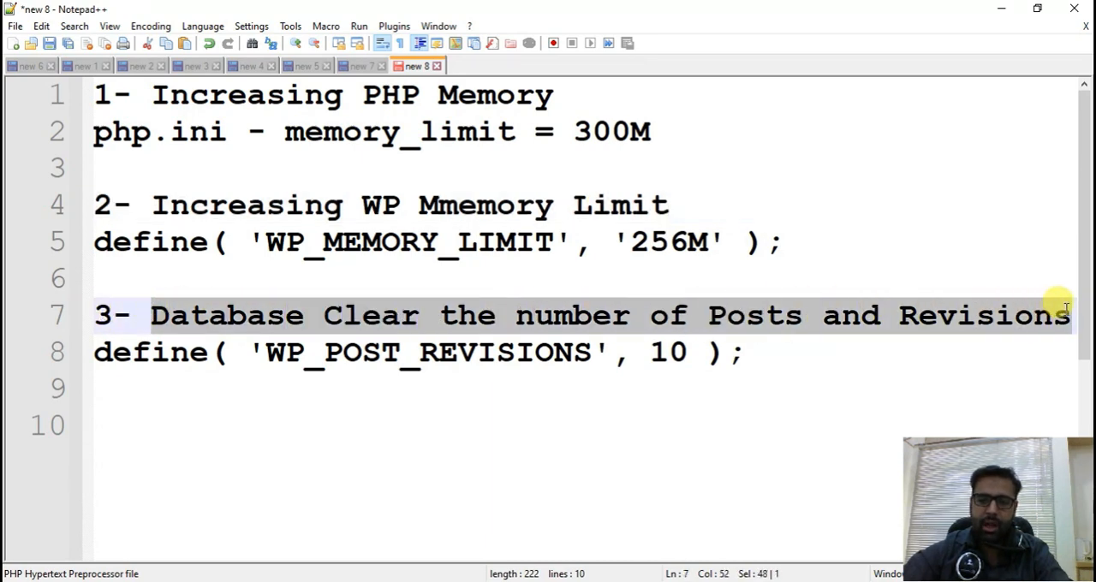
{"action": "mouse_move", "coordinate": [8, 116]}
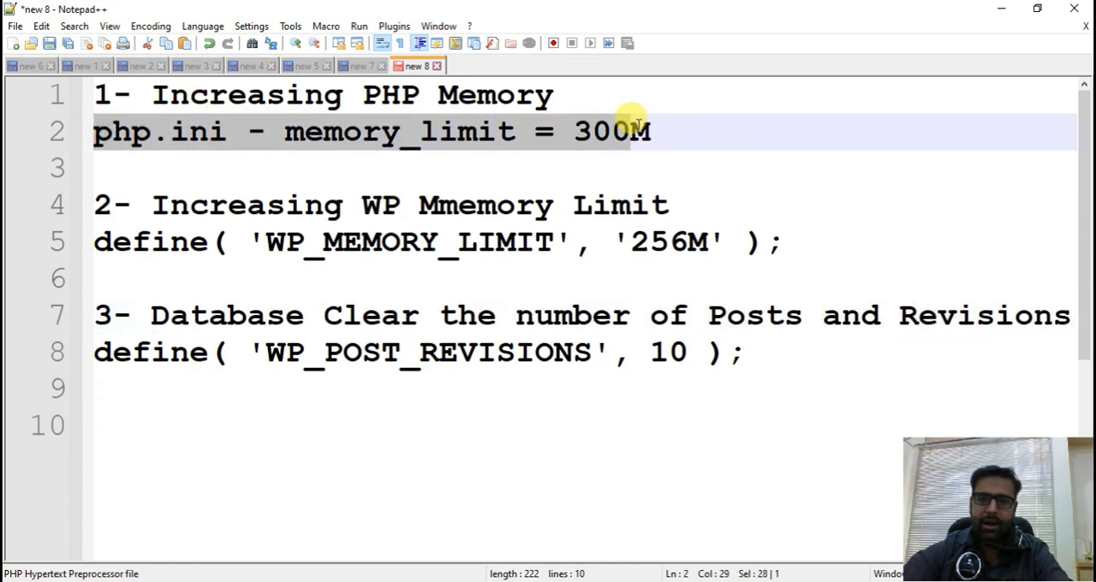
{"action": "left_click", "coordinate": [231, 241]}
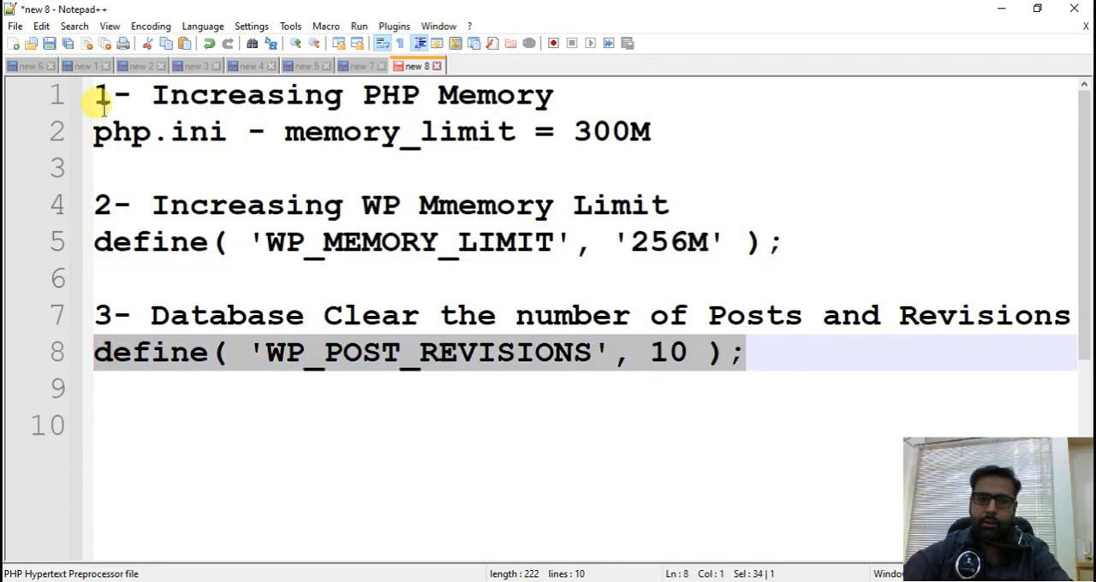
{"action": "mouse_move", "coordinate": [299, 131]}
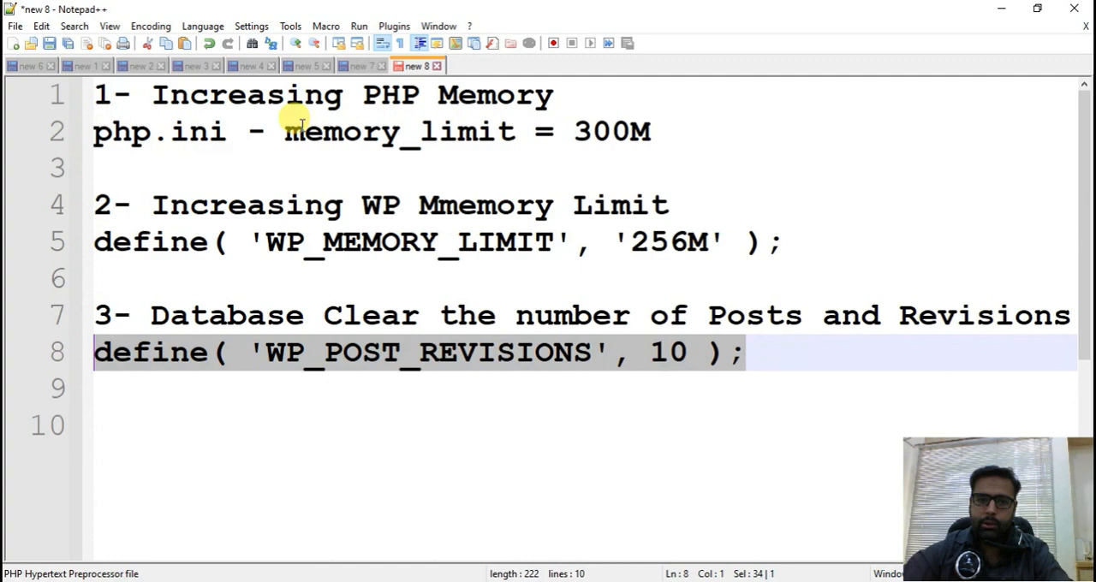
{"action": "left_click", "coordinate": [98, 94]}
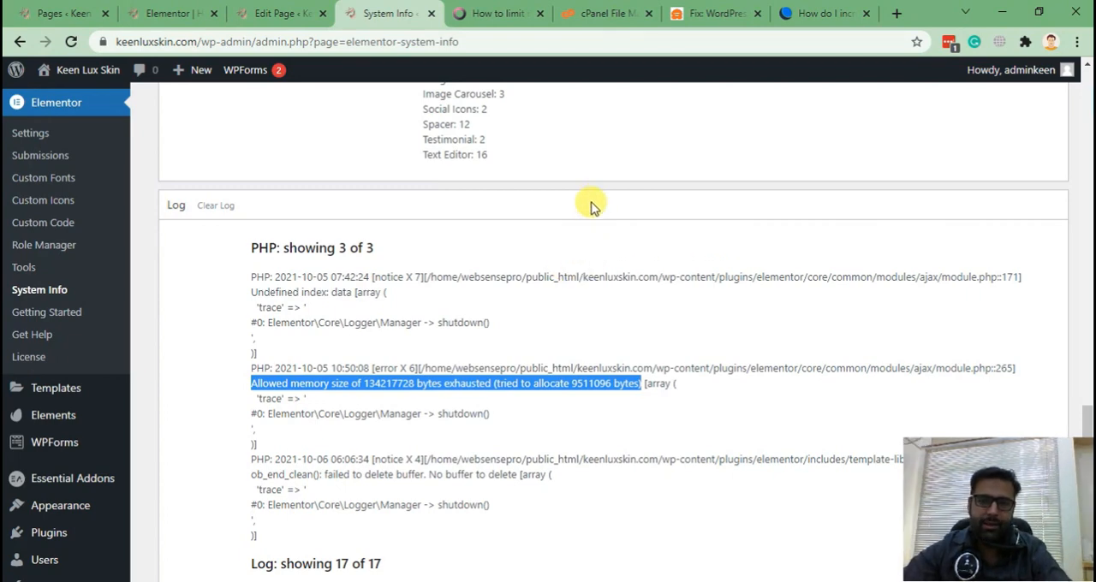
{"action": "mouse_move", "coordinate": [600, 13]}
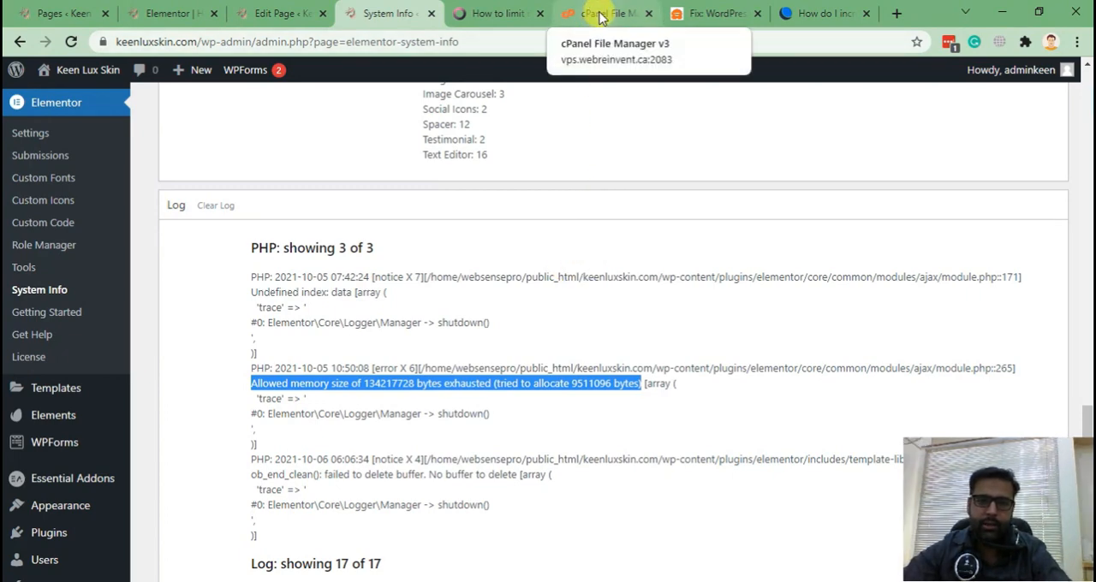
In cPanel File Manager, browse public_html/keenluxskin.com to find wp-config.php.
{"action": "left_click", "coordinate": [604, 13]}
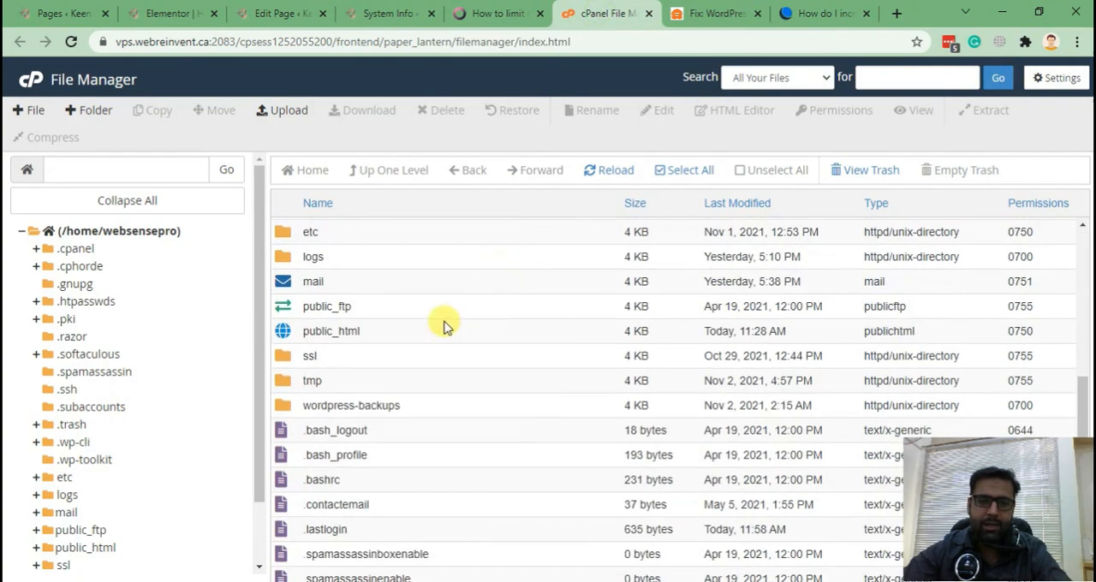
{"action": "mouse_move", "coordinate": [412, 336]}
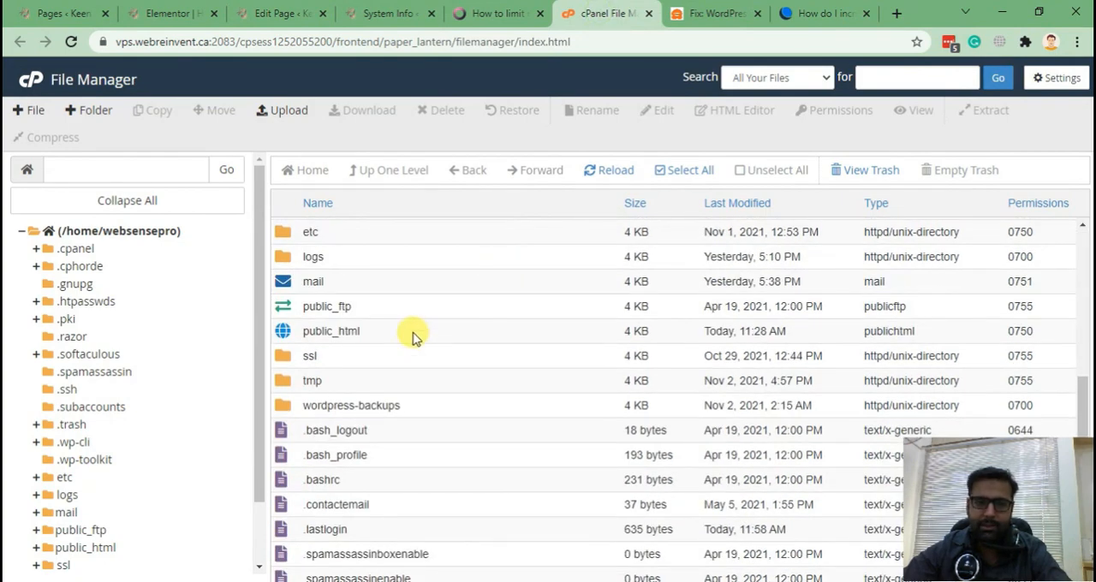
{"action": "mouse_move", "coordinate": [587, 287]}
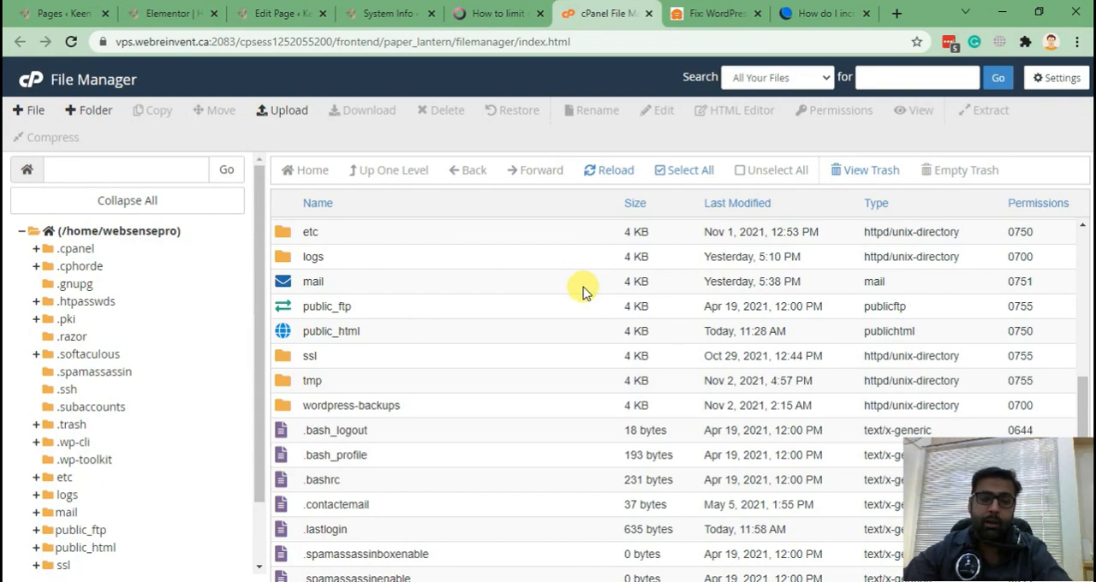
{"action": "mouse_move", "coordinate": [514, 347]}
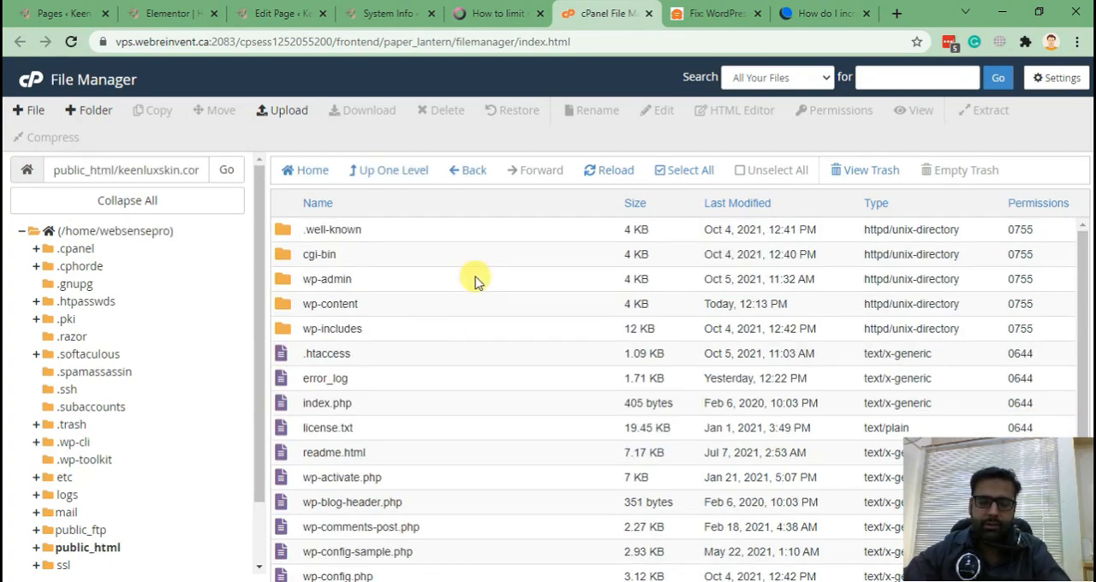
{"action": "mouse_move", "coordinate": [522, 310]}
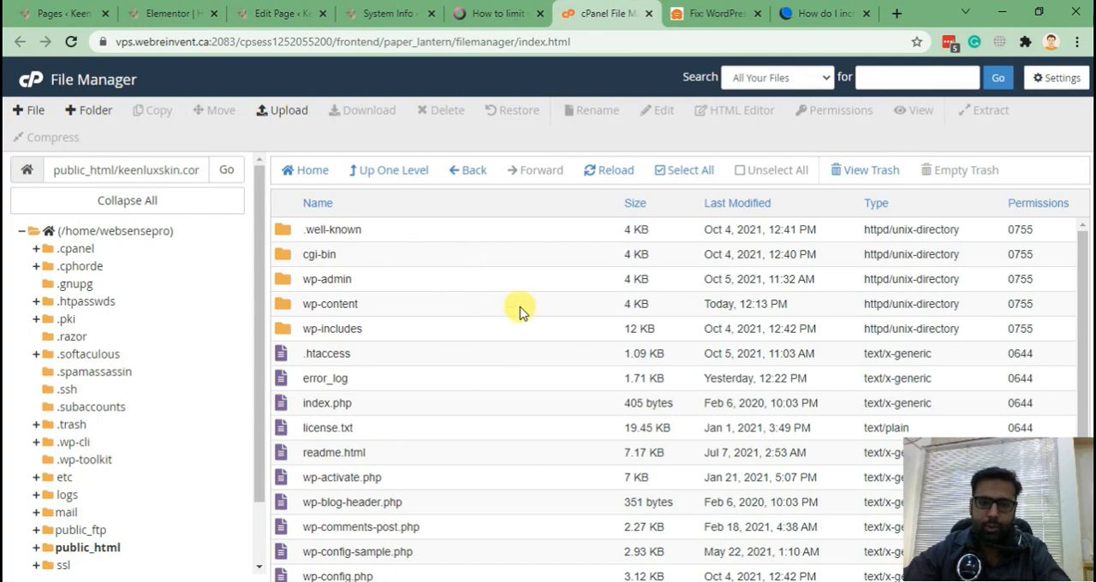
{"action": "scroll", "scroll_direction": "down", "scroll_amount": 3}
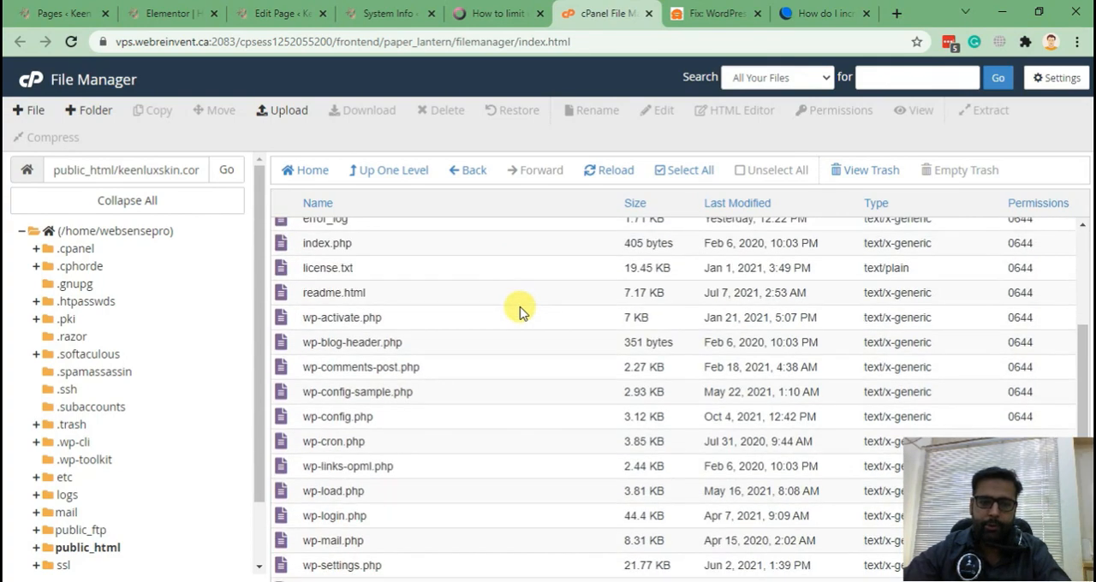
{"action": "scroll", "scroll_direction": "up", "scroll_amount": 3}
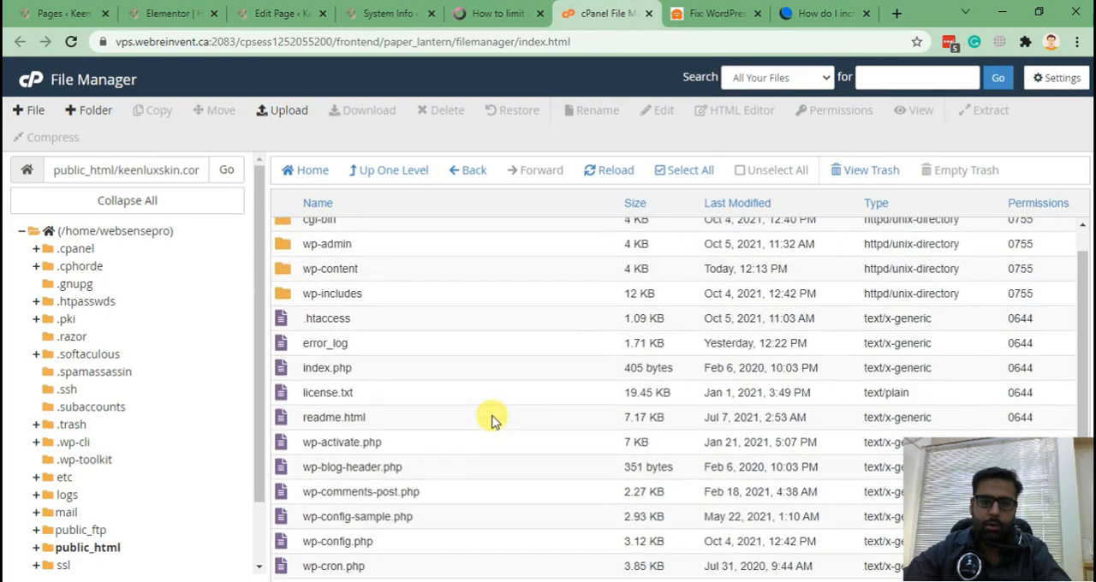
{"action": "scroll", "scroll_direction": "up", "scroll_amount": 3}
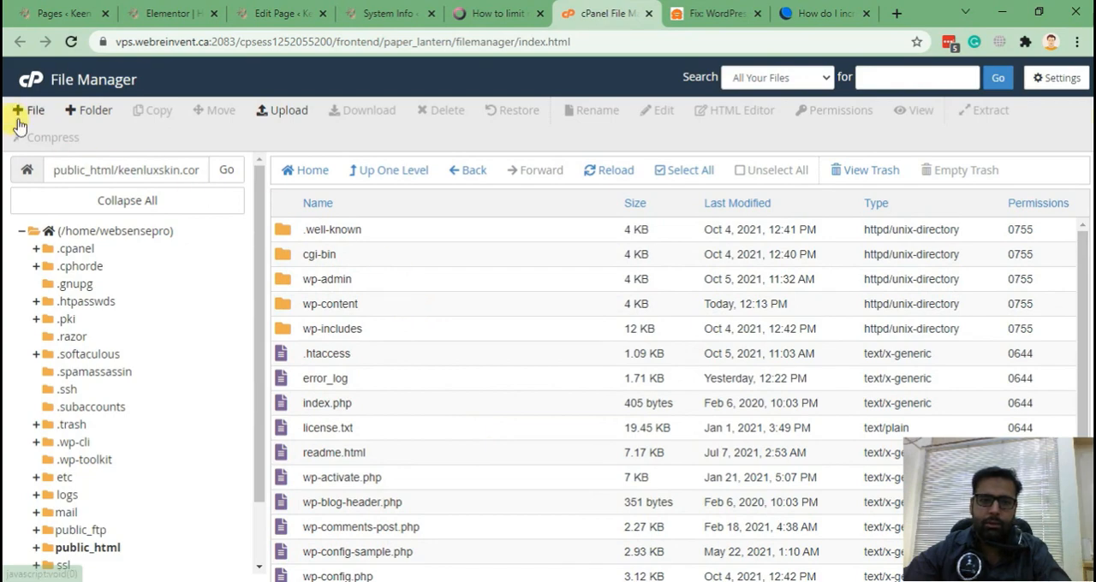
Create an empty info.php file in the site root and start editing it.
{"action": "left_click", "coordinate": [35, 109]}
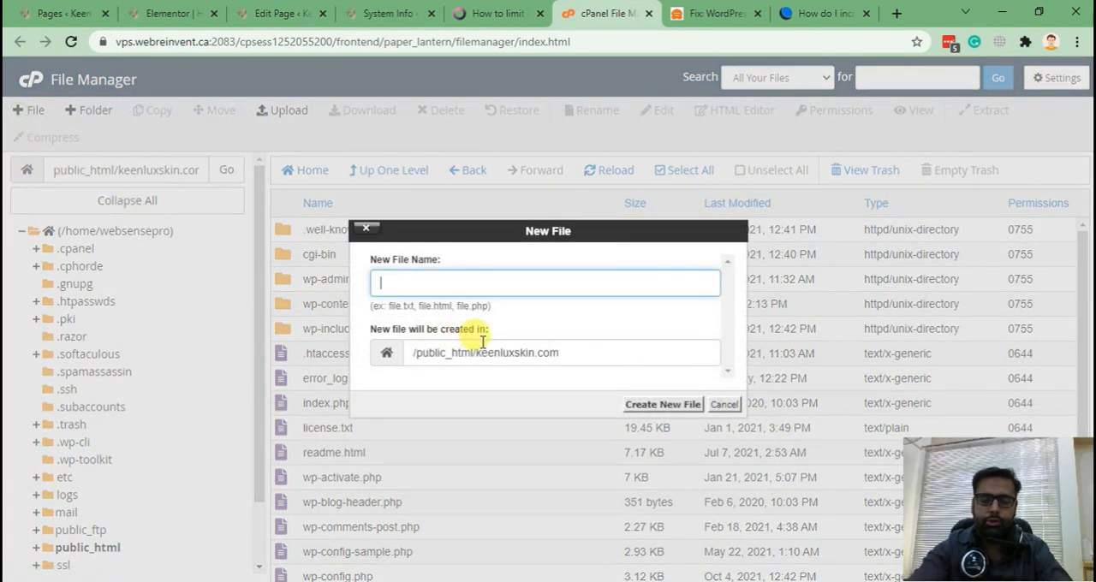
{"action": "type", "text": "info.php"}
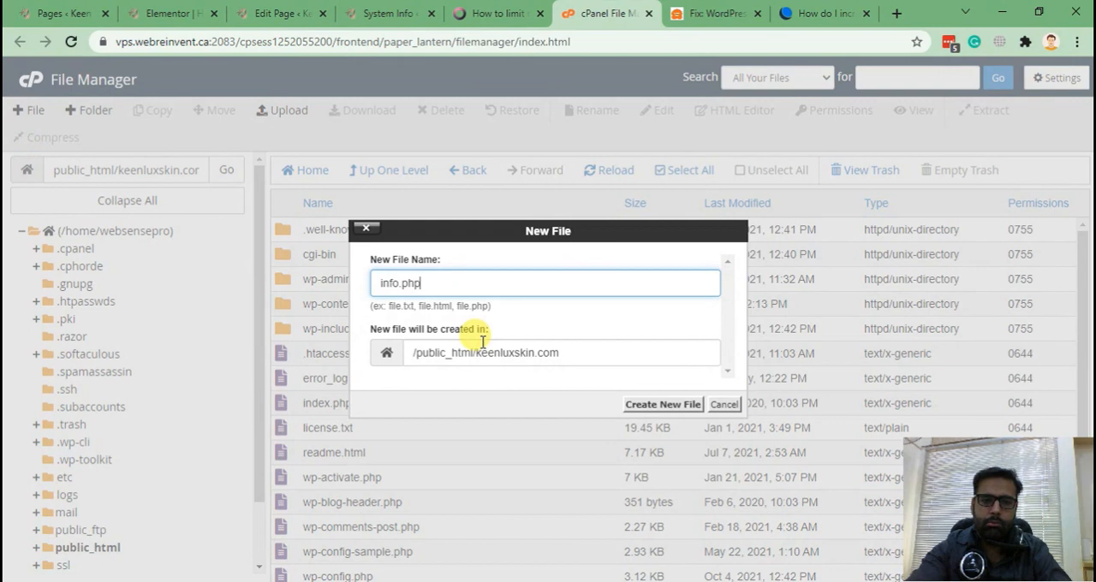
{"action": "mouse_move", "coordinate": [457, 280]}
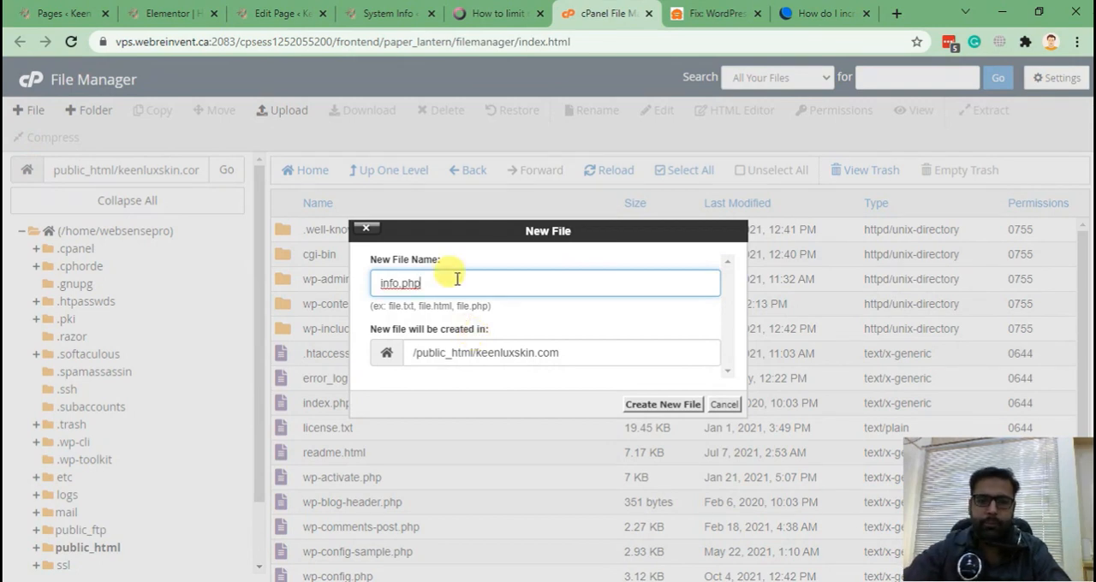
{"action": "triple_click", "coordinate": [399, 283]}
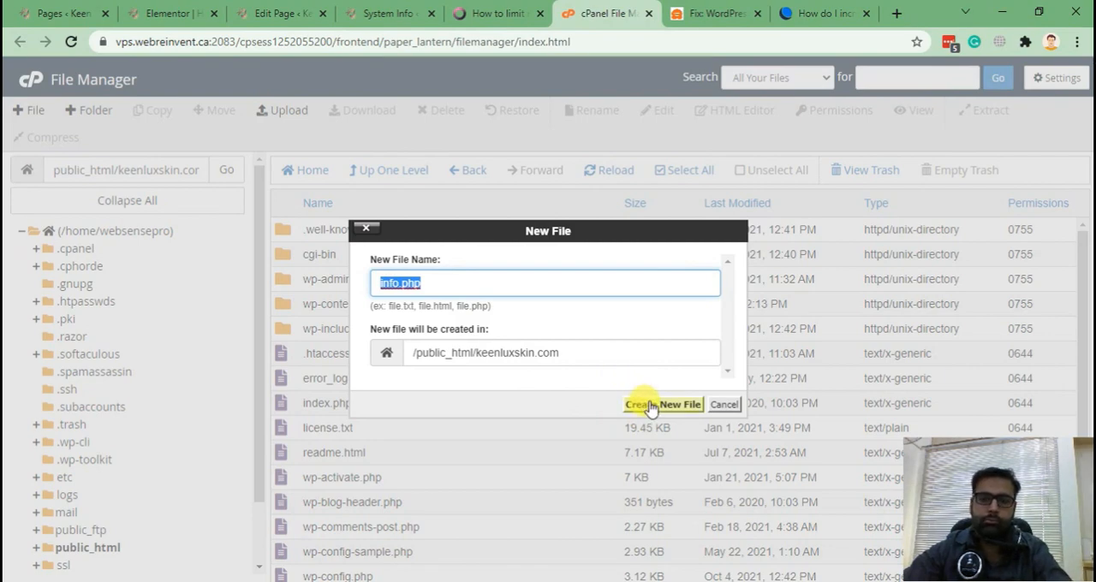
{"action": "left_click", "coordinate": [663, 403]}
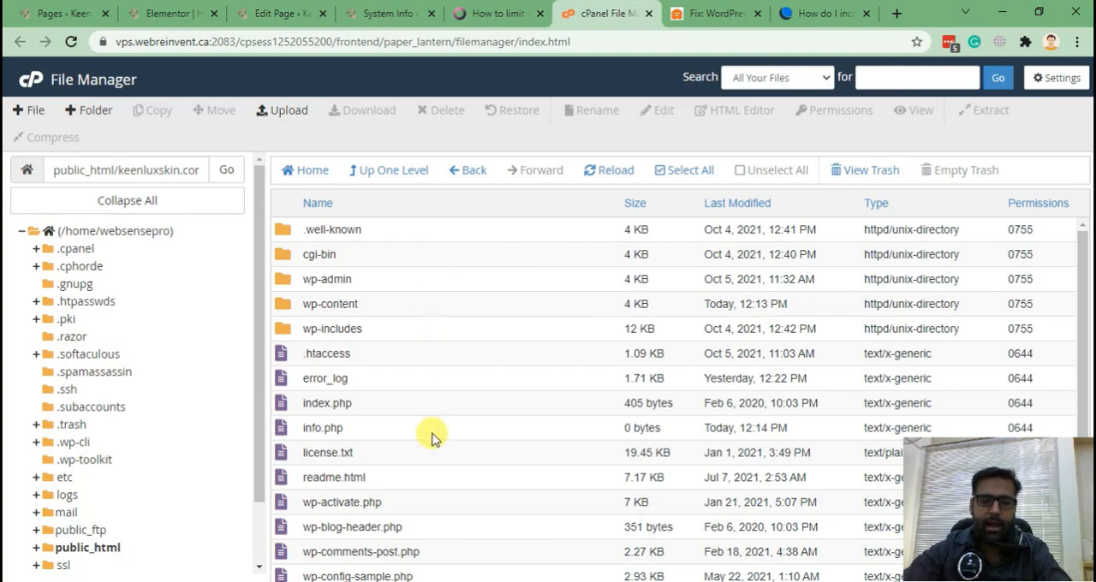
{"action": "left_click", "coordinate": [322, 428]}
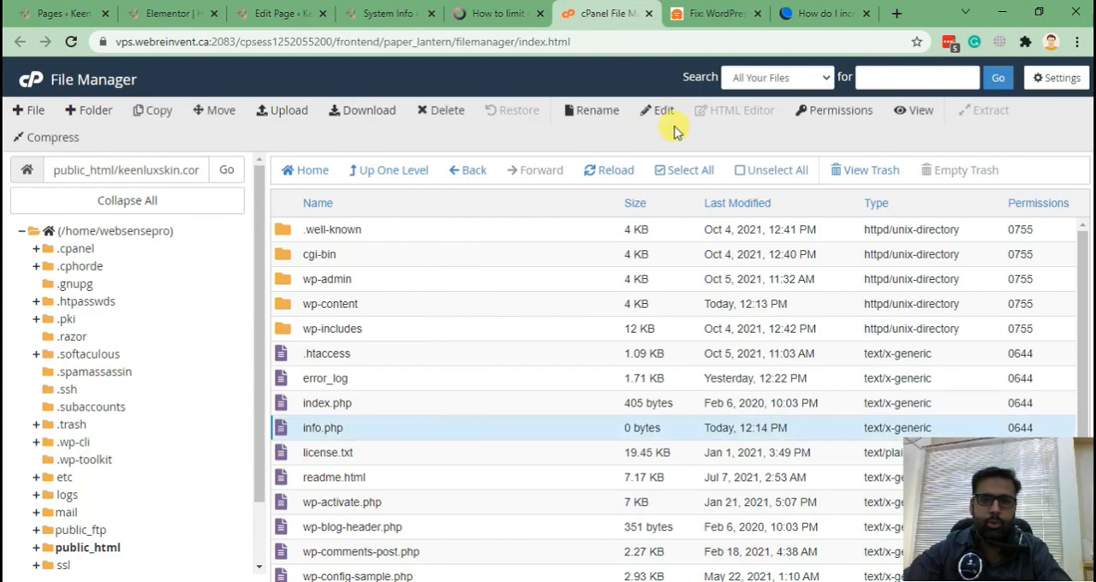
{"action": "mouse_move", "coordinate": [339, 428]}
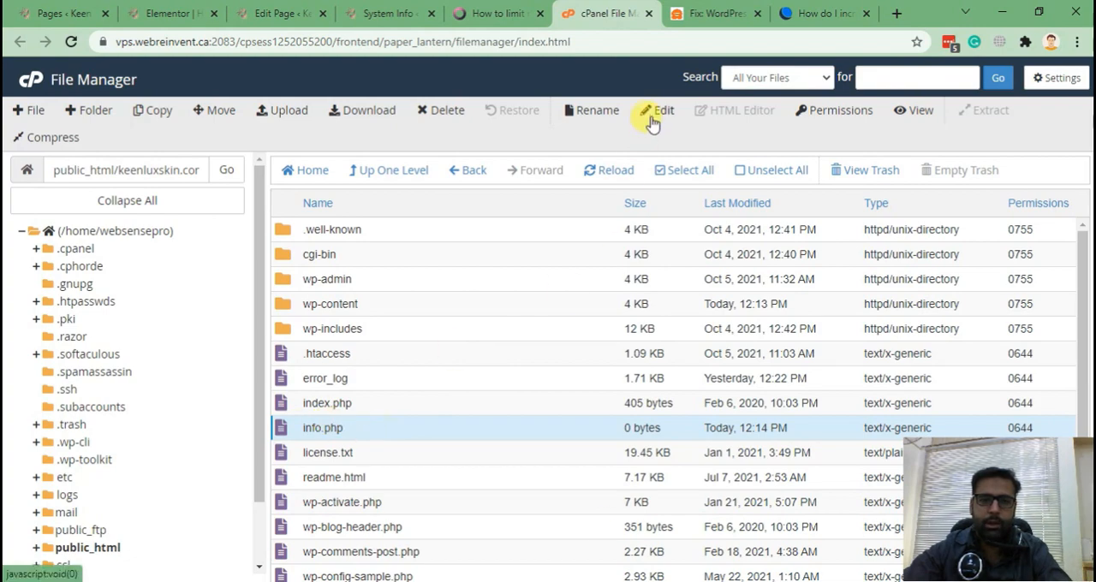
{"action": "left_click", "coordinate": [664, 110]}
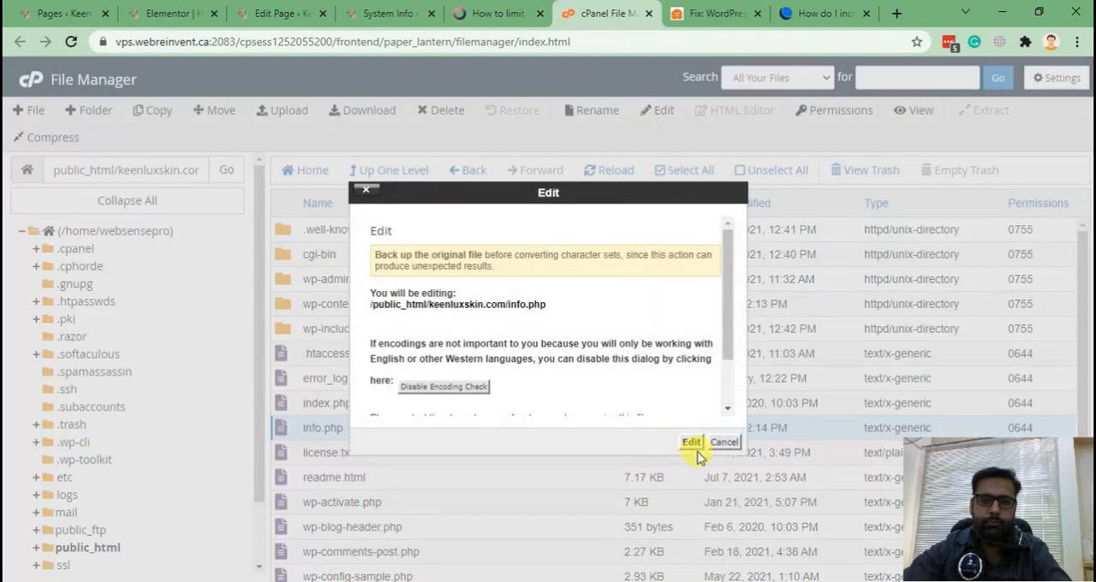
Write a <?php phpinfo(); ?> script into info.php, then return to the System Info tab.
{"action": "left_click", "coordinate": [691, 442]}
{"action": "type", "text": "<?"}
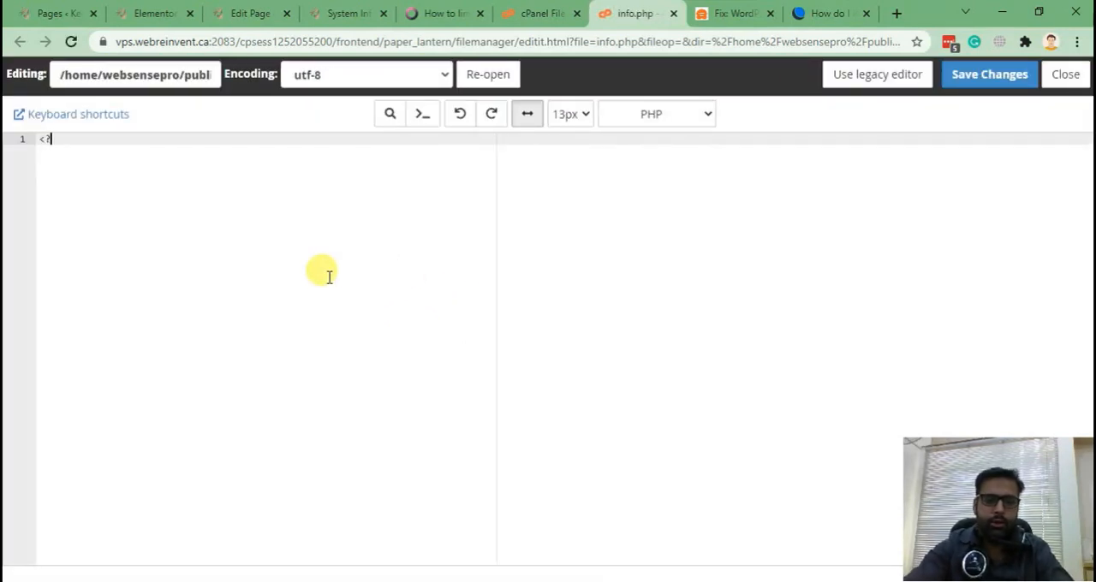
{"action": "type", "text": "php"}
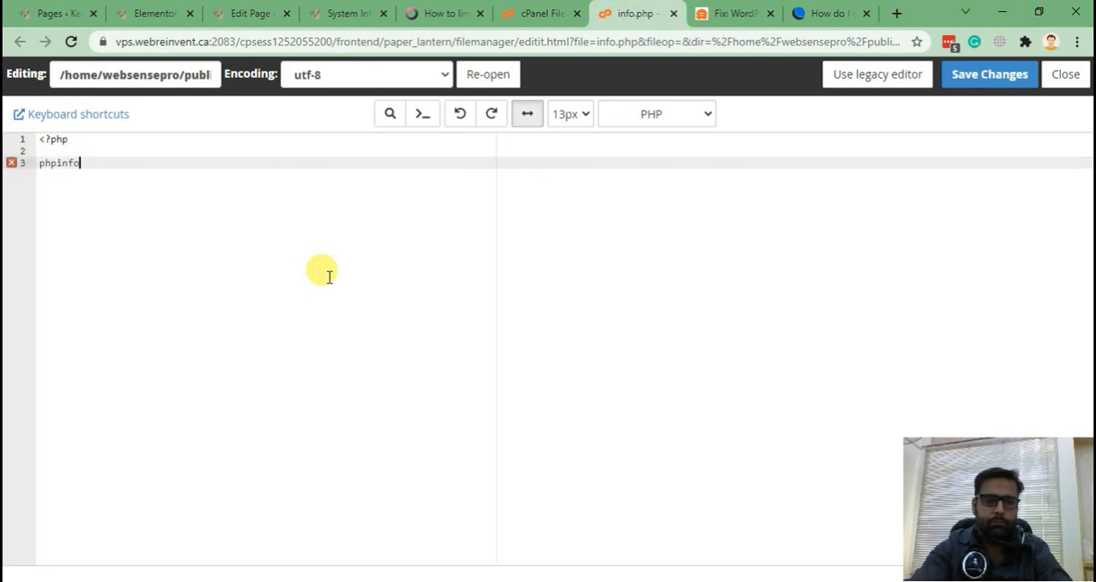
{"action": "type", "text": "();"}
{"action": "type", "text": "?>"}
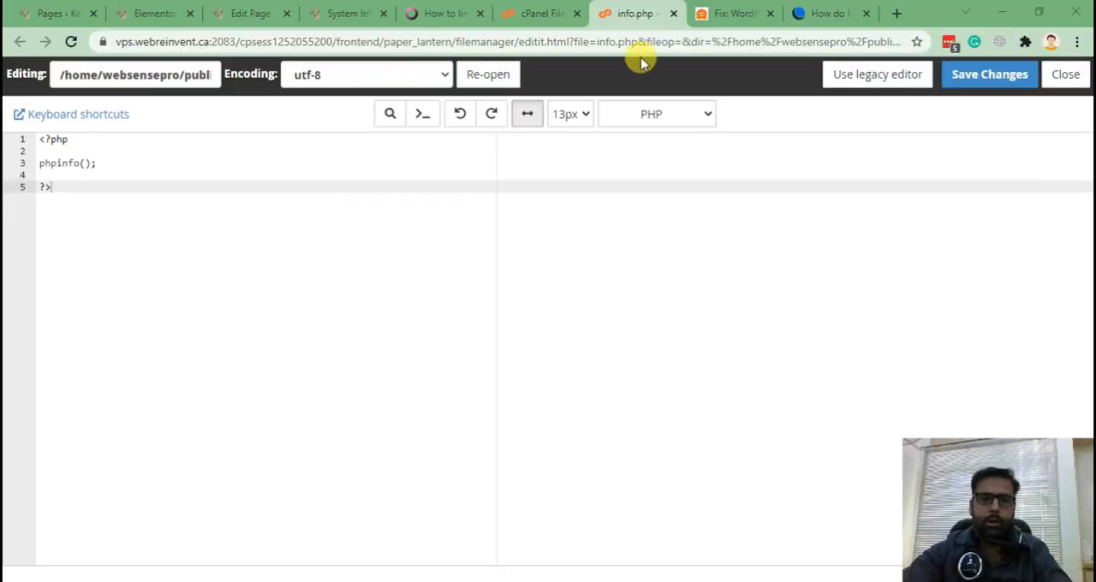
{"action": "left_click", "coordinate": [342, 13]}
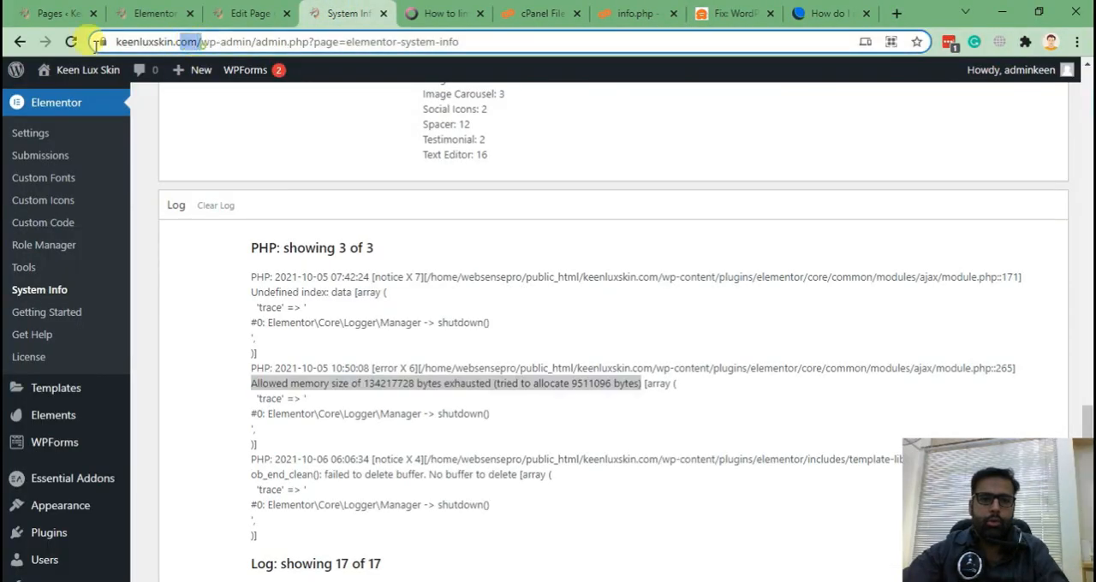
{"action": "left_click", "coordinate": [896, 12]}
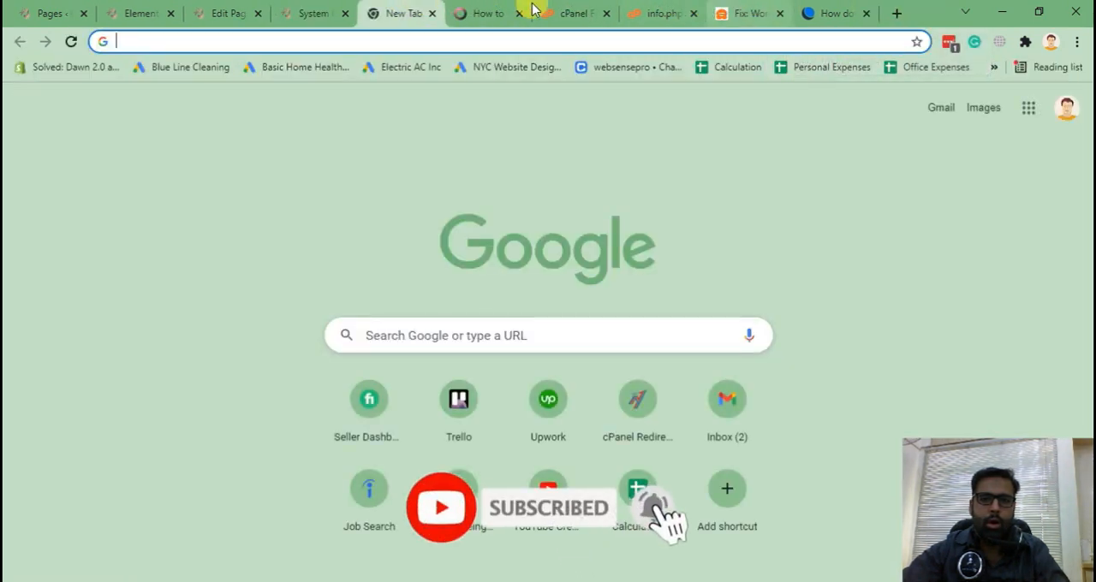
{"action": "type", "text": "https://keenluxskin.com/"}
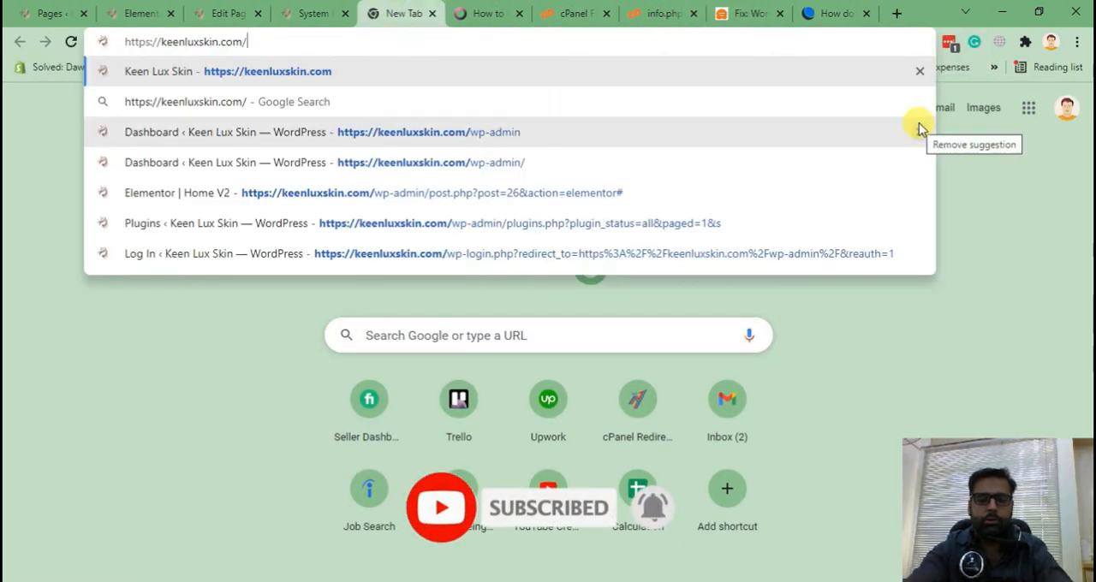
{"action": "type", "text": "info.php"}
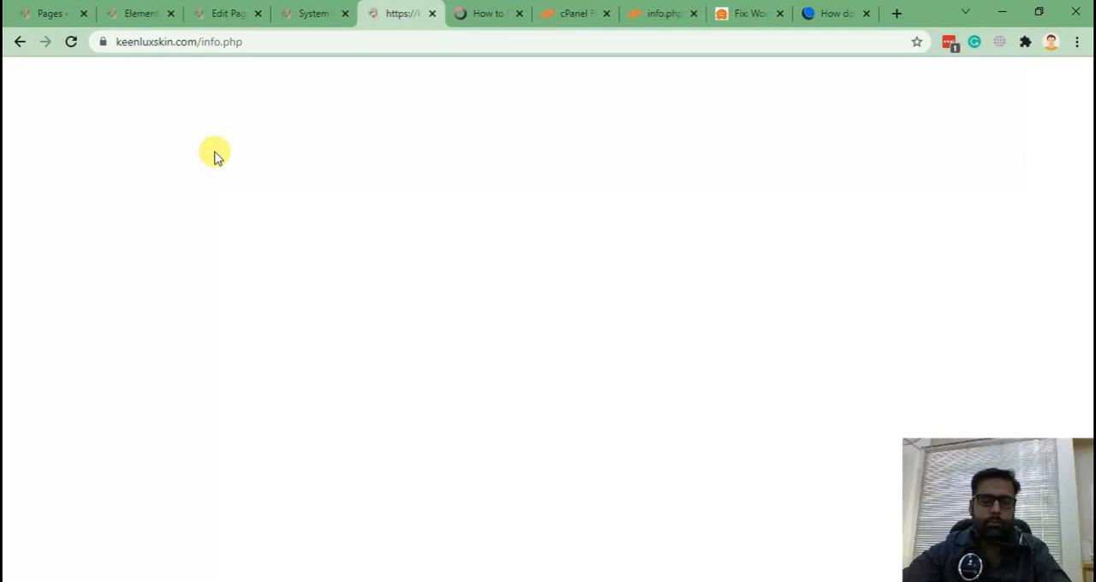
{"action": "mouse_move", "coordinate": [219, 184]}
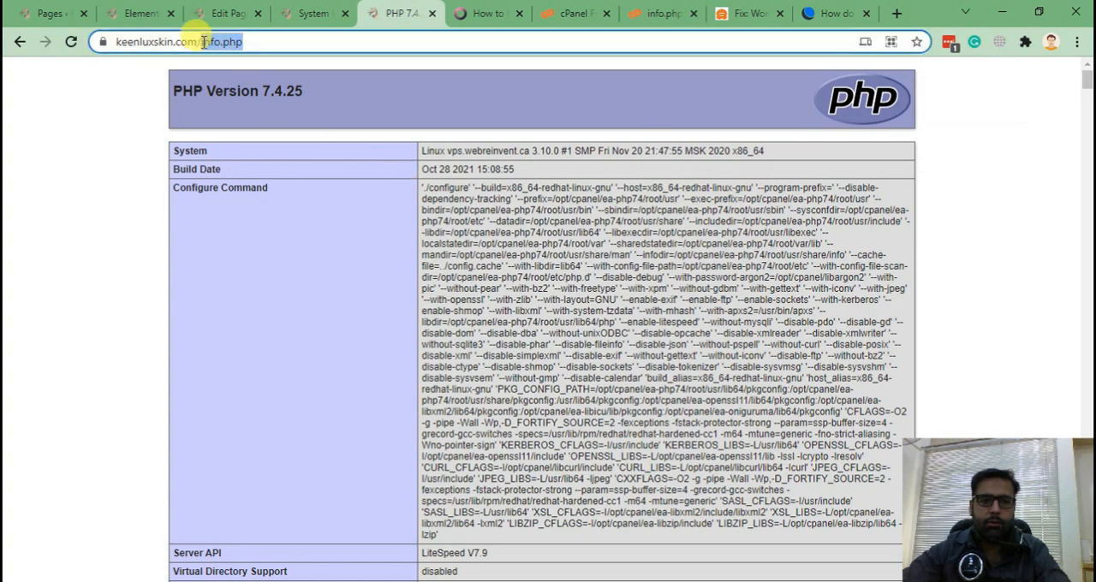
{"action": "scroll", "scroll_direction": "down", "scroll_amount": 3}
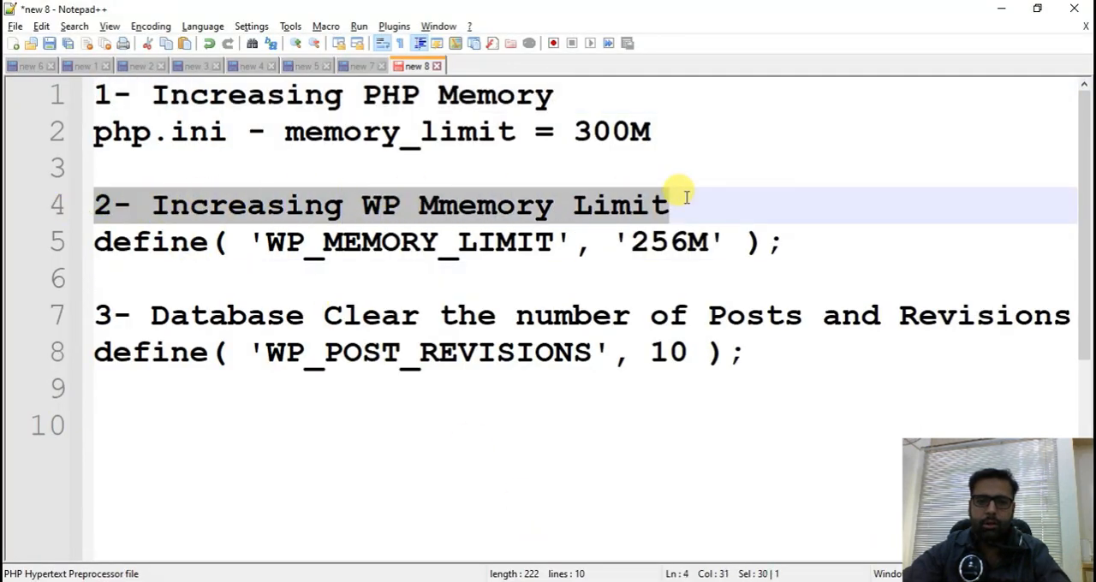
Check the 256M WordPress memory limit in System Info's Copy & Paste report, then return to the editor.
{"action": "left_click", "coordinate": [634, 242]}
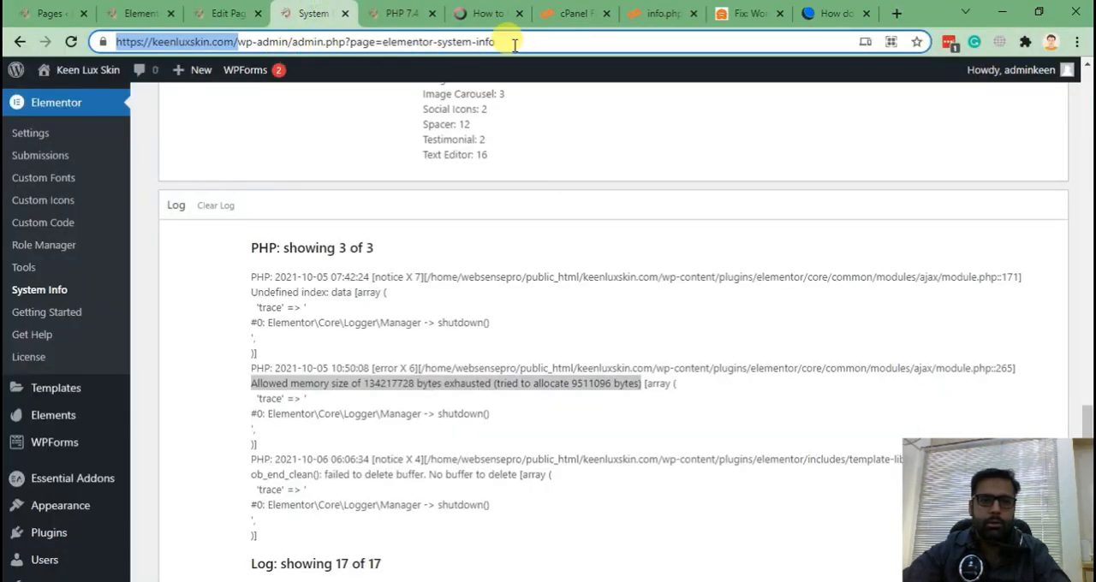
{"action": "scroll", "scroll_direction": "down", "scroll_amount": 3}
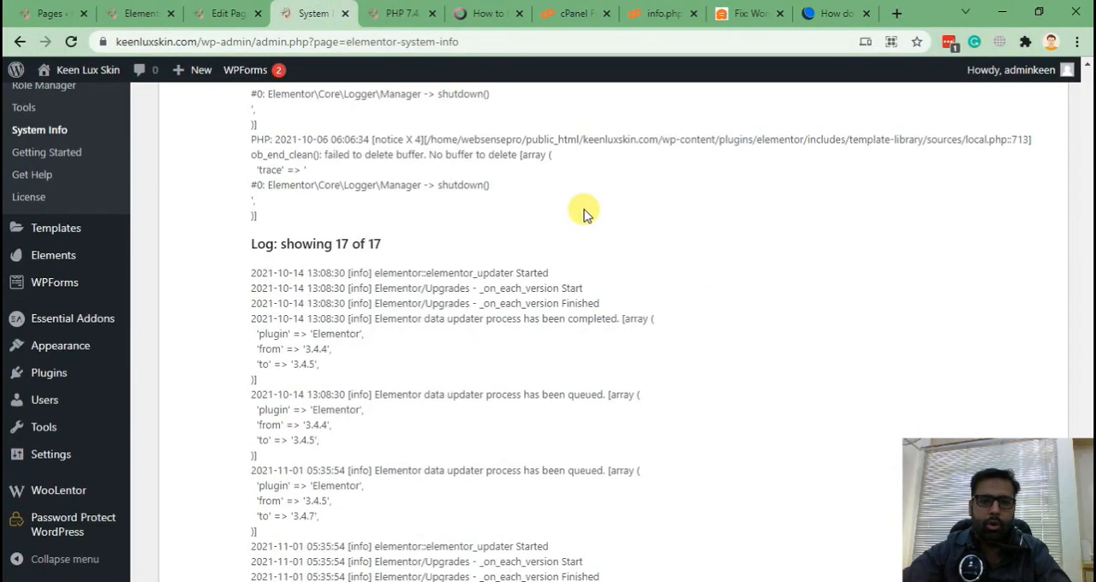
{"action": "scroll", "scroll_direction": "down", "scroll_amount": 3}
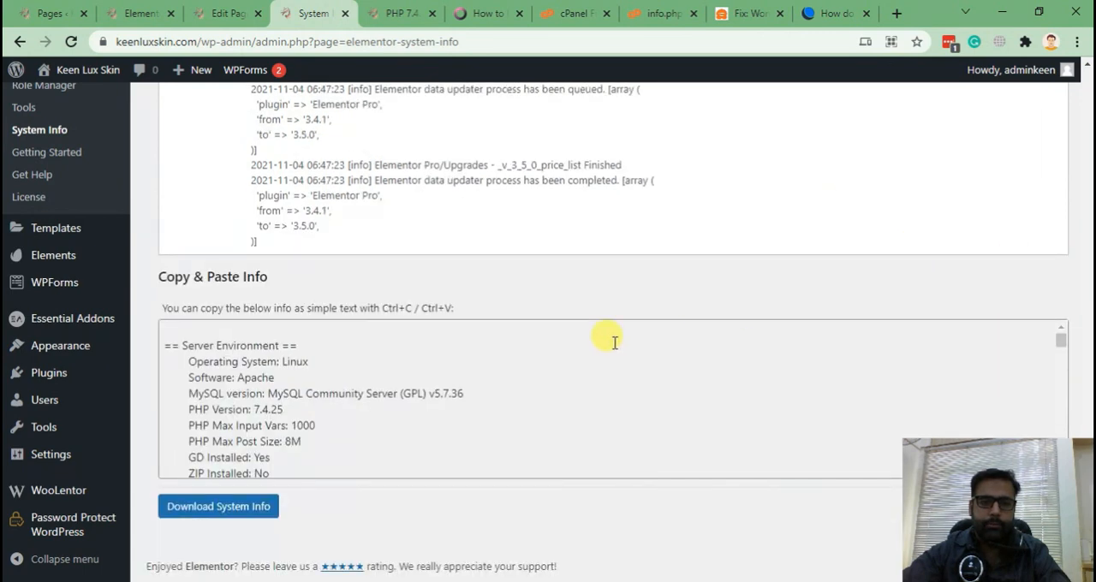
{"action": "scroll", "scroll_direction": "down", "scroll_amount": 3}
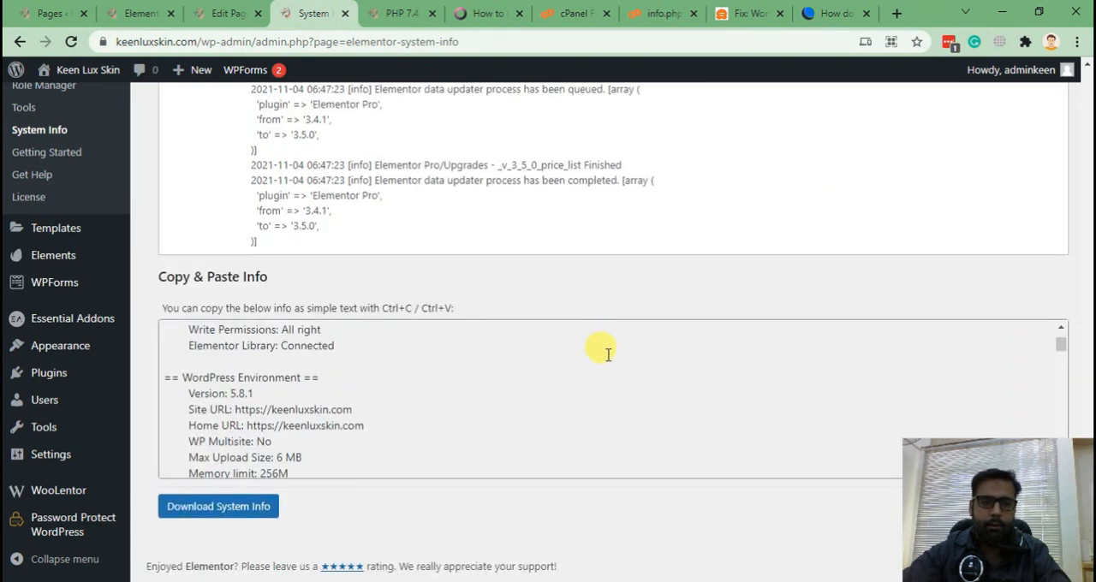
{"action": "mouse_move", "coordinate": [1068, 354]}
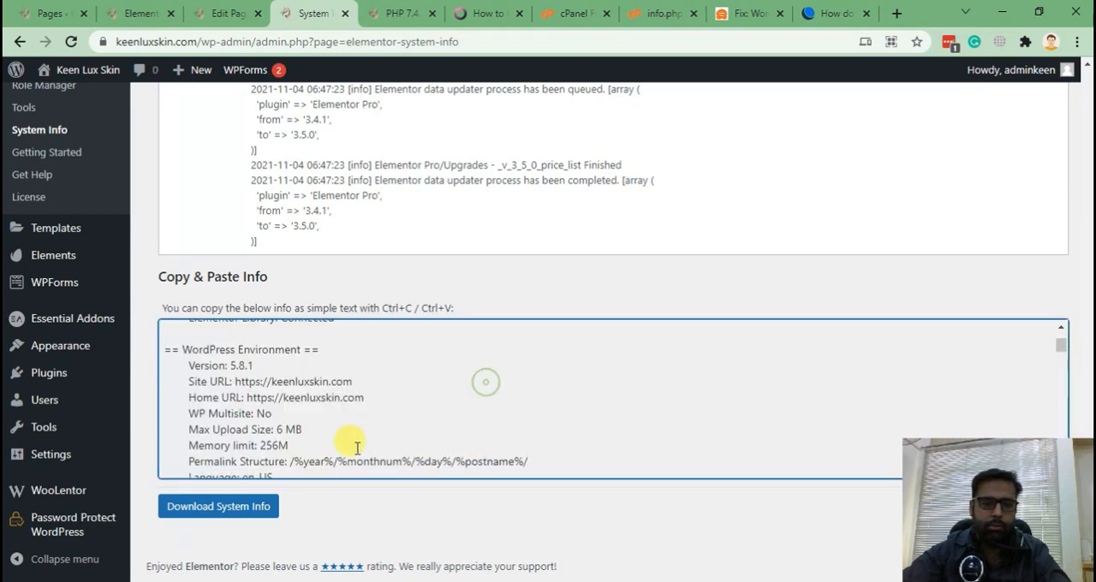
{"action": "double_click", "coordinate": [238, 445]}
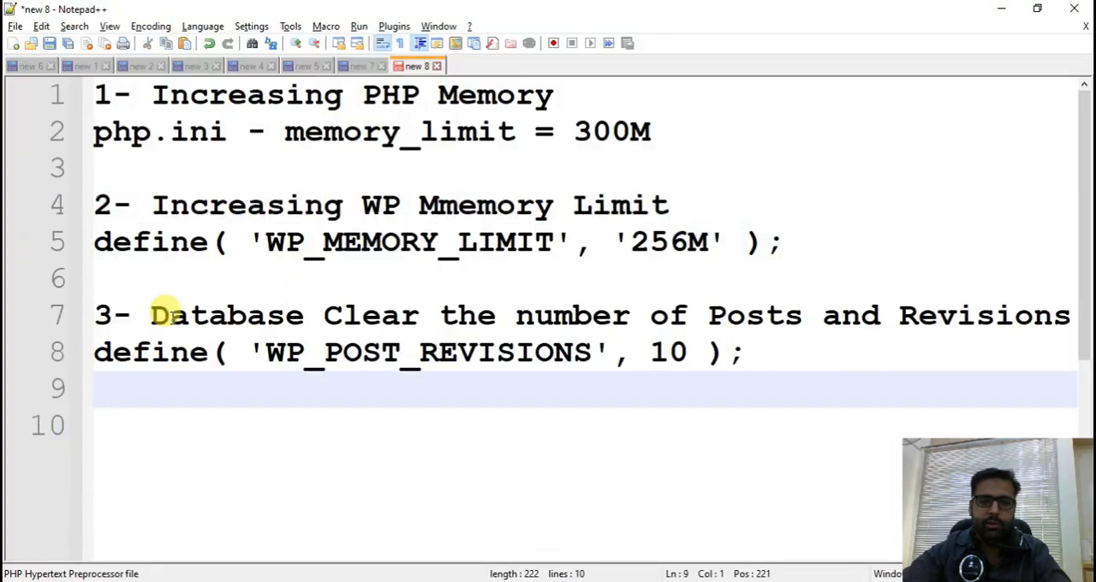
{"action": "left_click_drag", "start_coordinate": [150, 315], "coordinate": [1053, 315]}
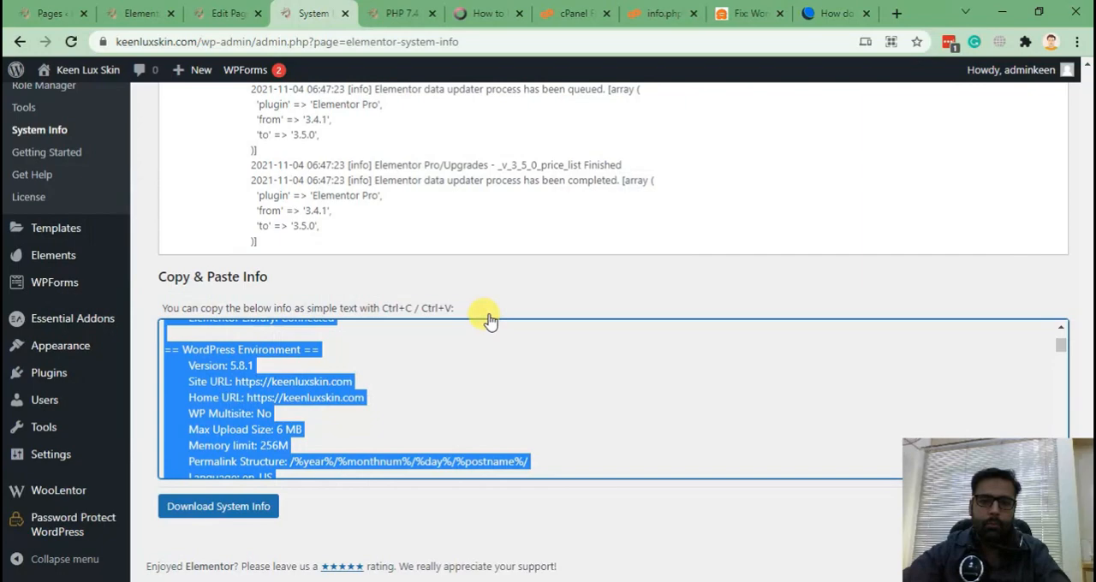
{"action": "left_click", "coordinate": [139, 13]}
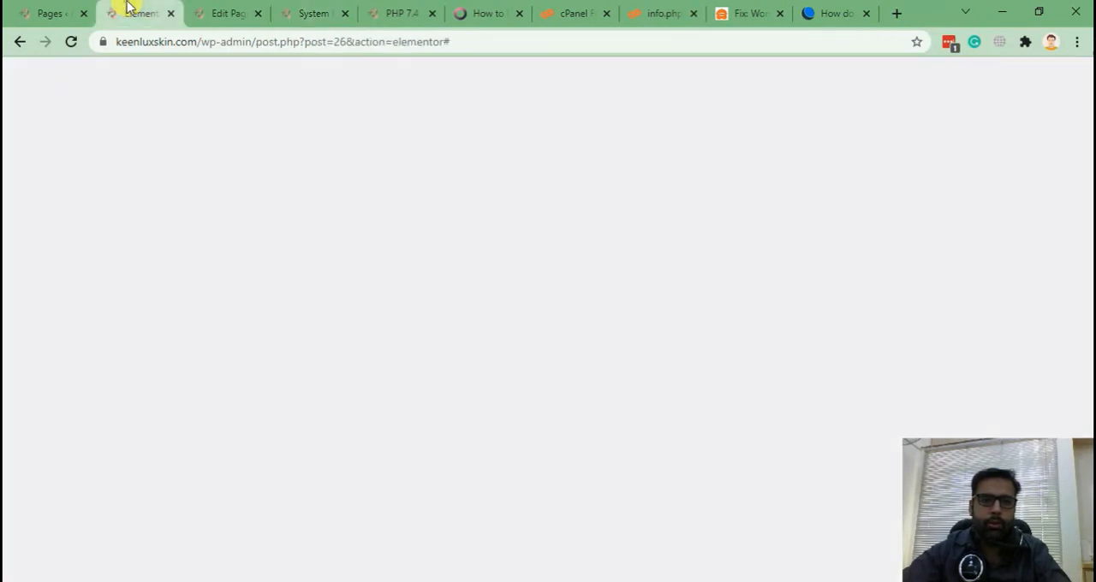
From the Pages list, edit the Single Product page with Elementor.
{"action": "left_click", "coordinate": [139, 13]}
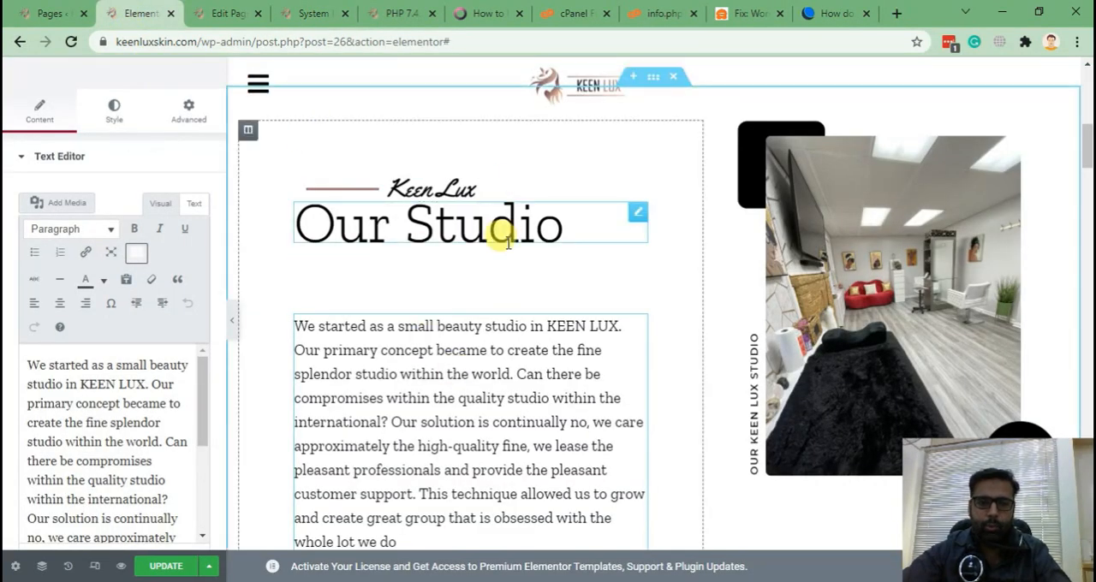
{"action": "left_click", "coordinate": [312, 13]}
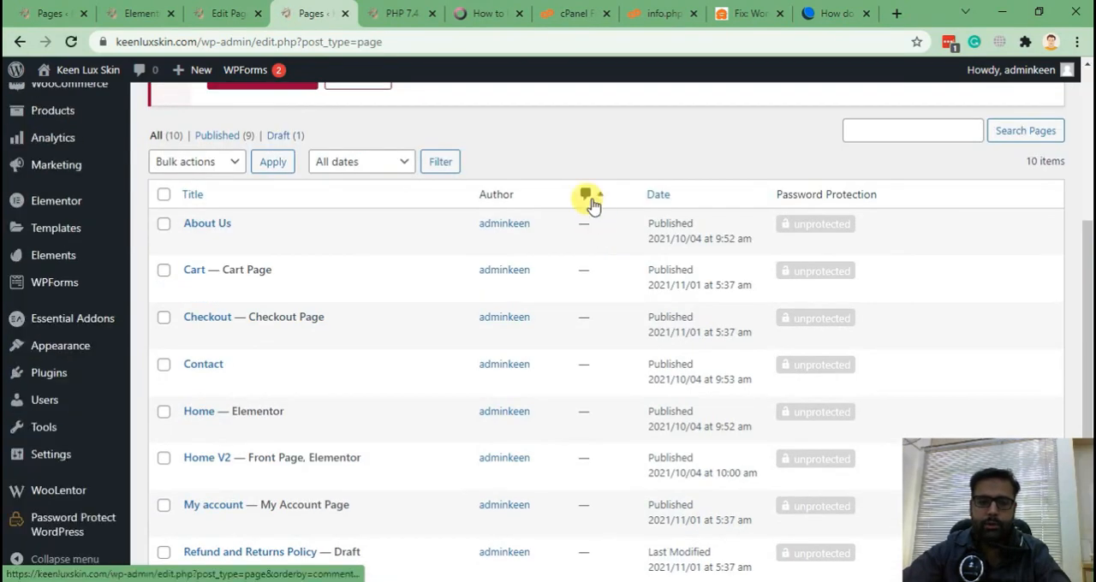
{"action": "scroll", "scroll_direction": "down", "scroll_amount": 3}
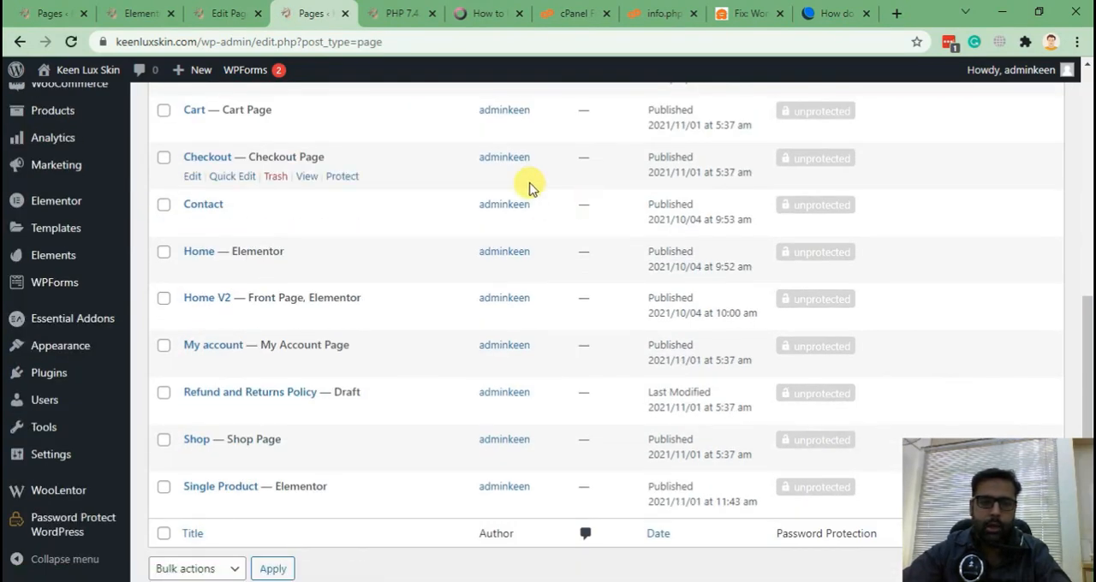
{"action": "scroll", "scroll_direction": "up", "scroll_amount": 3}
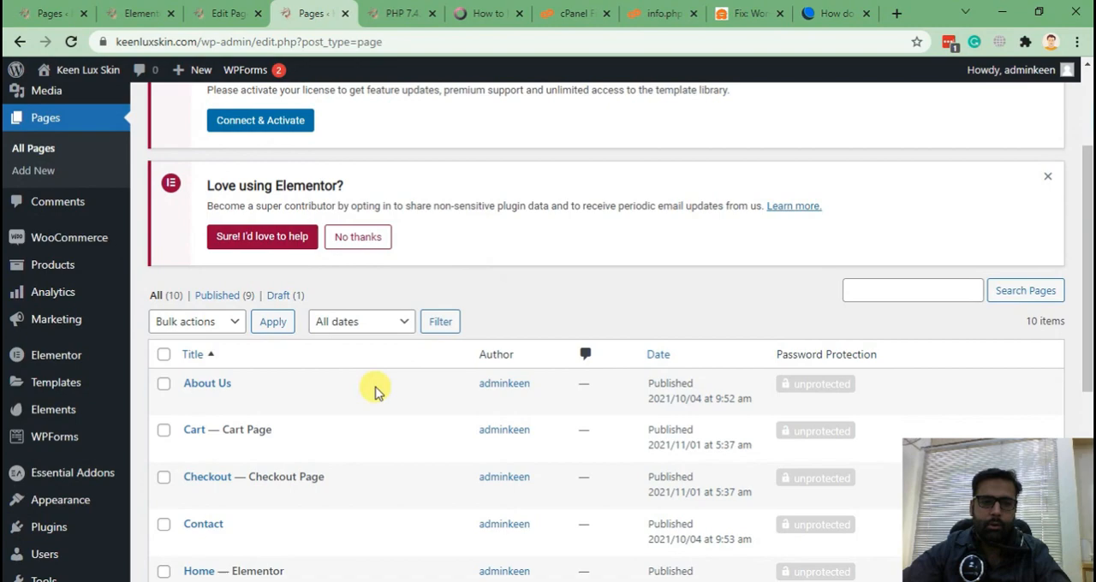
{"action": "scroll", "scroll_direction": "down", "scroll_amount": 3}
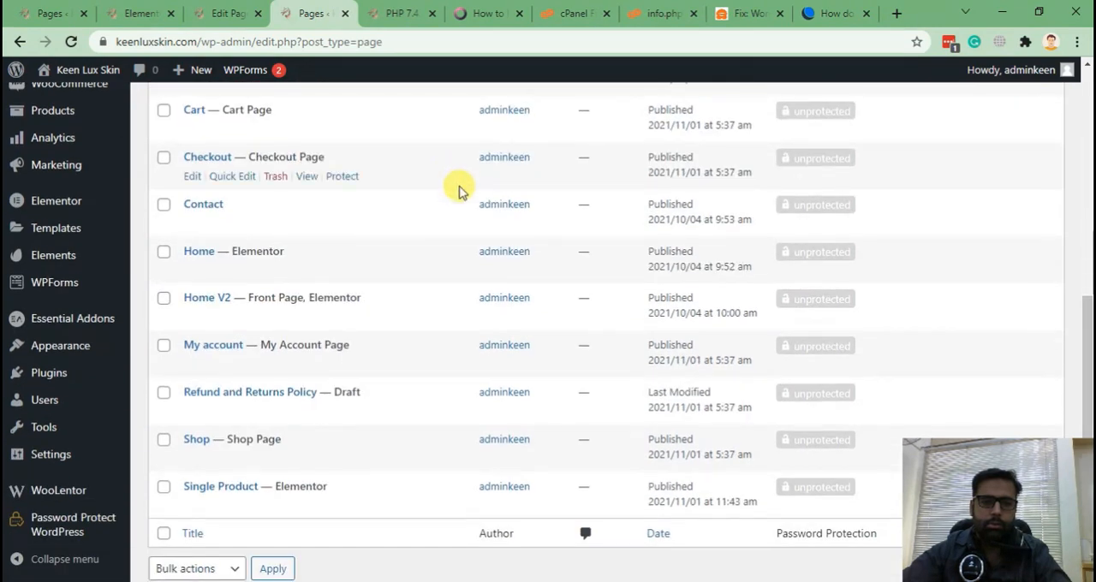
{"action": "mouse_move", "coordinate": [381, 157]}
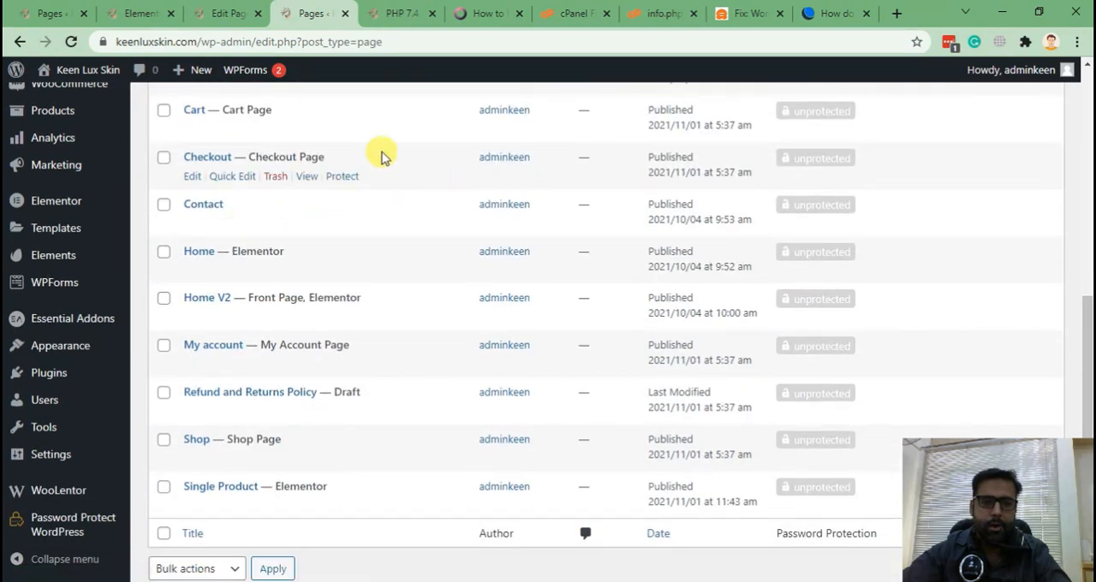
{"action": "mouse_move", "coordinate": [445, 454]}
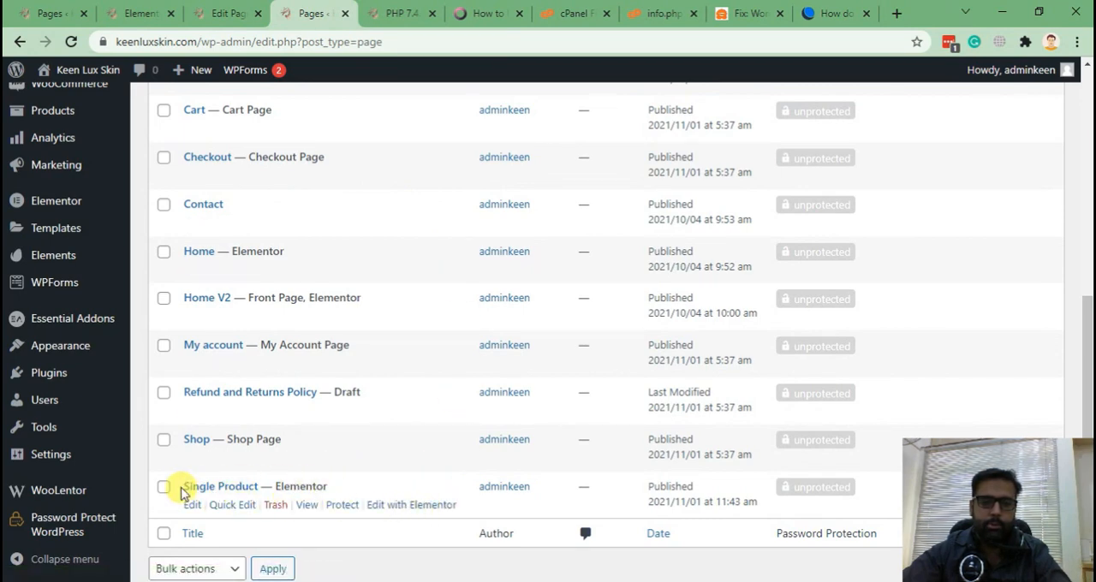
{"action": "left_click", "coordinate": [411, 504]}
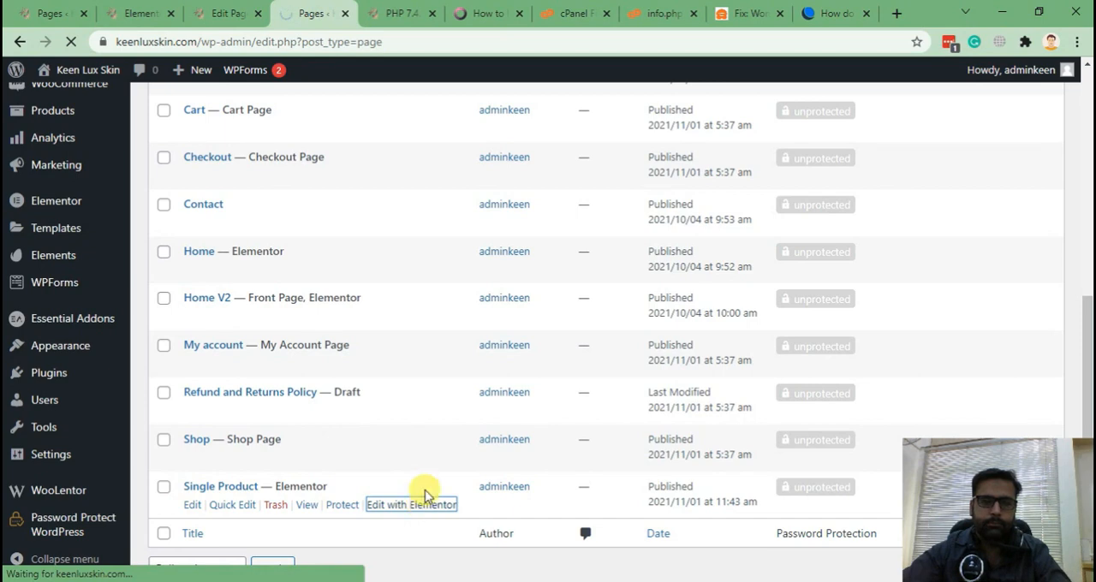
{"action": "left_click", "coordinate": [411, 505]}
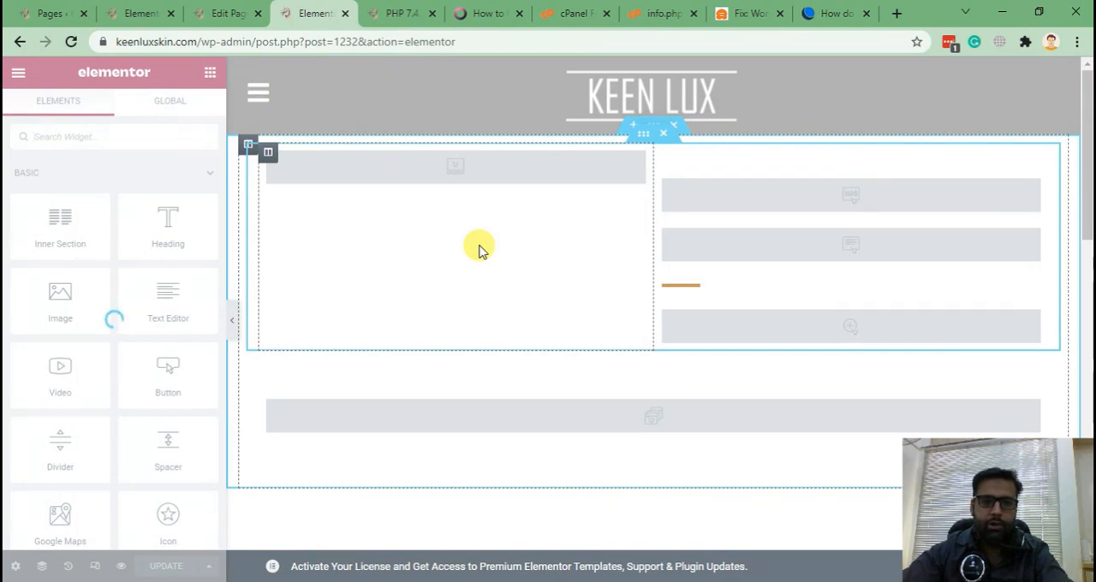
{"action": "mouse_move", "coordinate": [479, 226]}
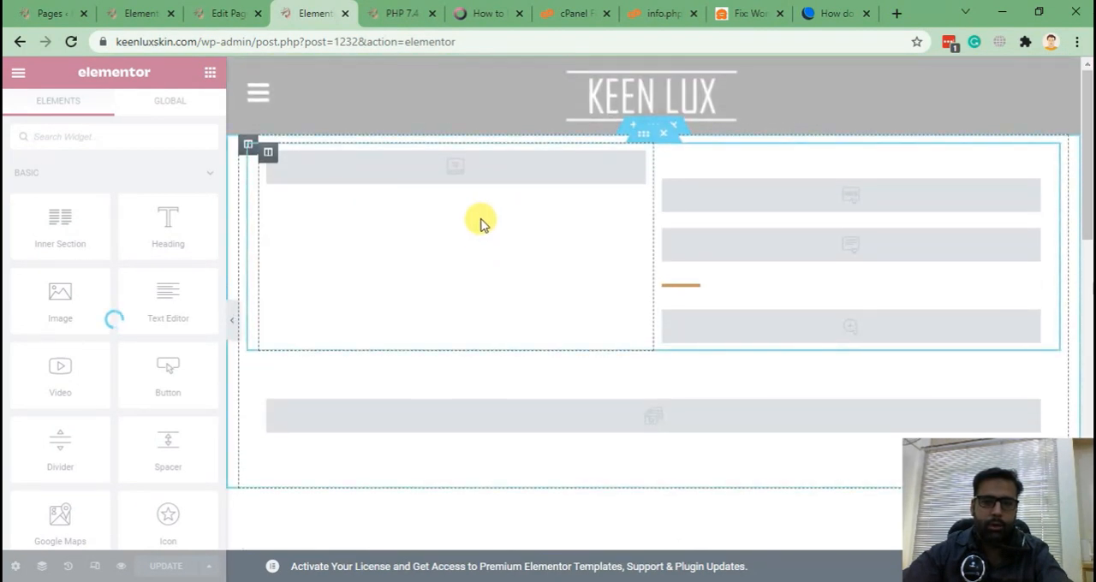
{"action": "mouse_move", "coordinate": [532, 281]}
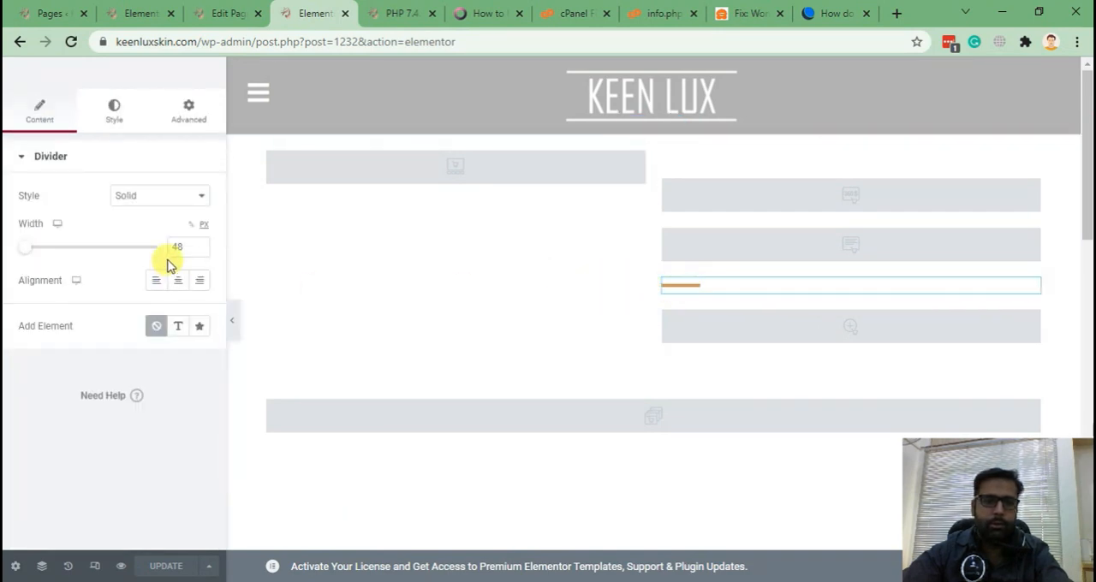
Set the Single Product divider color to black, then save the Our Studio page.
{"action": "left_click", "coordinate": [113, 110]}
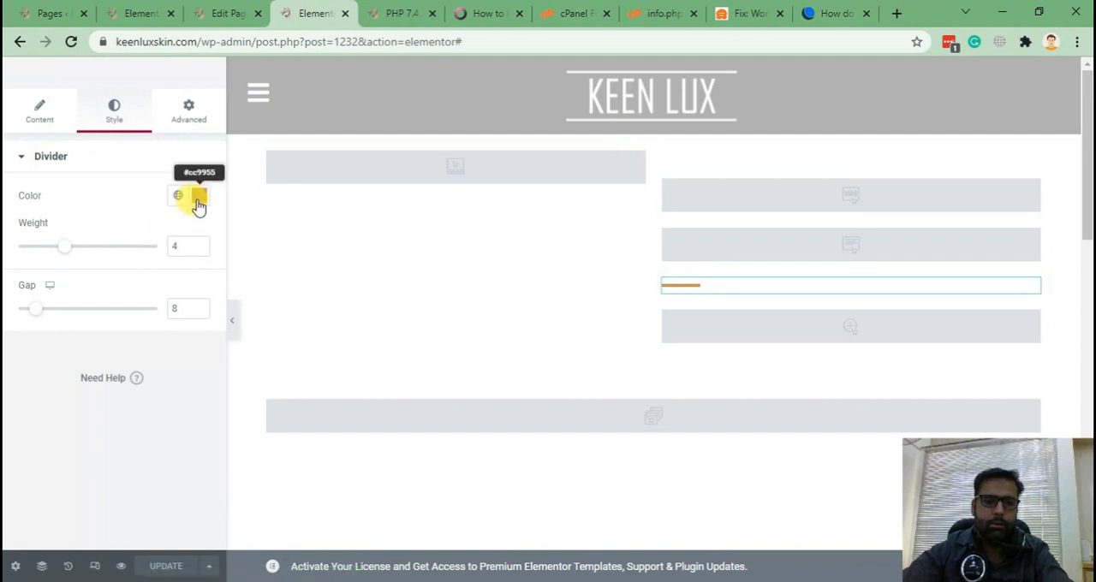
{"action": "left_click", "coordinate": [198, 195]}
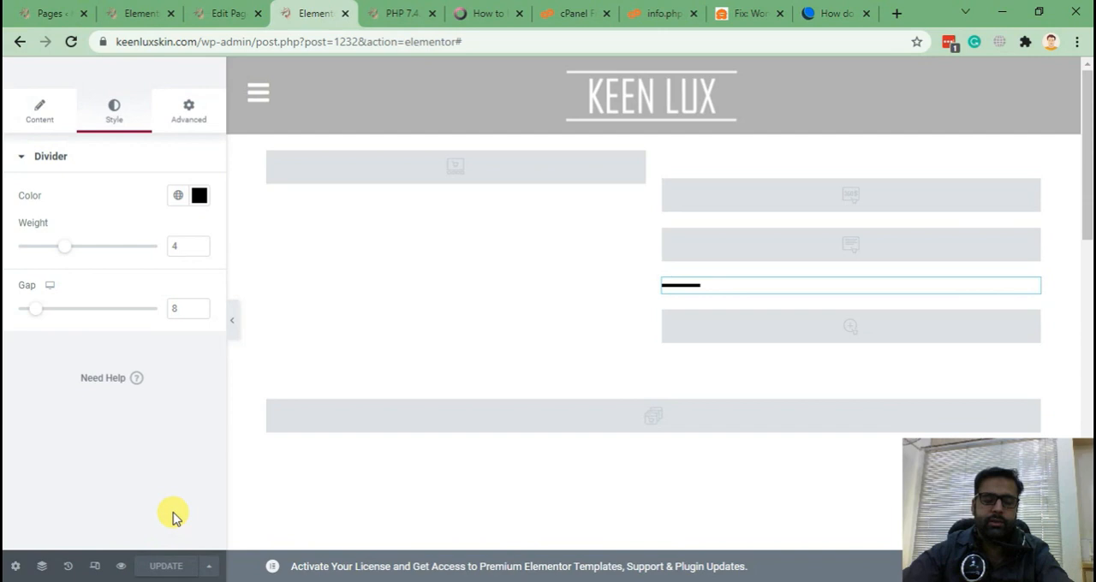
{"action": "mouse_move", "coordinate": [155, 523]}
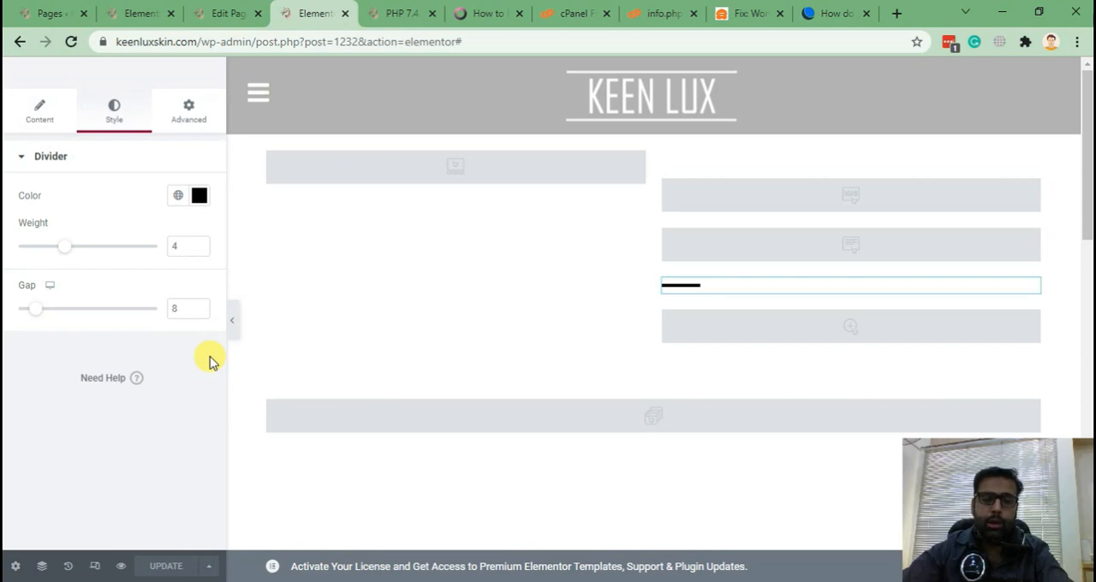
{"action": "mouse_move", "coordinate": [243, 120]}
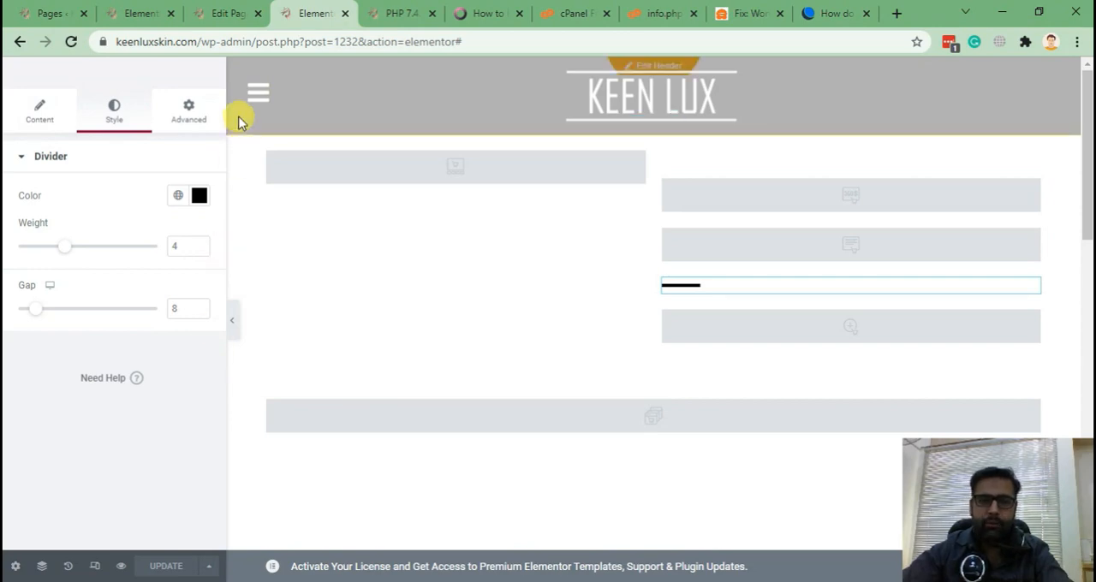
{"action": "left_click", "coordinate": [137, 13]}
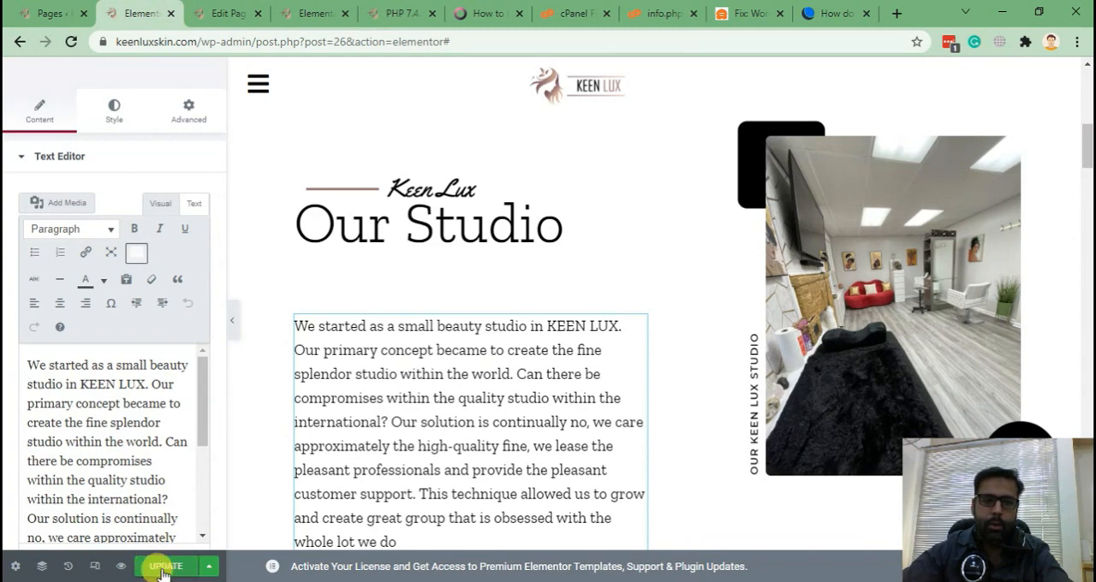
{"action": "left_click", "coordinate": [165, 566]}
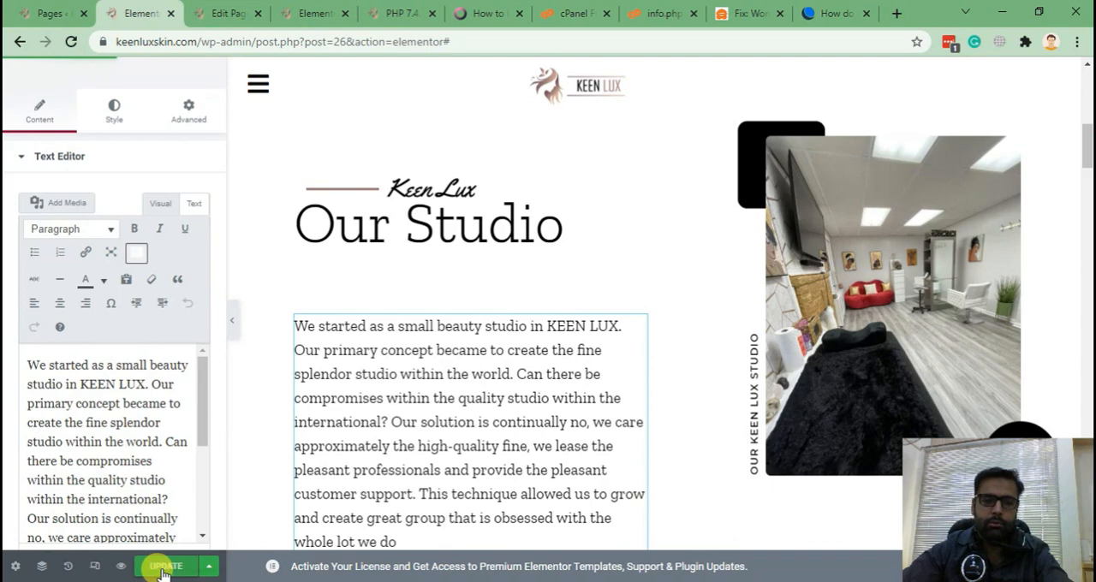
{"action": "left_click", "coordinate": [165, 566]}
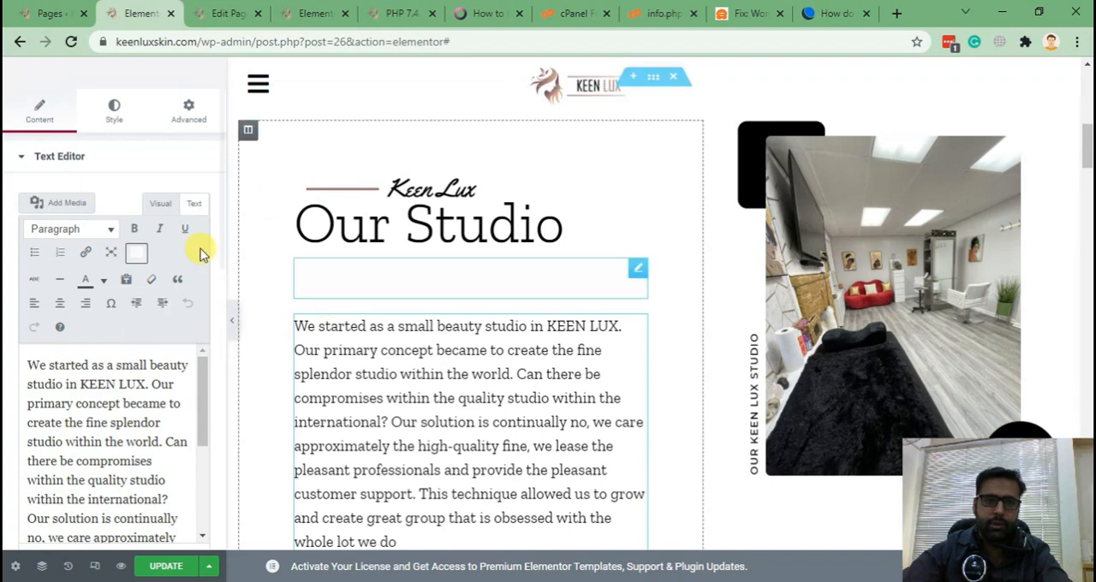
{"action": "left_click", "coordinate": [310, 13]}
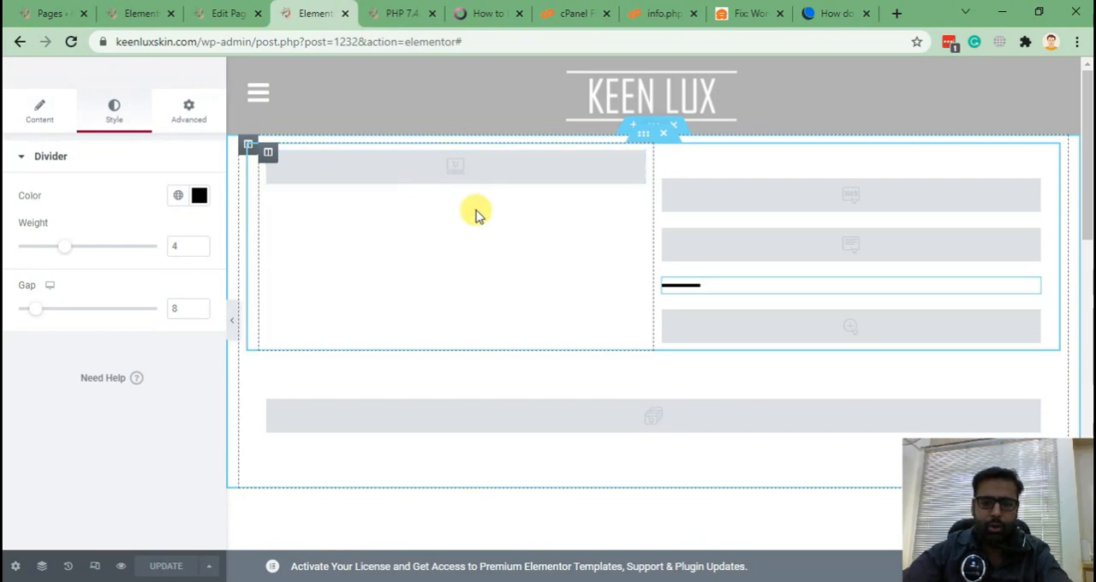
Browse the WP-Optimize plugin page's description and feature list on WordPress.org.
{"action": "left_click", "coordinate": [828, 13]}
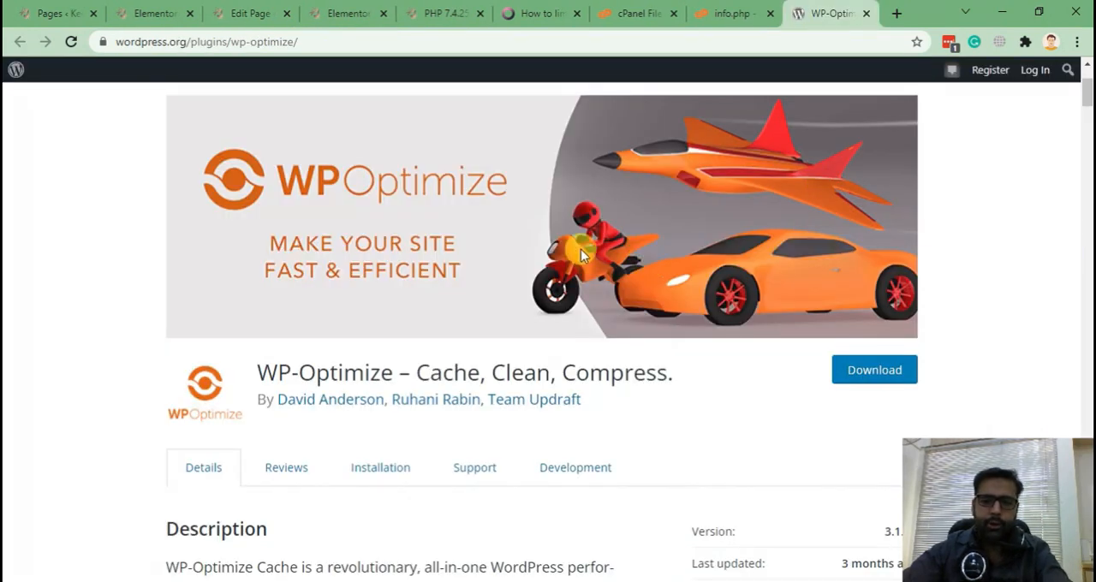
{"action": "mouse_move", "coordinate": [153, 103]}
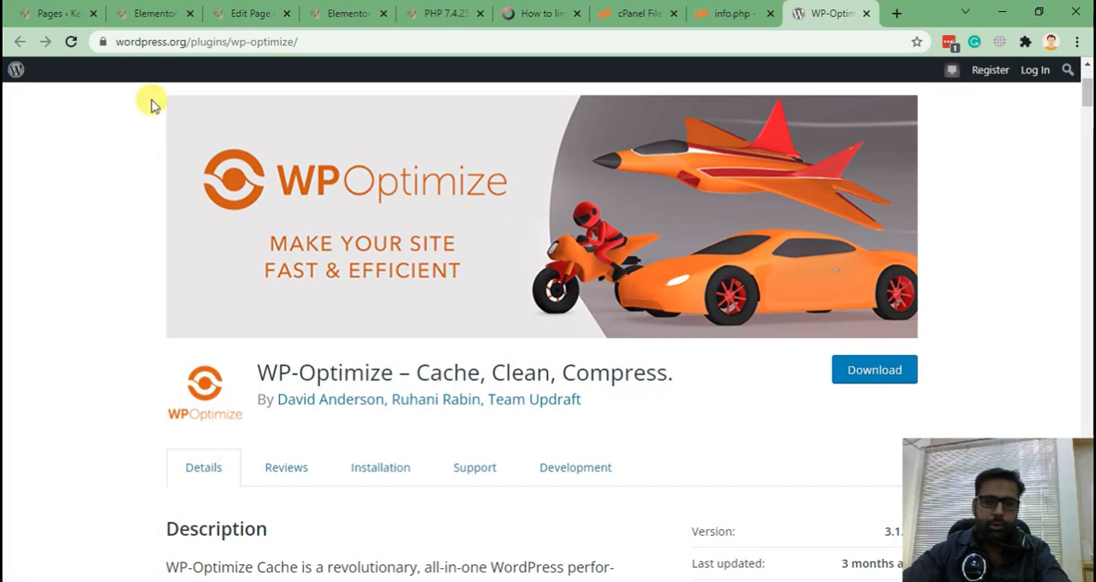
{"action": "scroll", "scroll_direction": "down", "scroll_amount": 3}
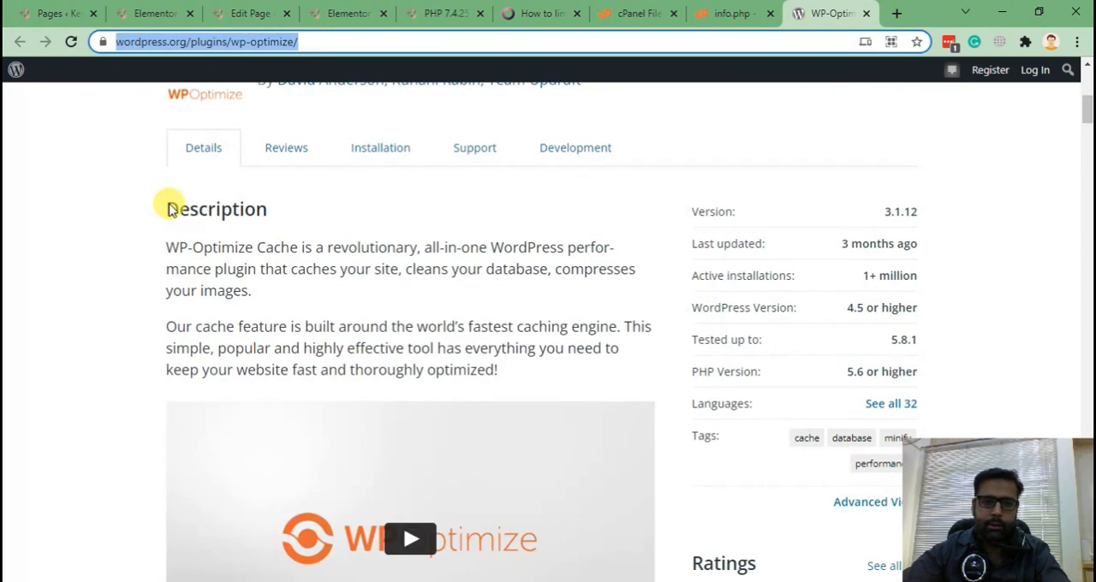
{"action": "scroll", "scroll_direction": "down", "scroll_amount": 3}
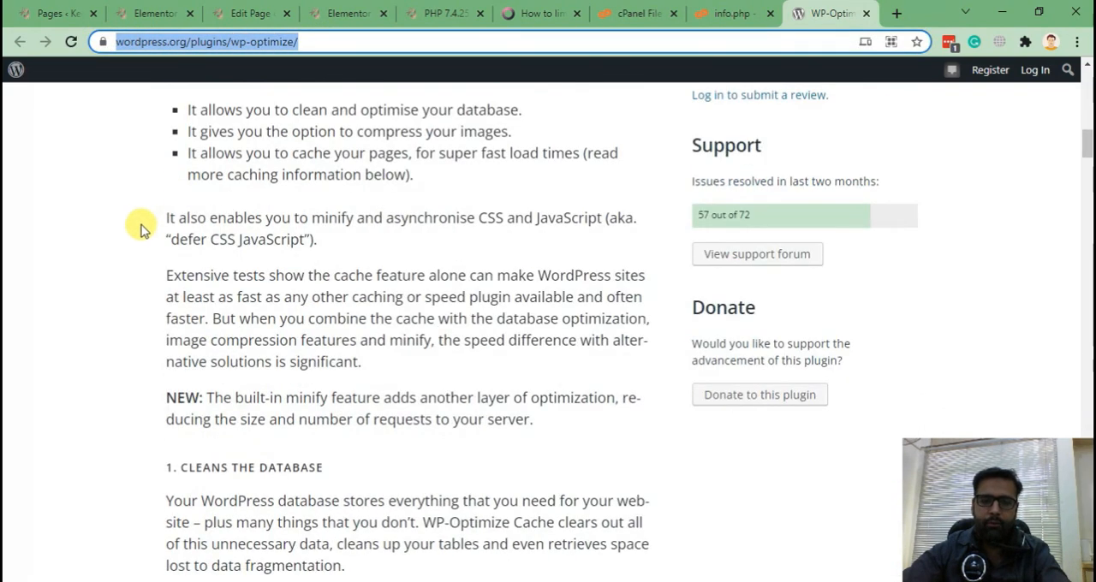
{"action": "scroll", "scroll_direction": "up", "scroll_amount": 3}
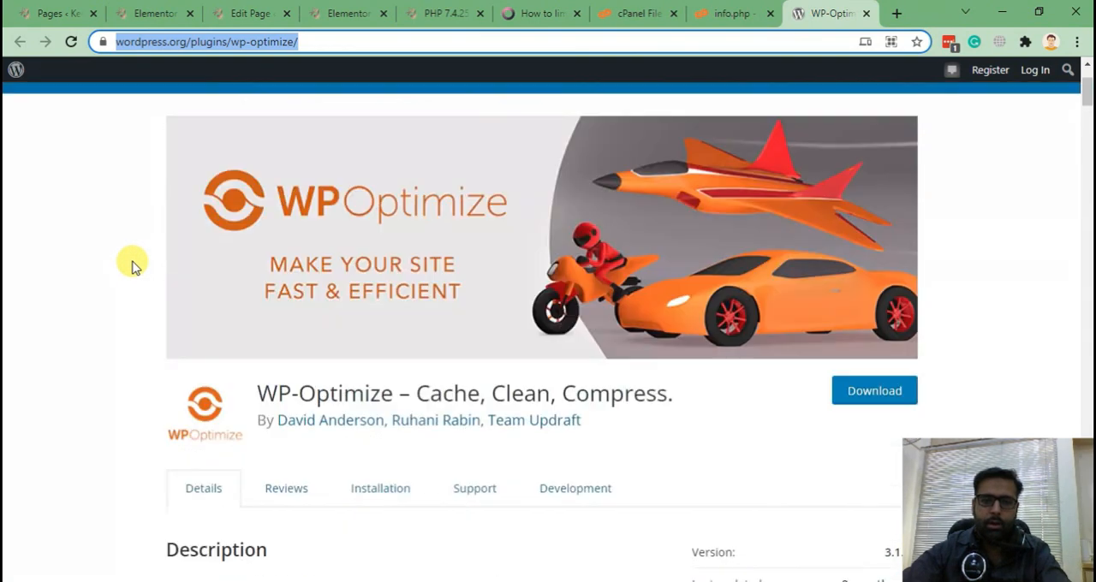
{"action": "scroll", "scroll_direction": "up", "scroll_amount": 3}
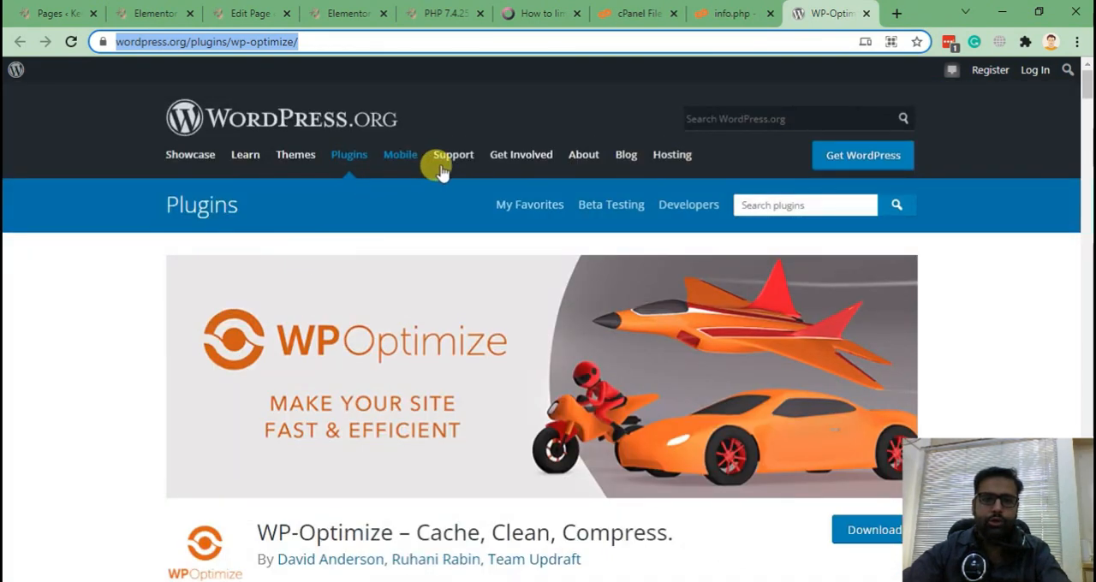
{"action": "mouse_move", "coordinate": [715, 161]}
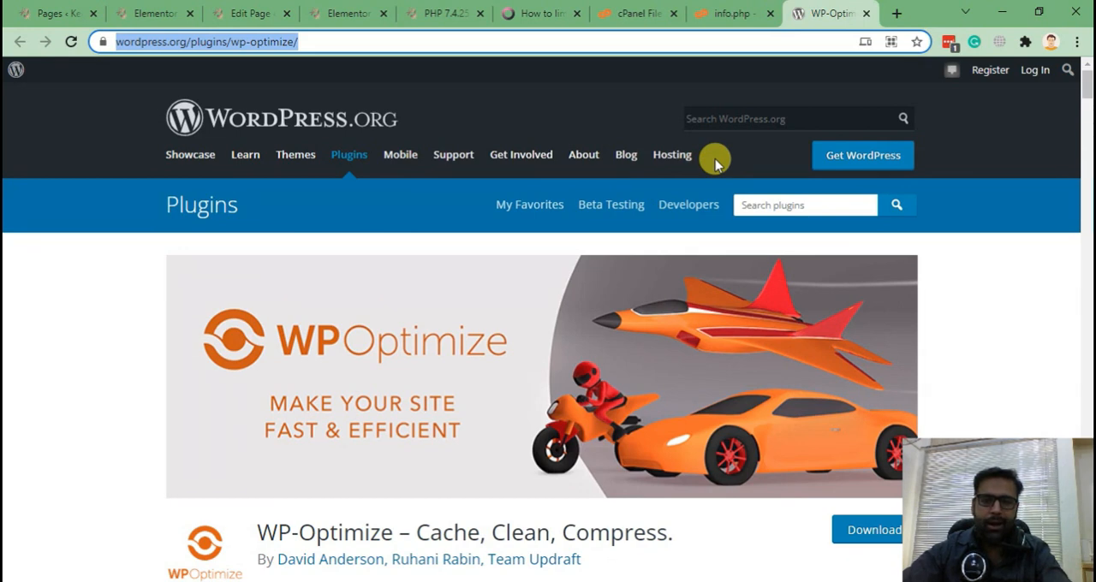
{"action": "mouse_move", "coordinate": [775, 254]}
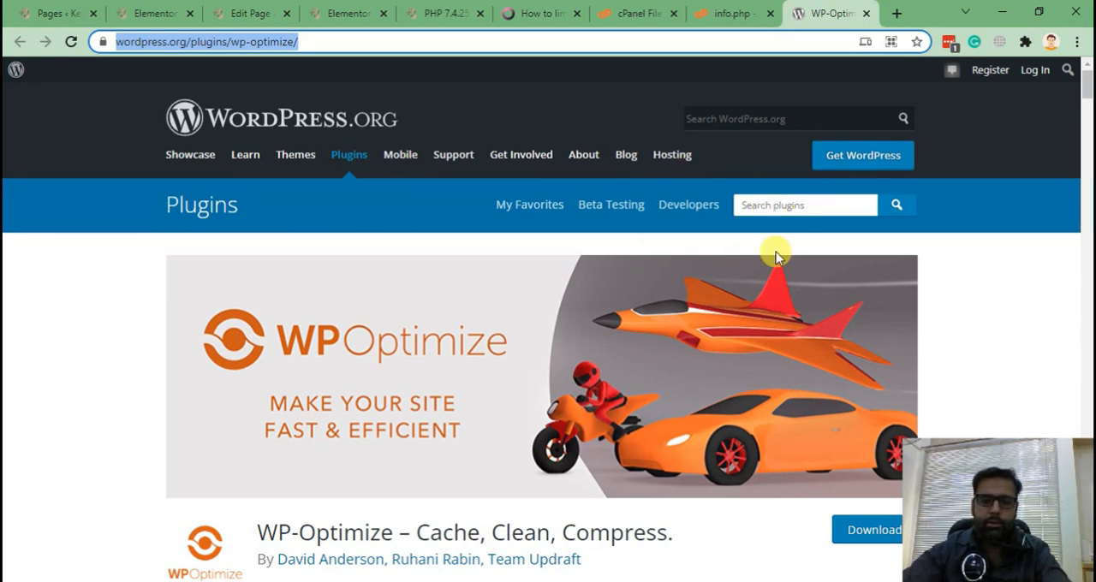
Open wp-config.php from the WordPress root in the cPanel code editor.
{"action": "left_click", "coordinate": [638, 13]}
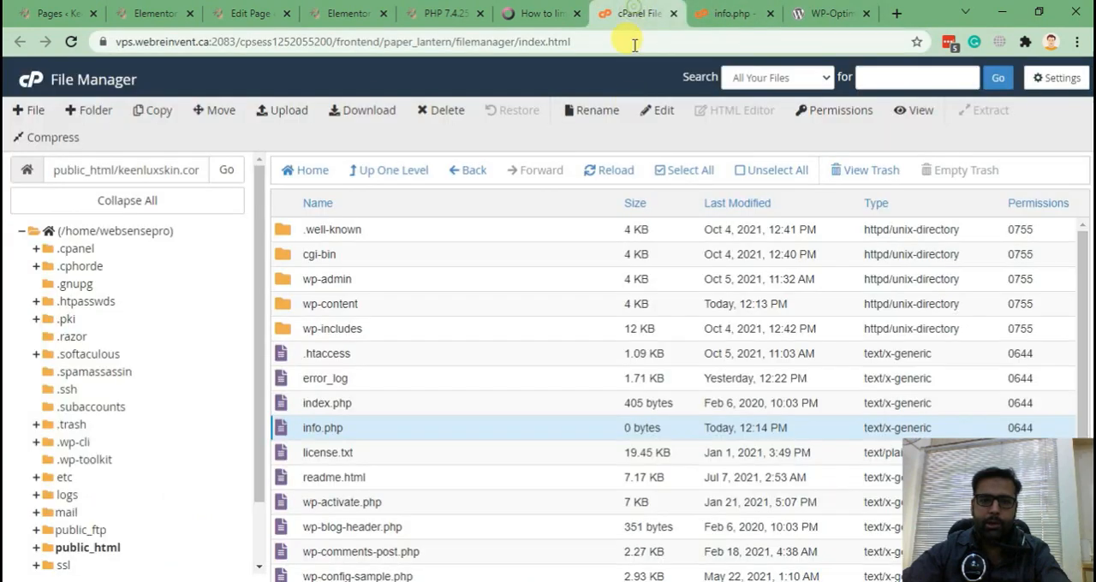
{"action": "scroll", "scroll_direction": "down", "scroll_amount": 3}
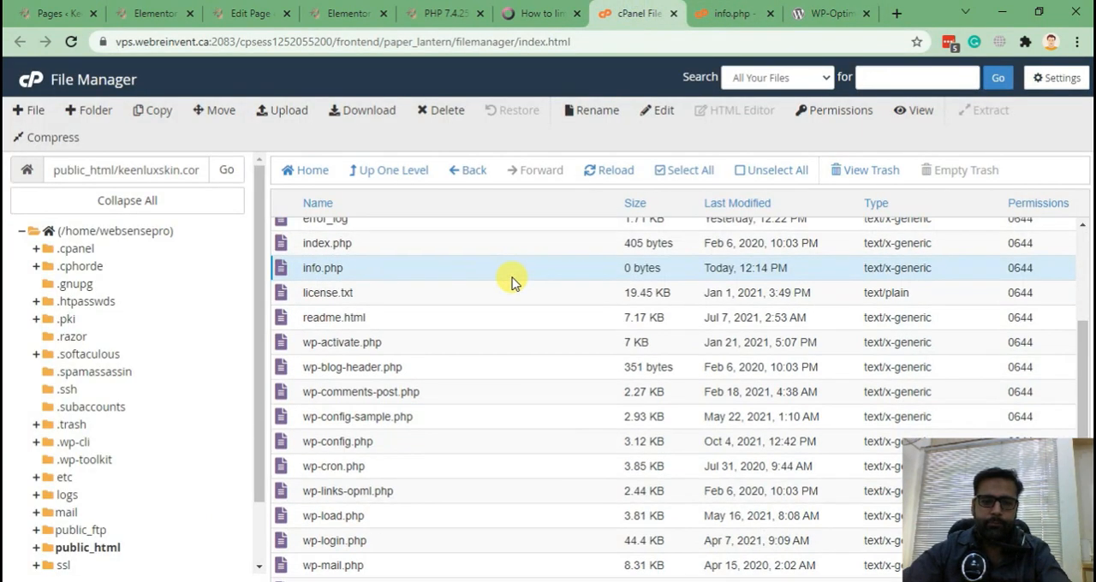
{"action": "left_click", "coordinate": [337, 441]}
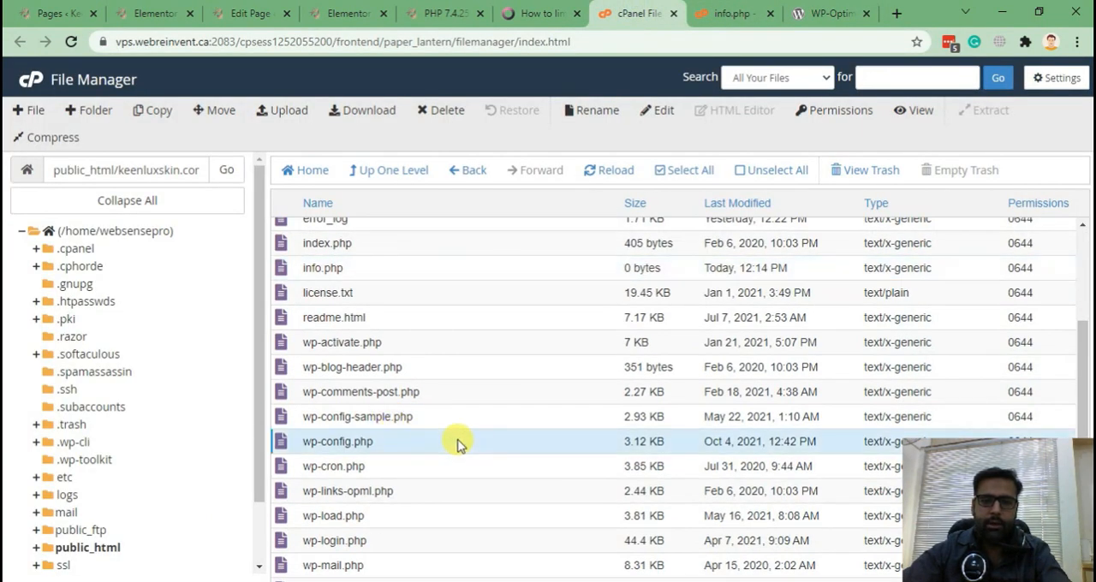
{"action": "left_click", "coordinate": [657, 110]}
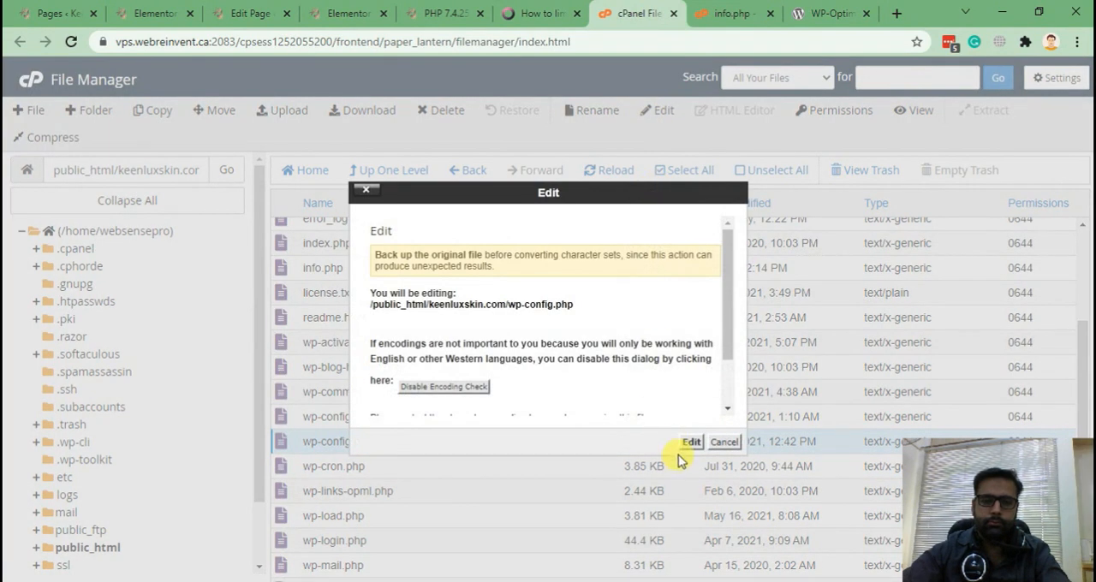
{"action": "left_click", "coordinate": [691, 442]}
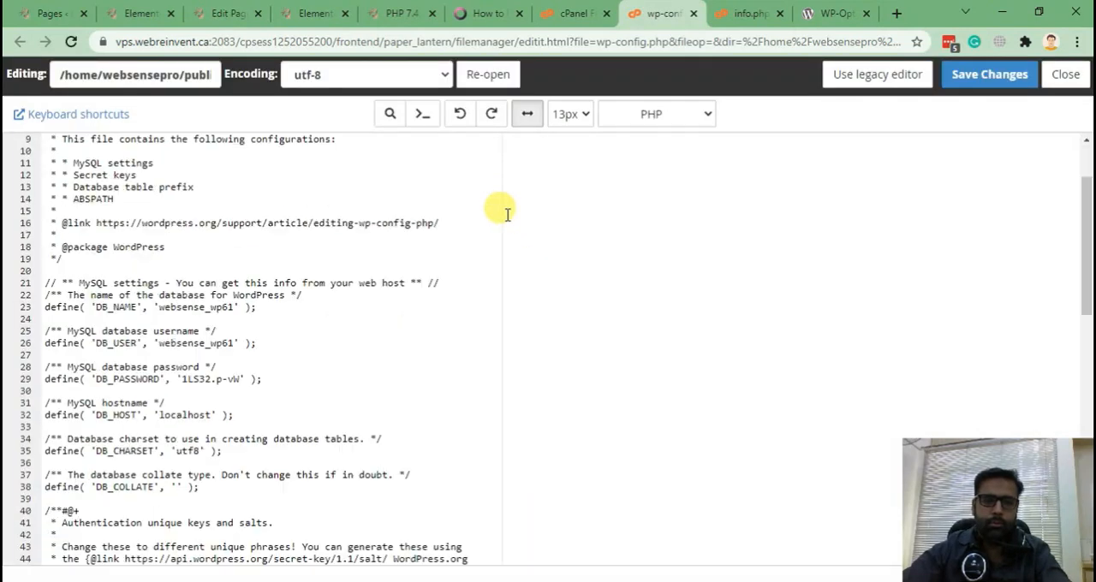
Below the NONCE_SALT define, type the comment '/** limiting number of revisions'.
{"action": "scroll", "scroll_direction": "down", "scroll_amount": 3}
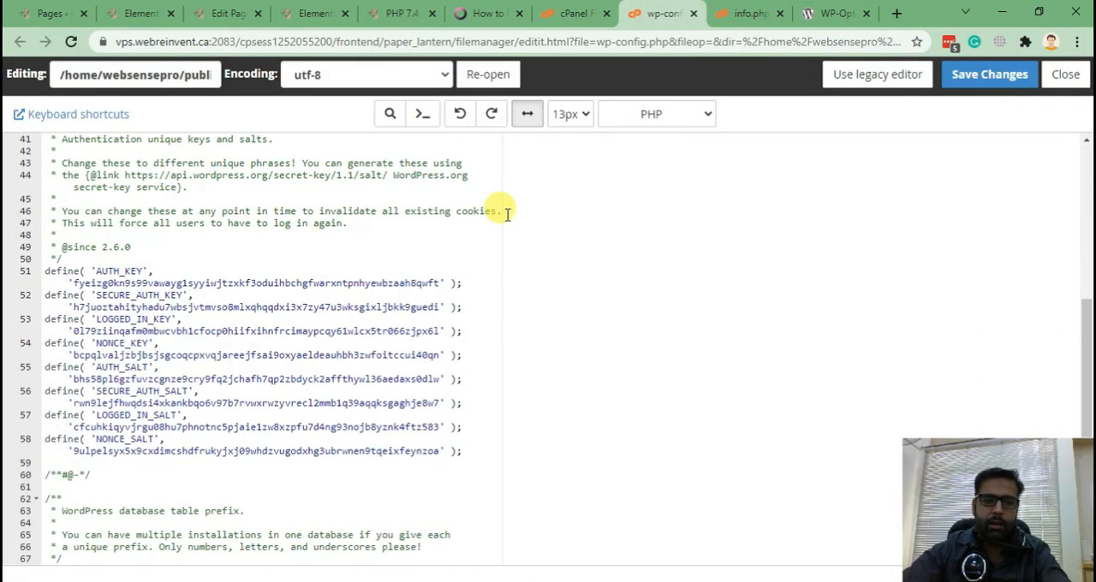
{"action": "scroll", "scroll_direction": "down", "scroll_amount": 3}
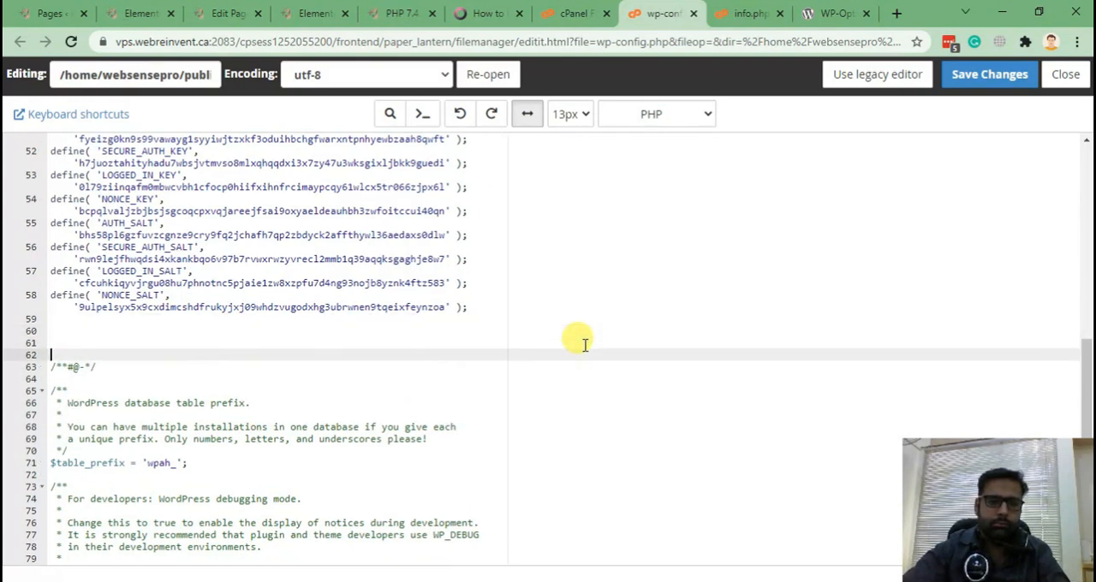
{"action": "type", "text": "/**"}
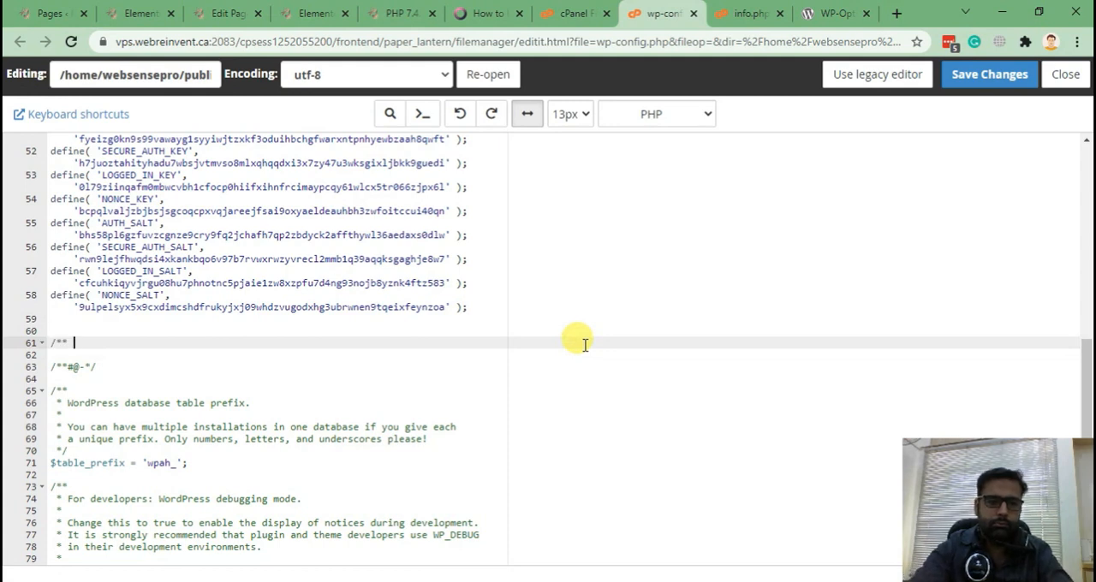
{"action": "type", "text": "limiting n"}
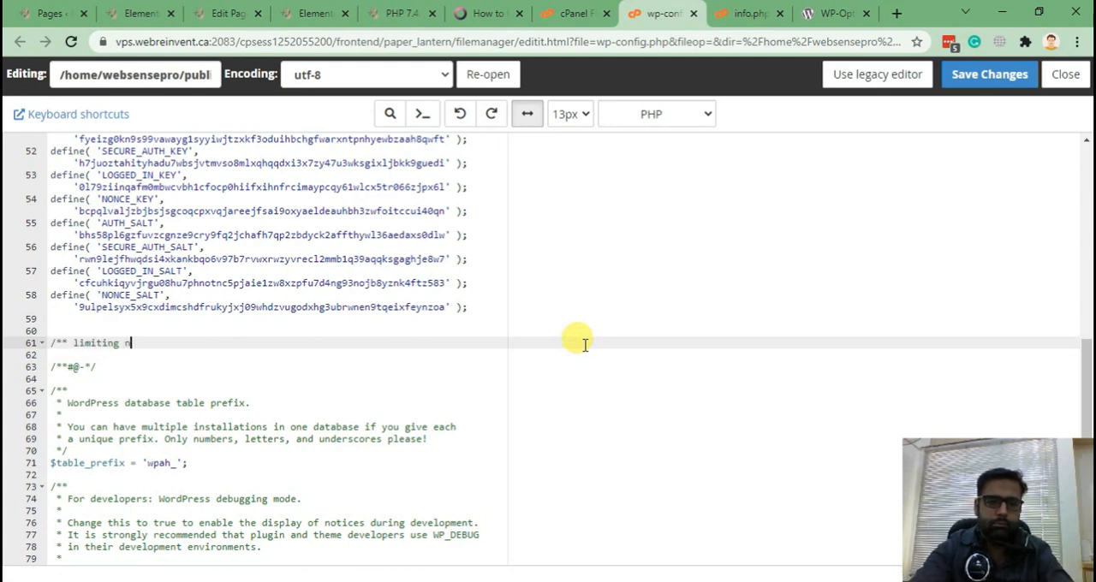
{"action": "type", "text": "number of r"}
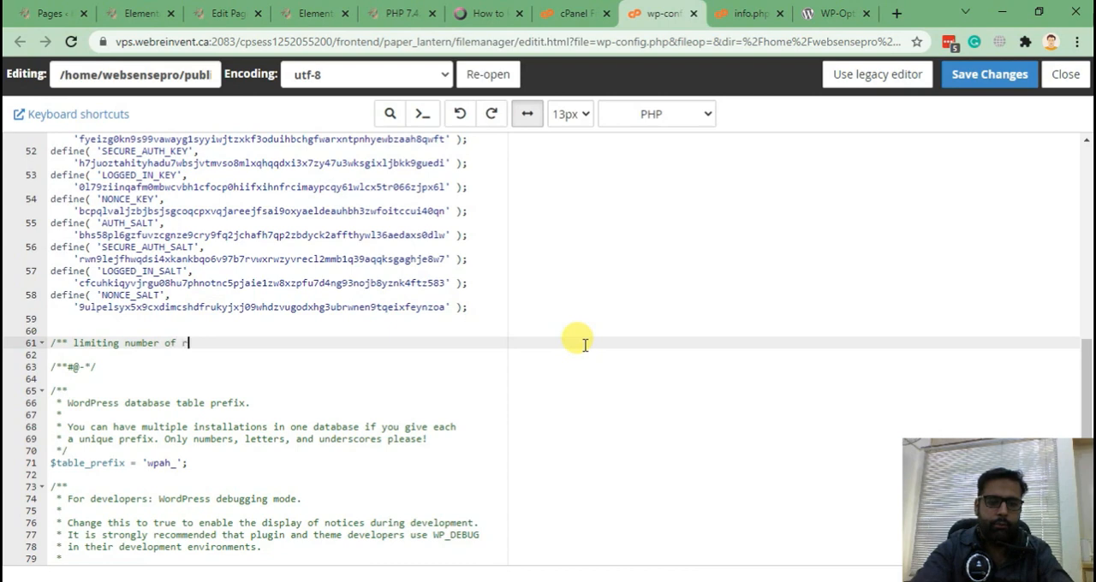
{"action": "type", "text": "evisions"}
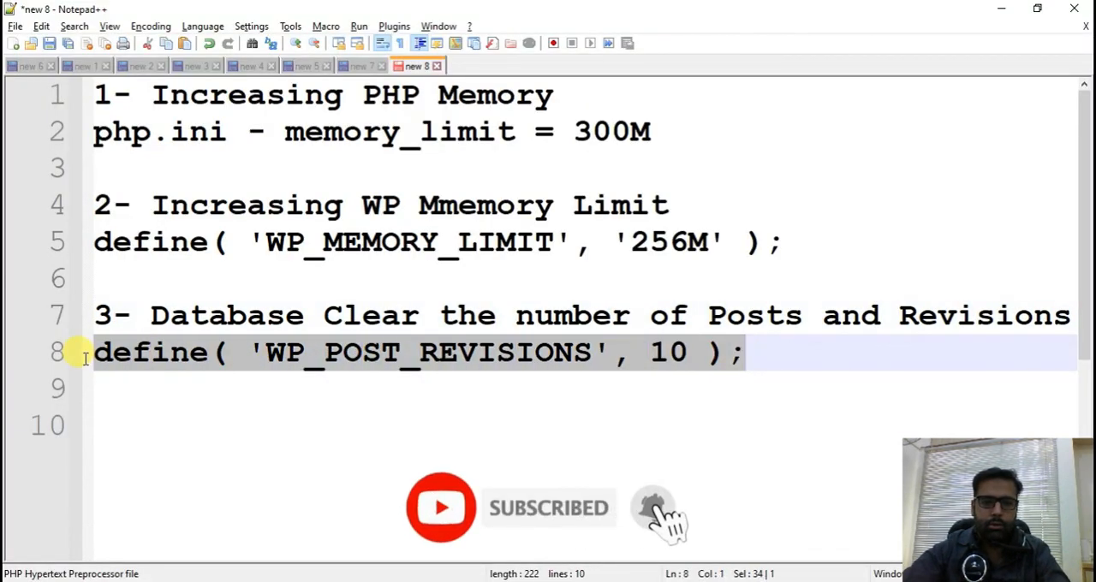
Copy the define WP_POST_REVISIONS 10 line from the Notepad++ notes.
{"action": "left_click", "coordinate": [681, 352]}
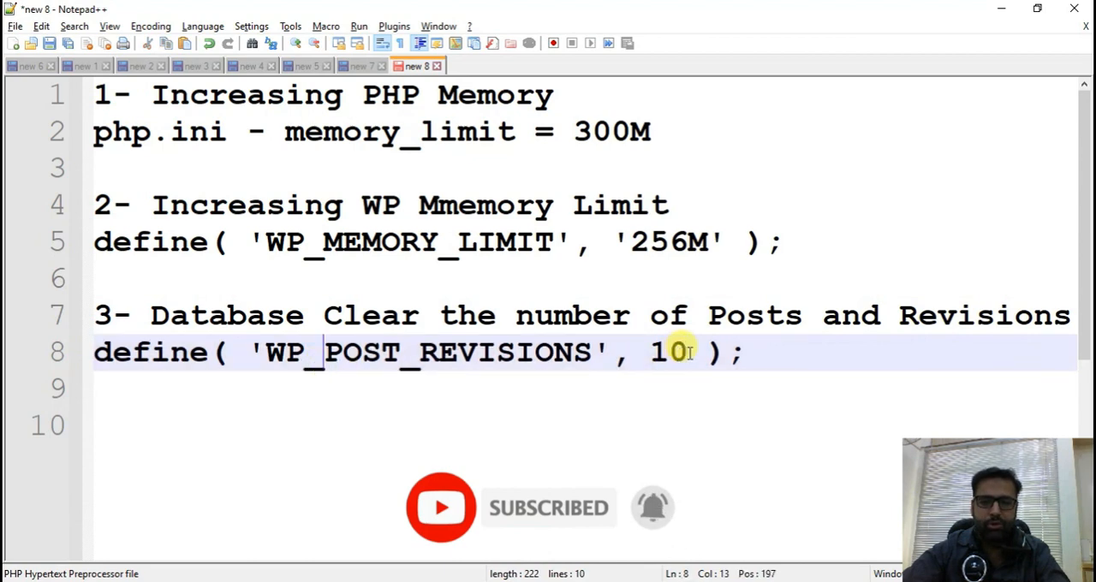
{"action": "left_click", "coordinate": [735, 352]}
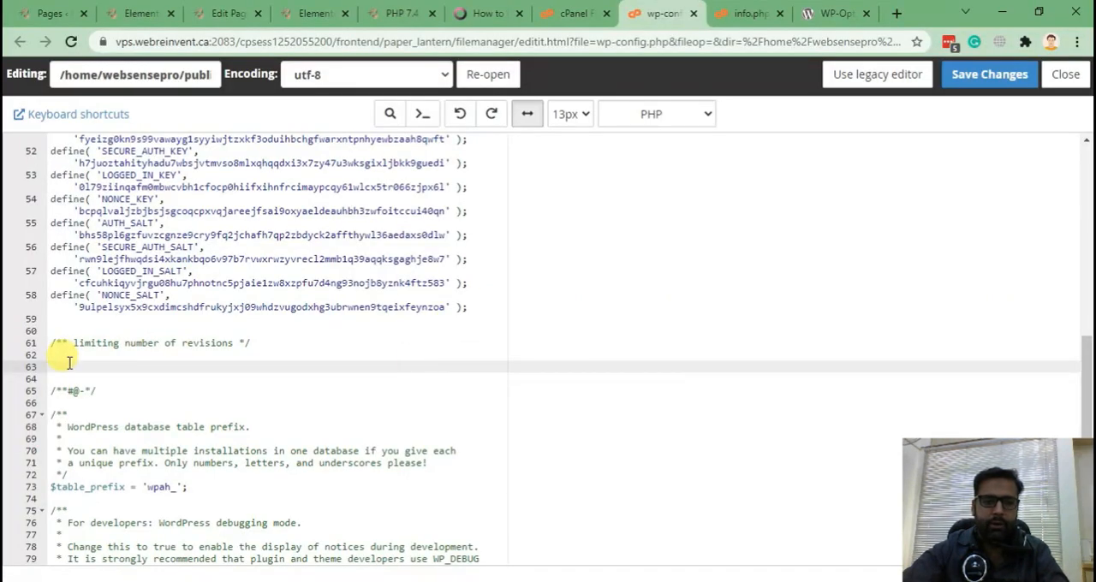
Paste define( 'WP_POST_REVISIONS', 10 ); under the comment and save wp-config.php.
{"action": "type", "text": "define( 'WP_POST_REVISIONS', 10 );"}
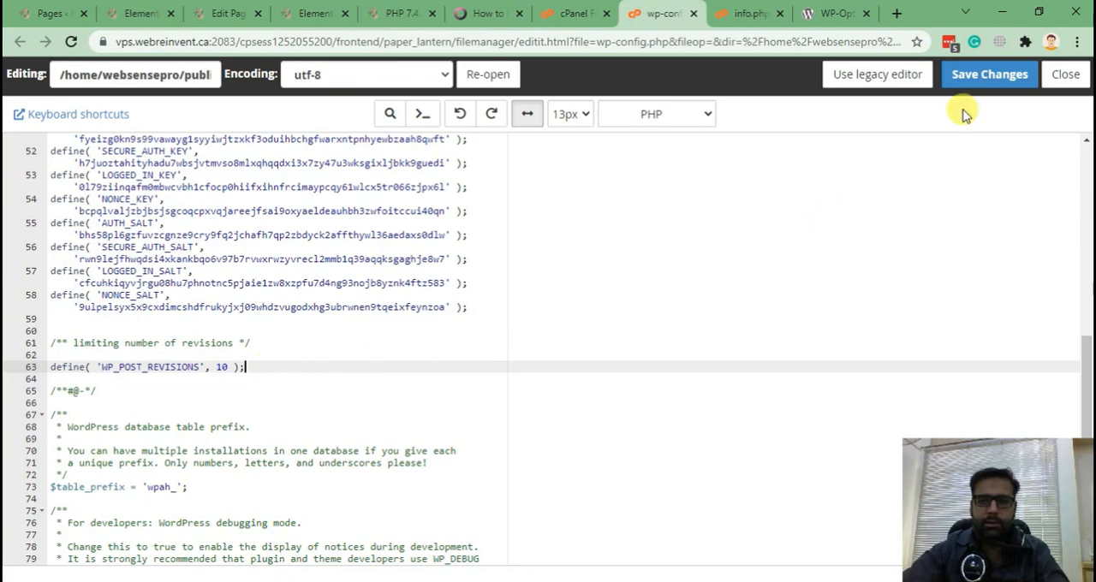
{"action": "left_click", "coordinate": [989, 74]}
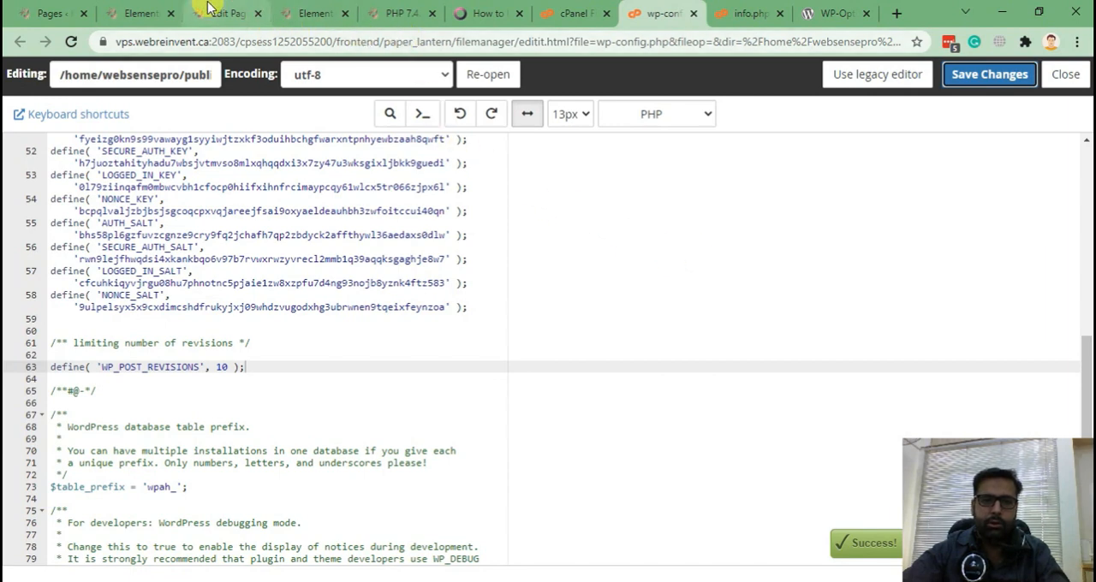
Reload the Home V2 editor and confirm Revisions now shows 10 instead of 323.
{"action": "left_click", "coordinate": [224, 12]}
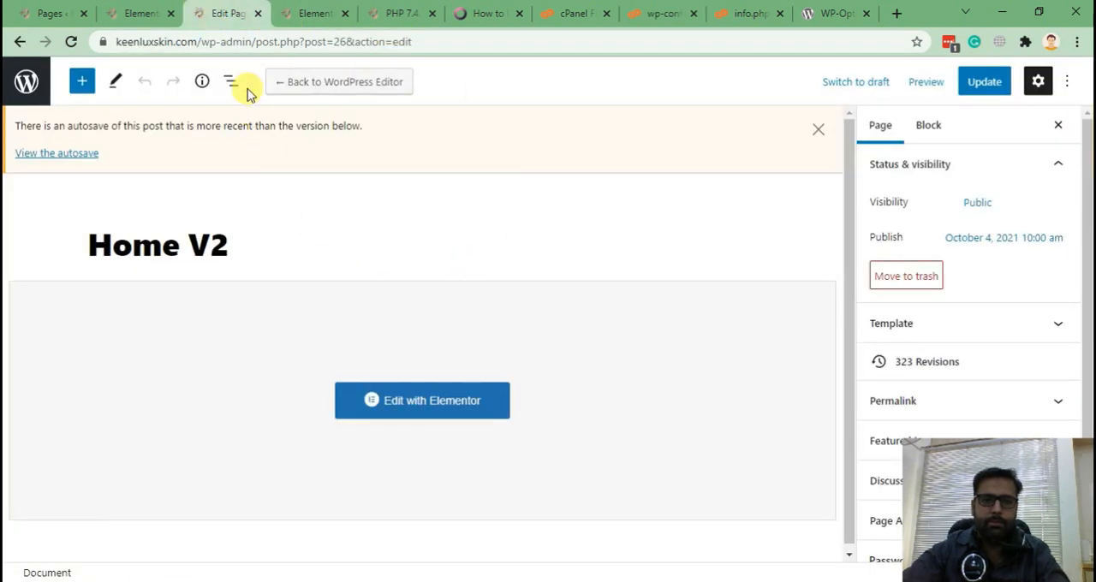
{"action": "left_click", "coordinate": [257, 41]}
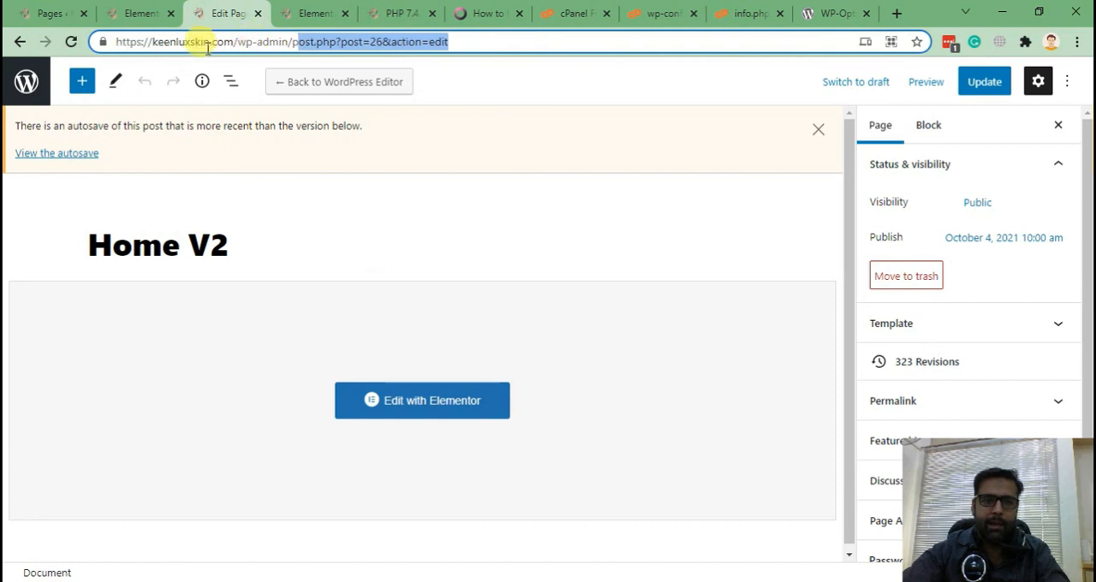
{"action": "mouse_move", "coordinate": [368, 58]}
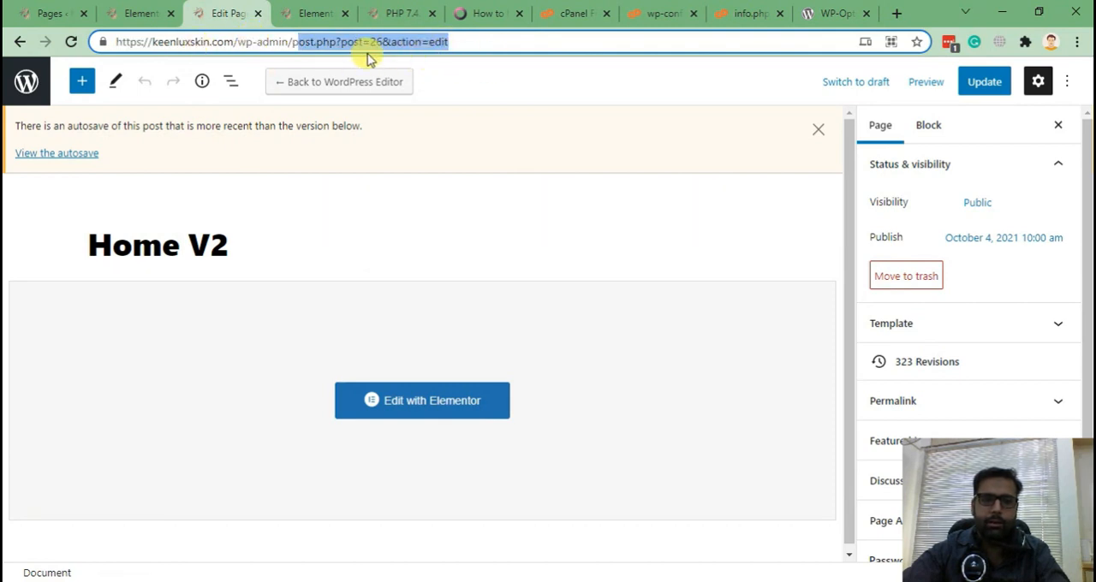
{"action": "mouse_move", "coordinate": [650, 238]}
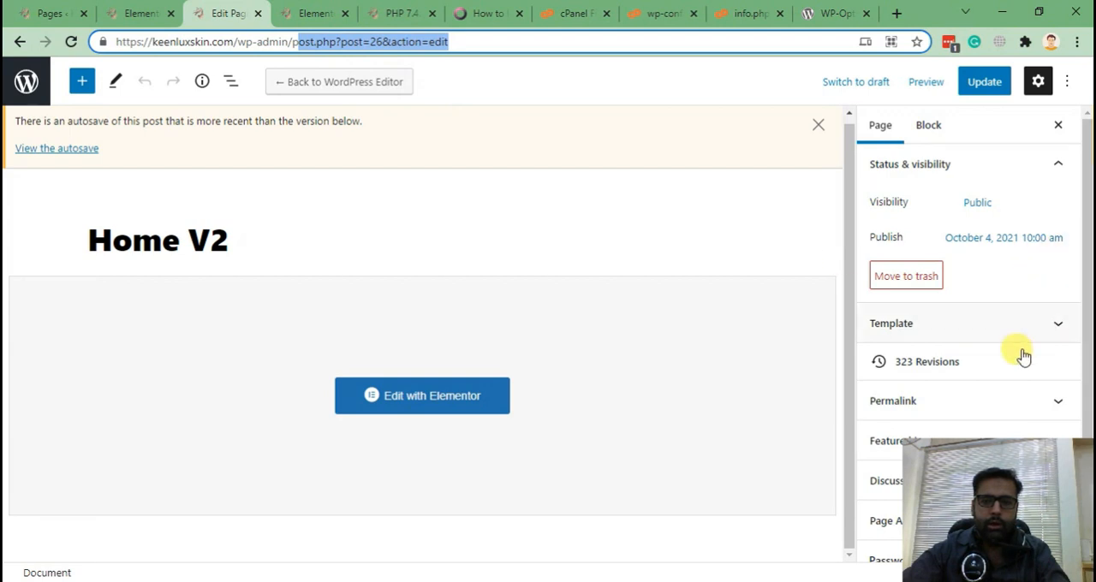
{"action": "mouse_move", "coordinate": [953, 366]}
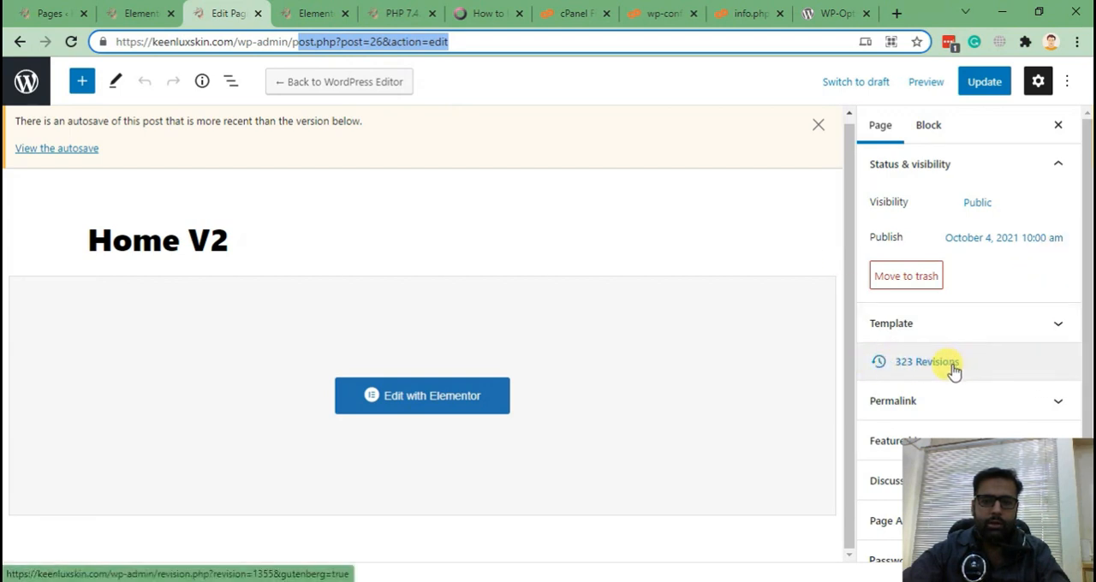
{"action": "mouse_move", "coordinate": [539, 290]}
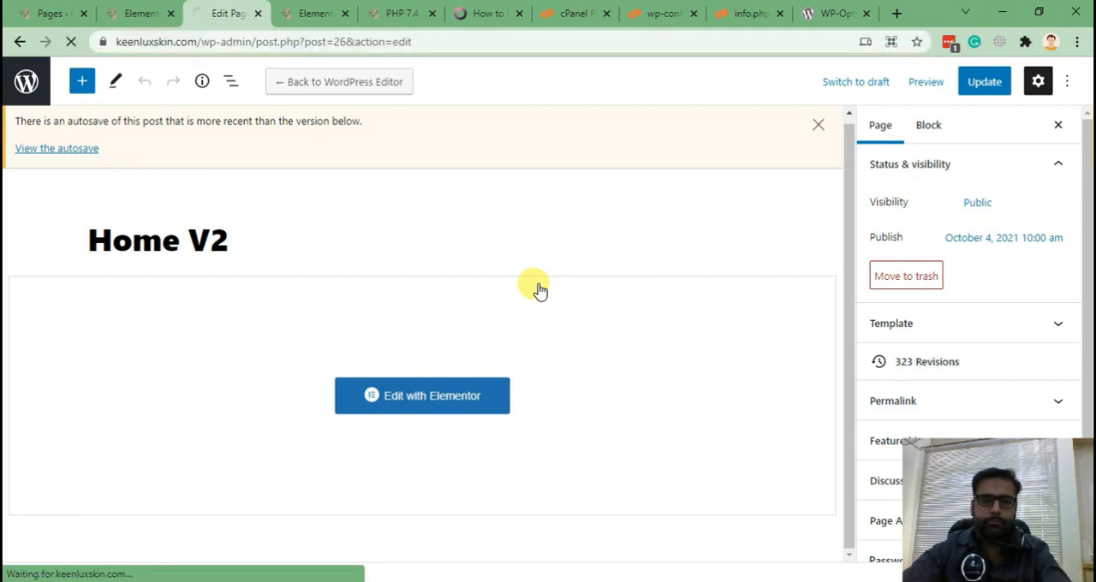
{"action": "left_click", "coordinate": [817, 125]}
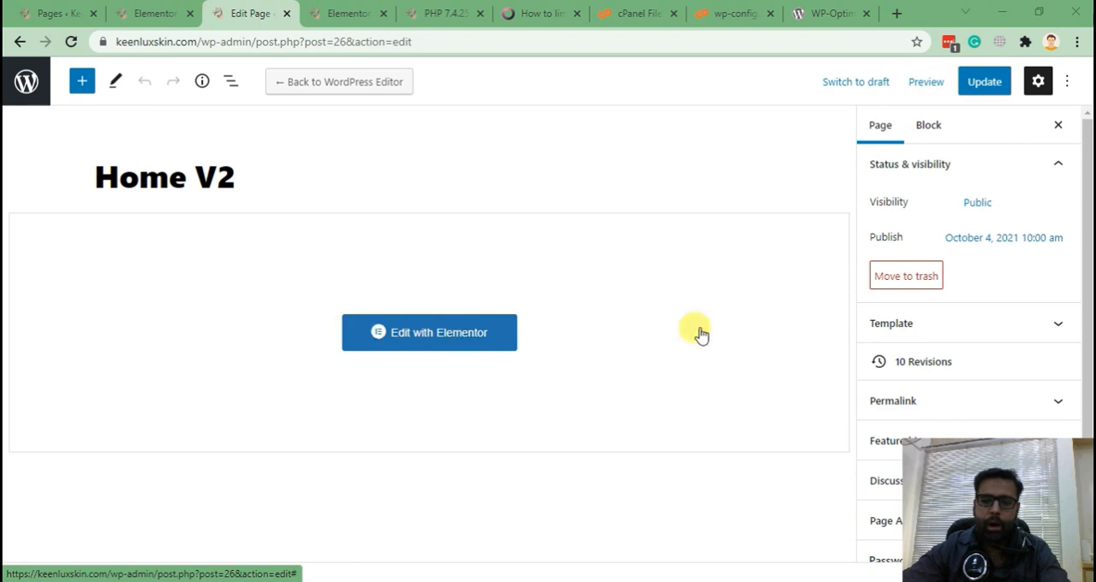
{"action": "mouse_move", "coordinate": [963, 111]}
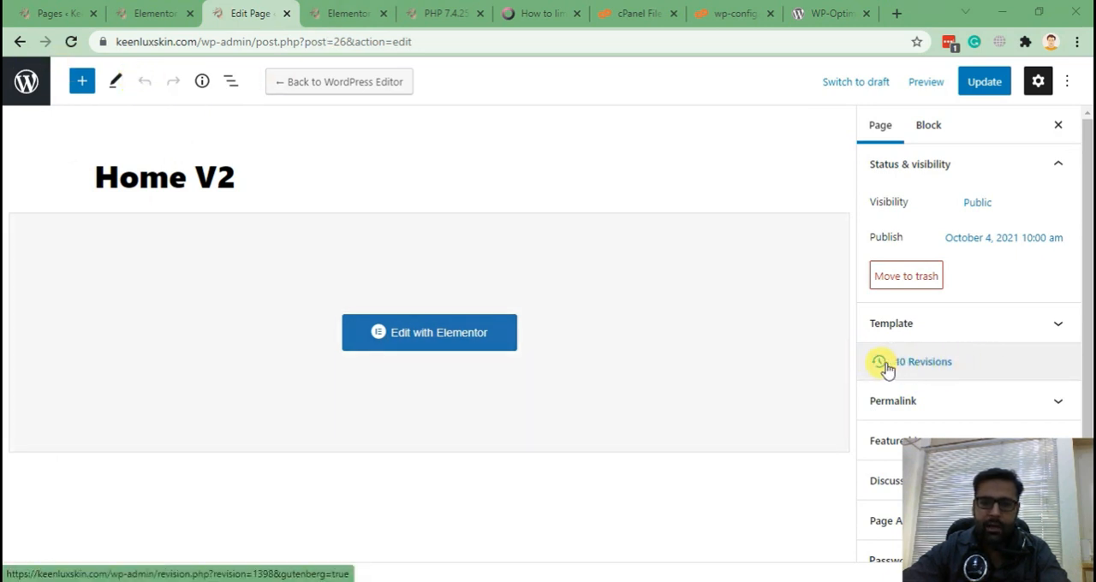
{"action": "mouse_move", "coordinate": [937, 368]}
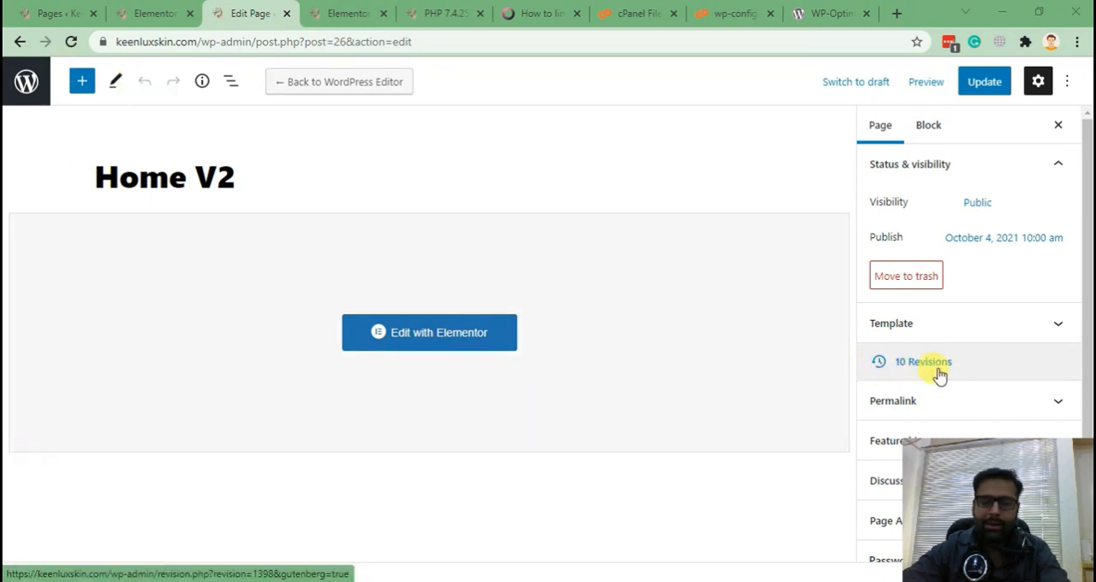
{"action": "mouse_move", "coordinate": [934, 367]}
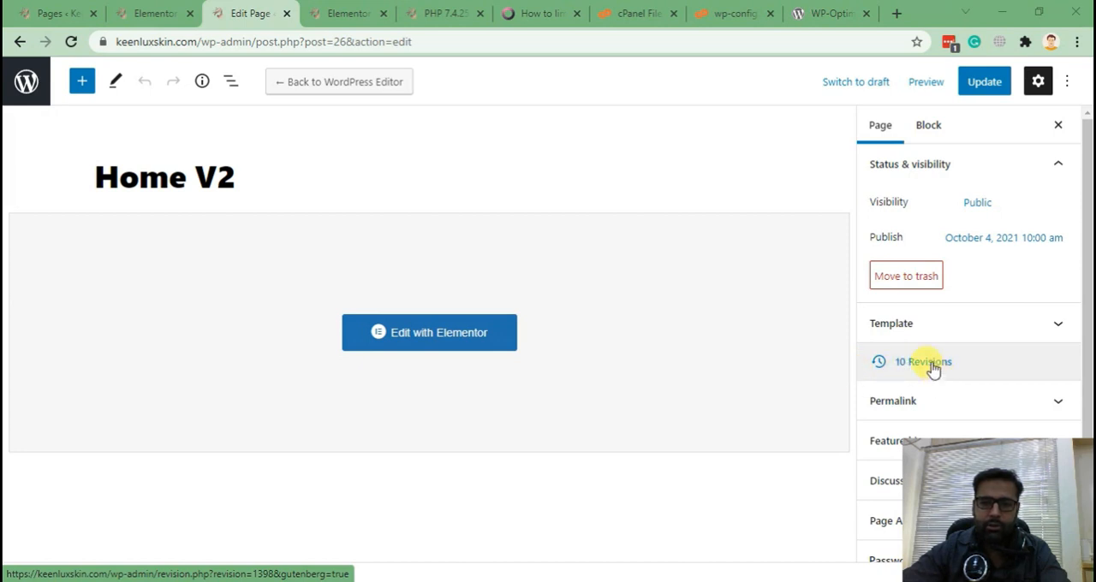
{"action": "mouse_move", "coordinate": [909, 373]}
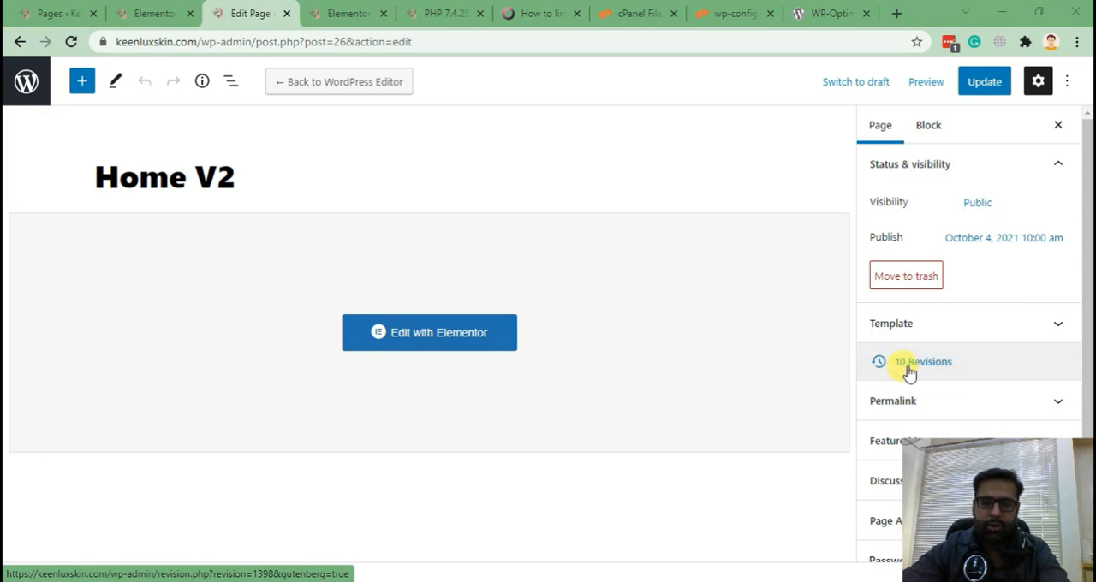
{"action": "mouse_move", "coordinate": [623, 359]}
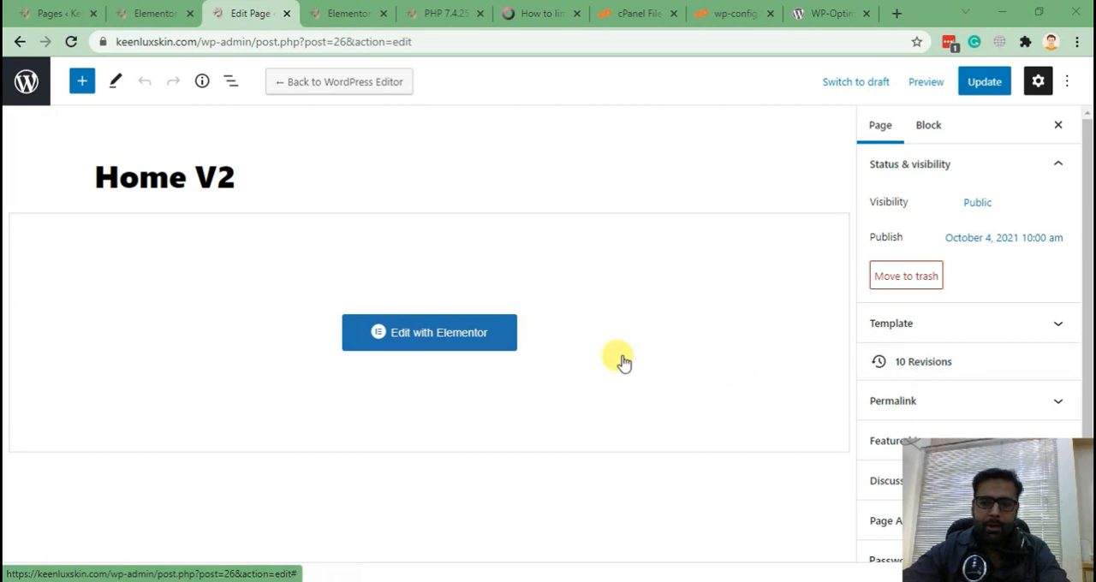
{"action": "mouse_move", "coordinate": [539, 278]}
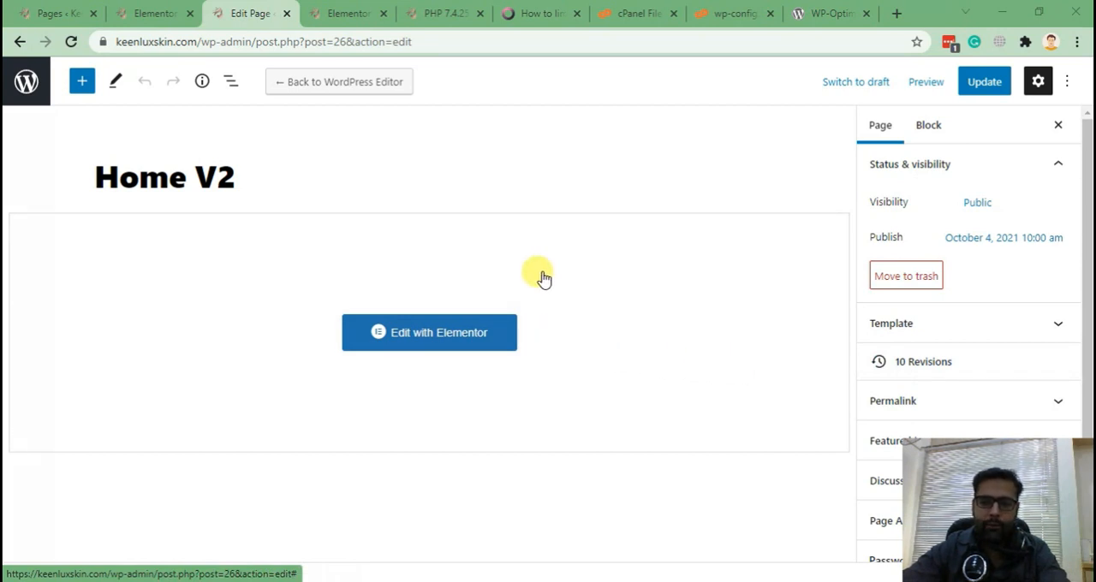
{"action": "mouse_move", "coordinate": [535, 276]}
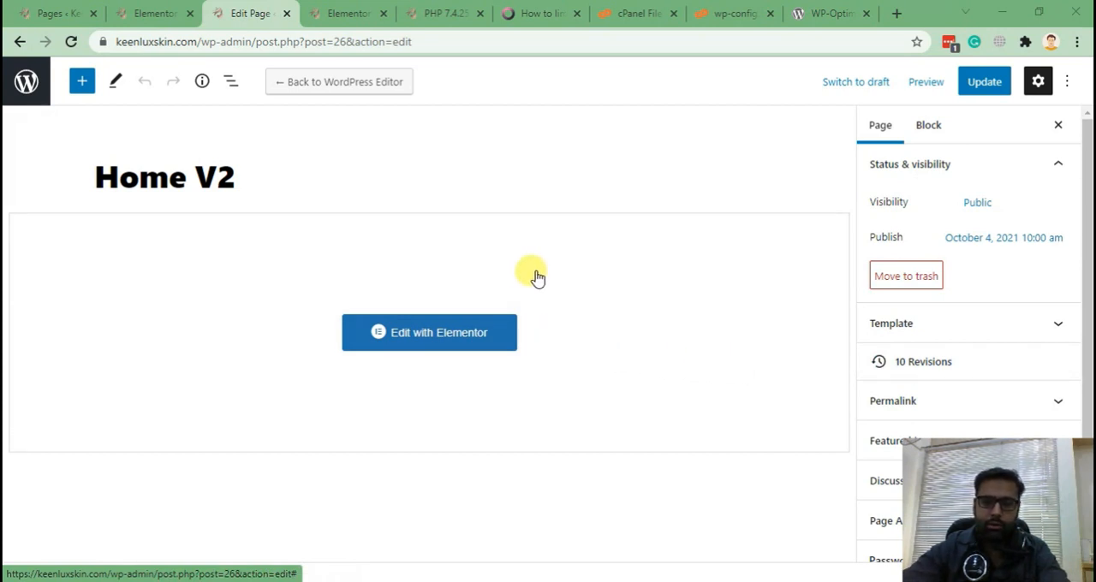
Open Home V2 in Elementor, select the beauty studio paragraph, and click UPDATE.
{"action": "left_click", "coordinate": [429, 332]}
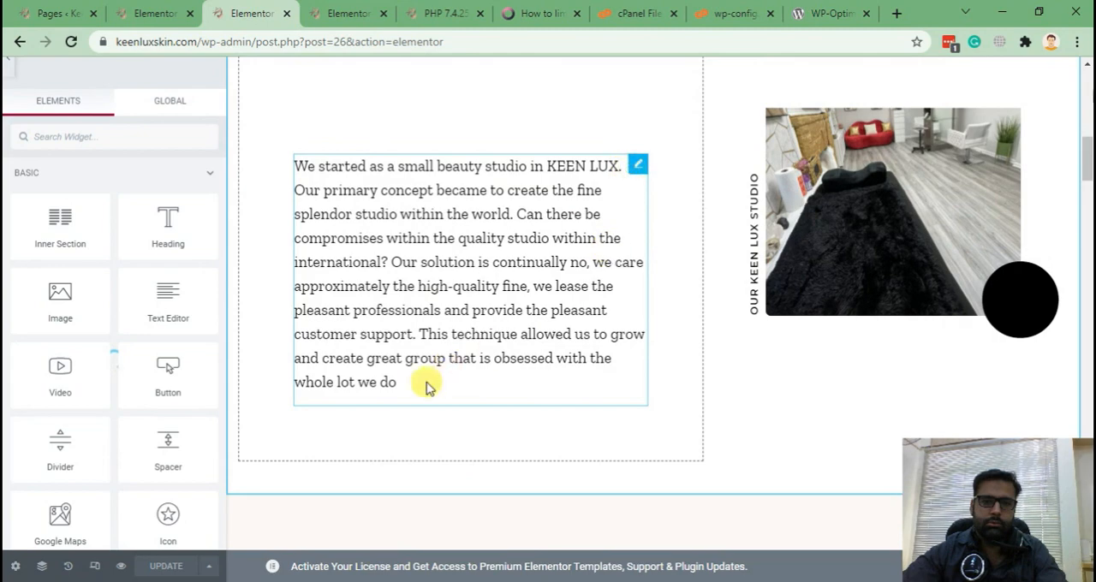
{"action": "left_click", "coordinate": [471, 274]}
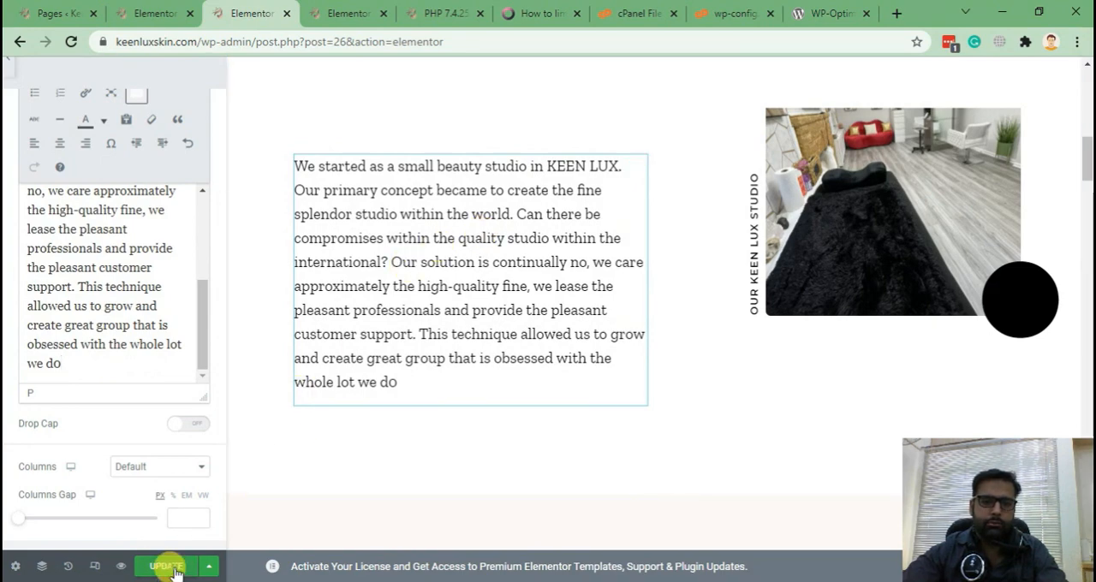
{"action": "left_click", "coordinate": [163, 567]}
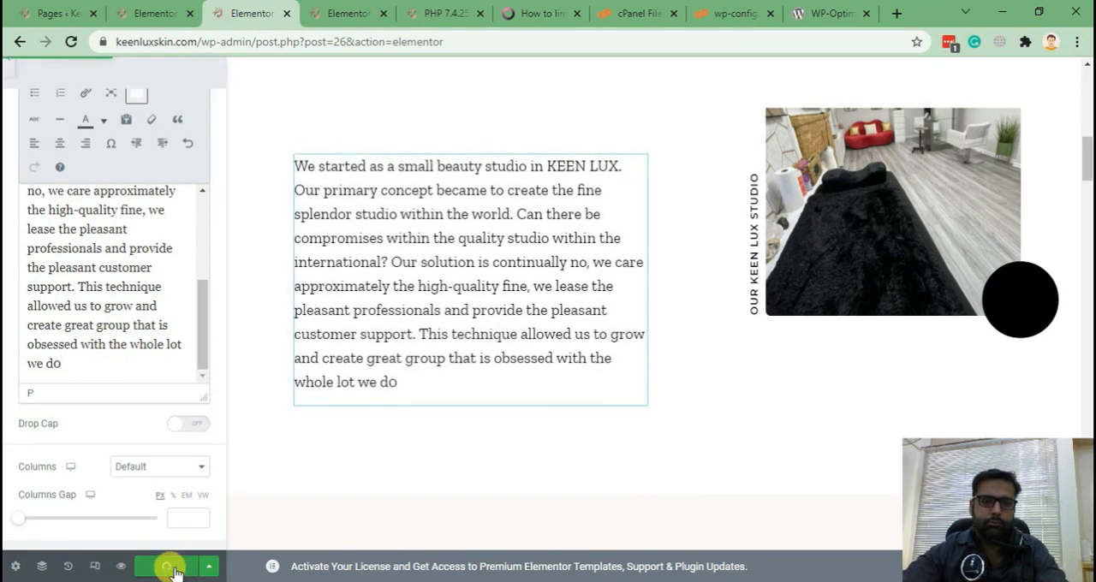